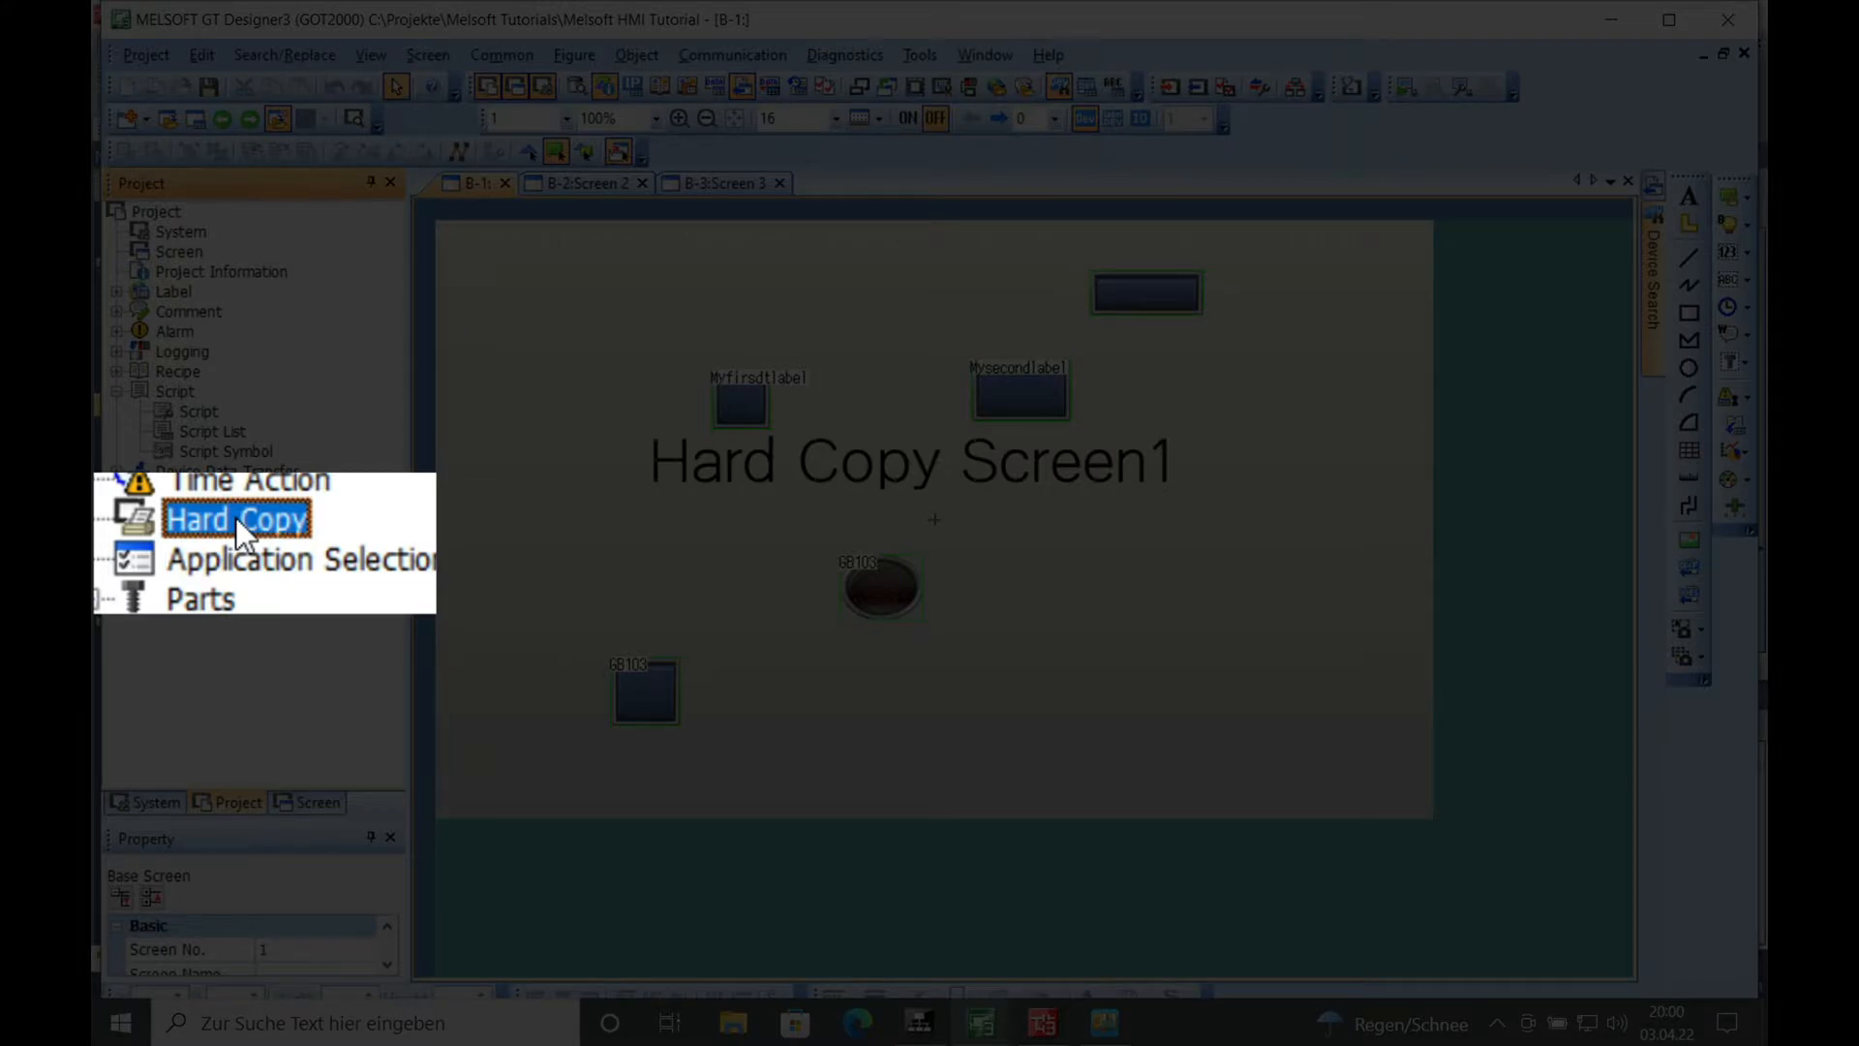
Enable 1/2 and 1/4 thumbnail outputs in Hard Copy settings, keeping File destination.
click(236, 520)
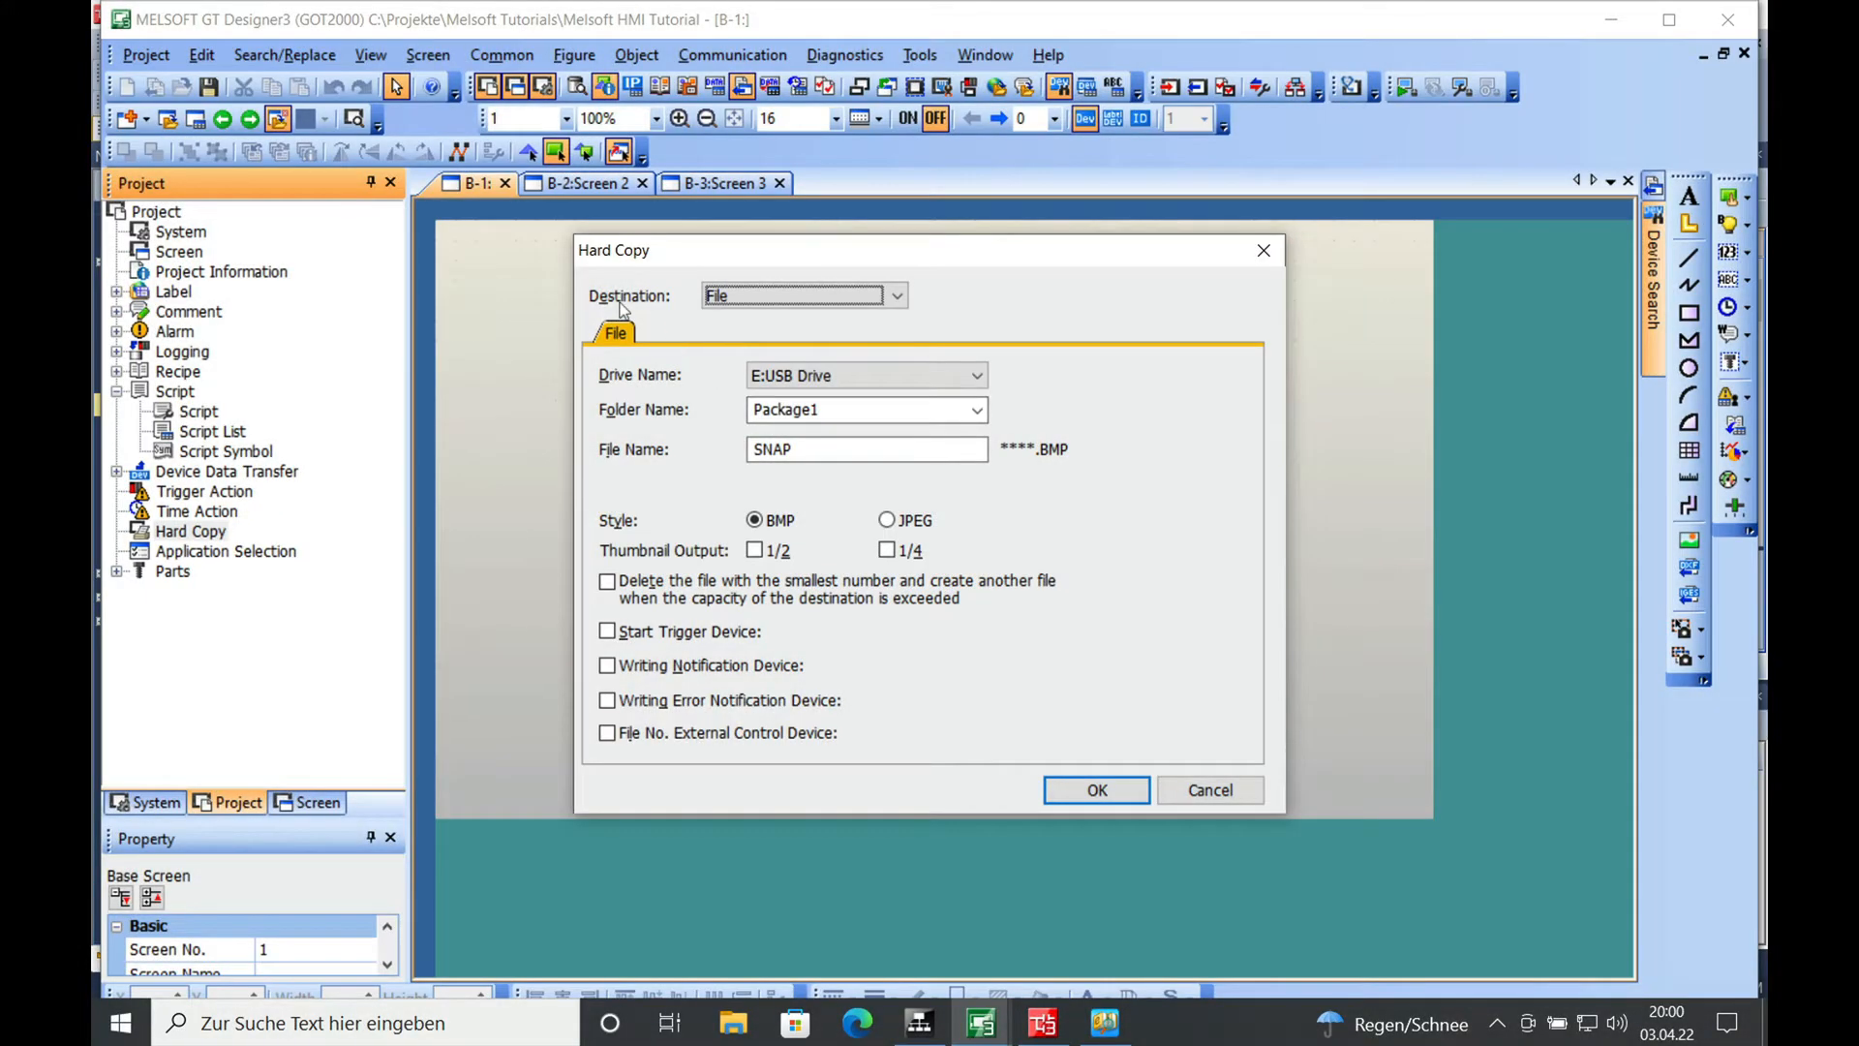
mouse_move(885, 345)
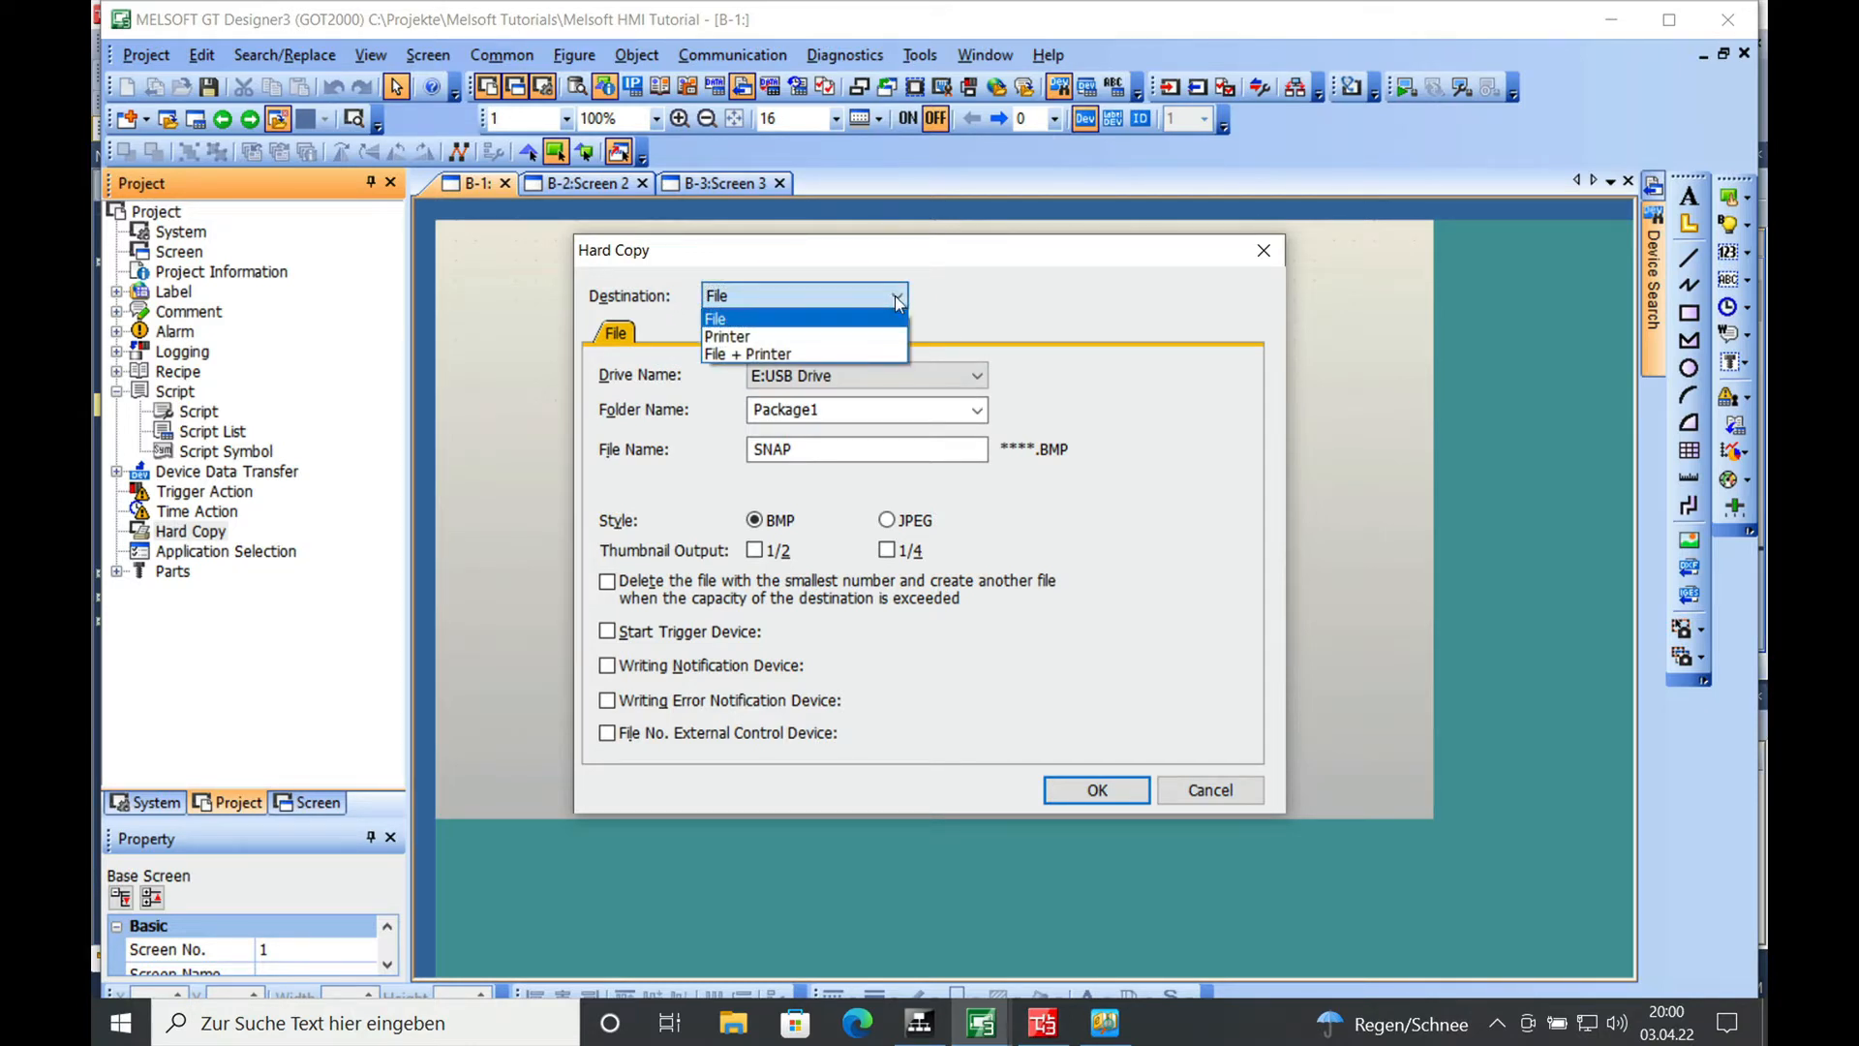
mouse_move(789, 336)
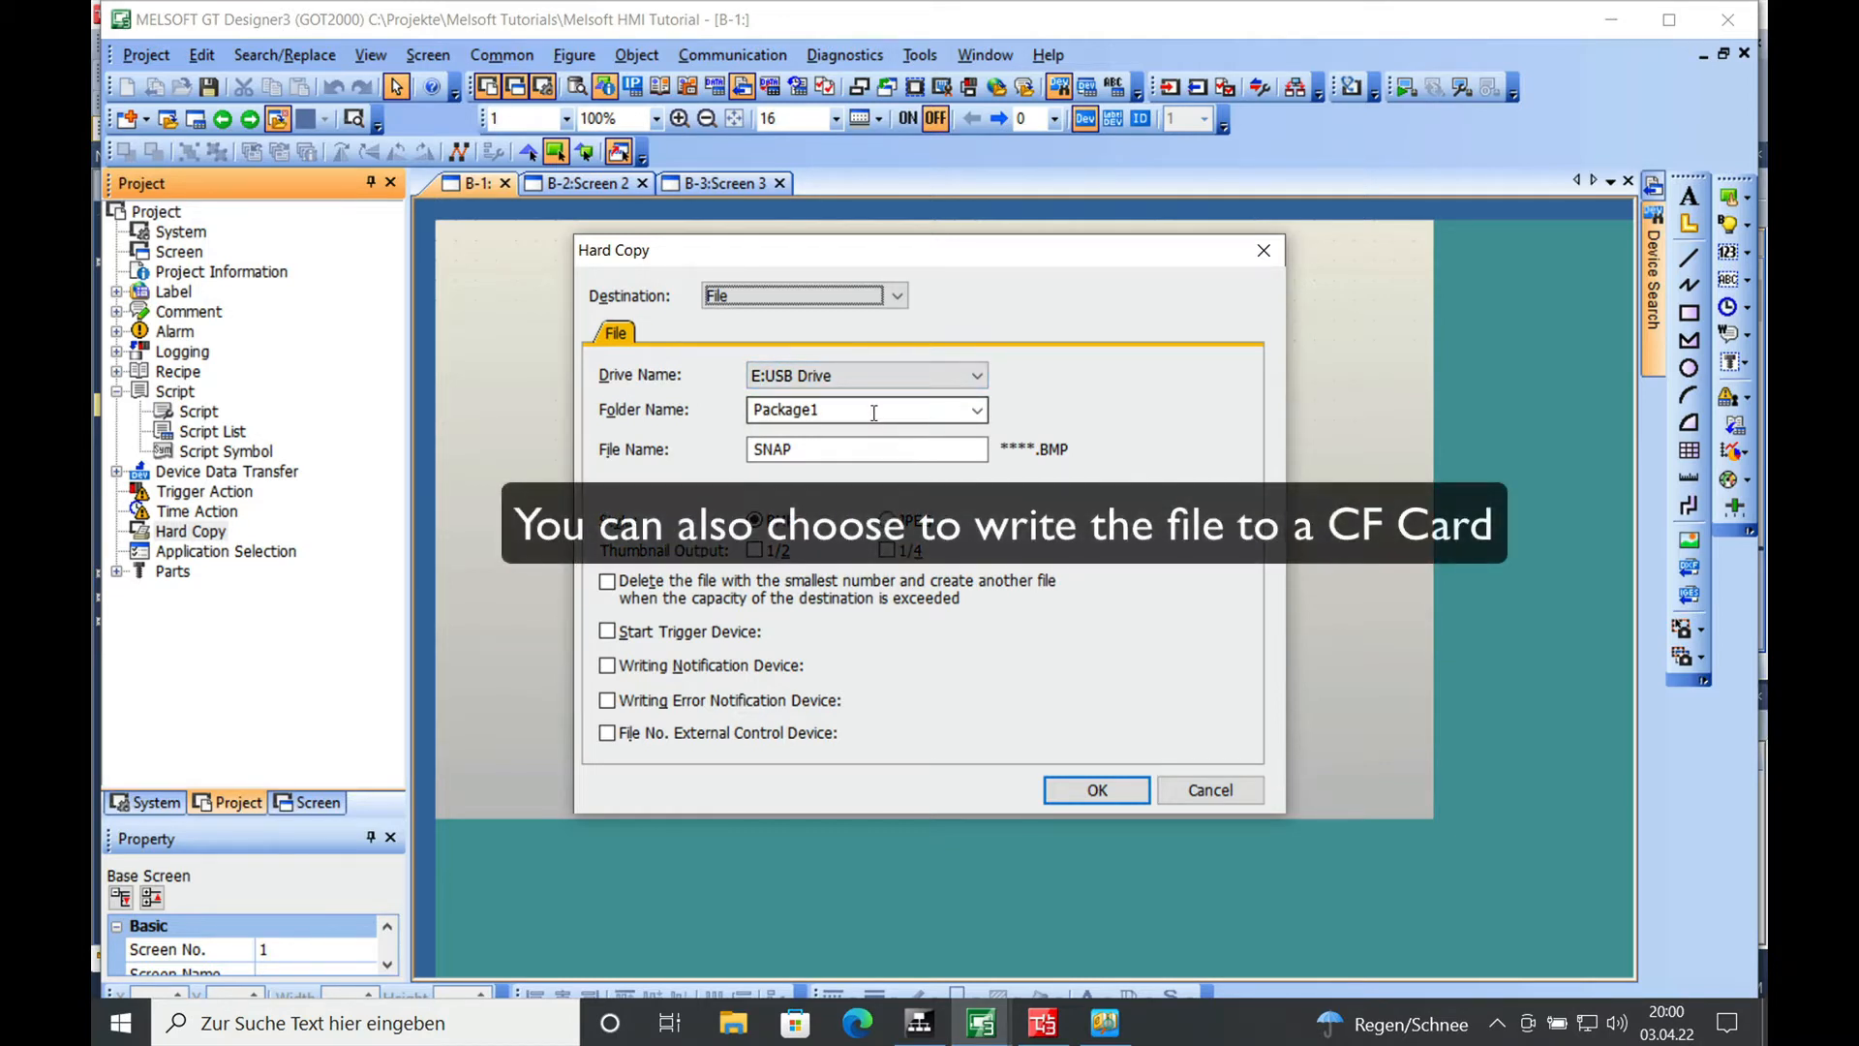
mouse_move(806, 412)
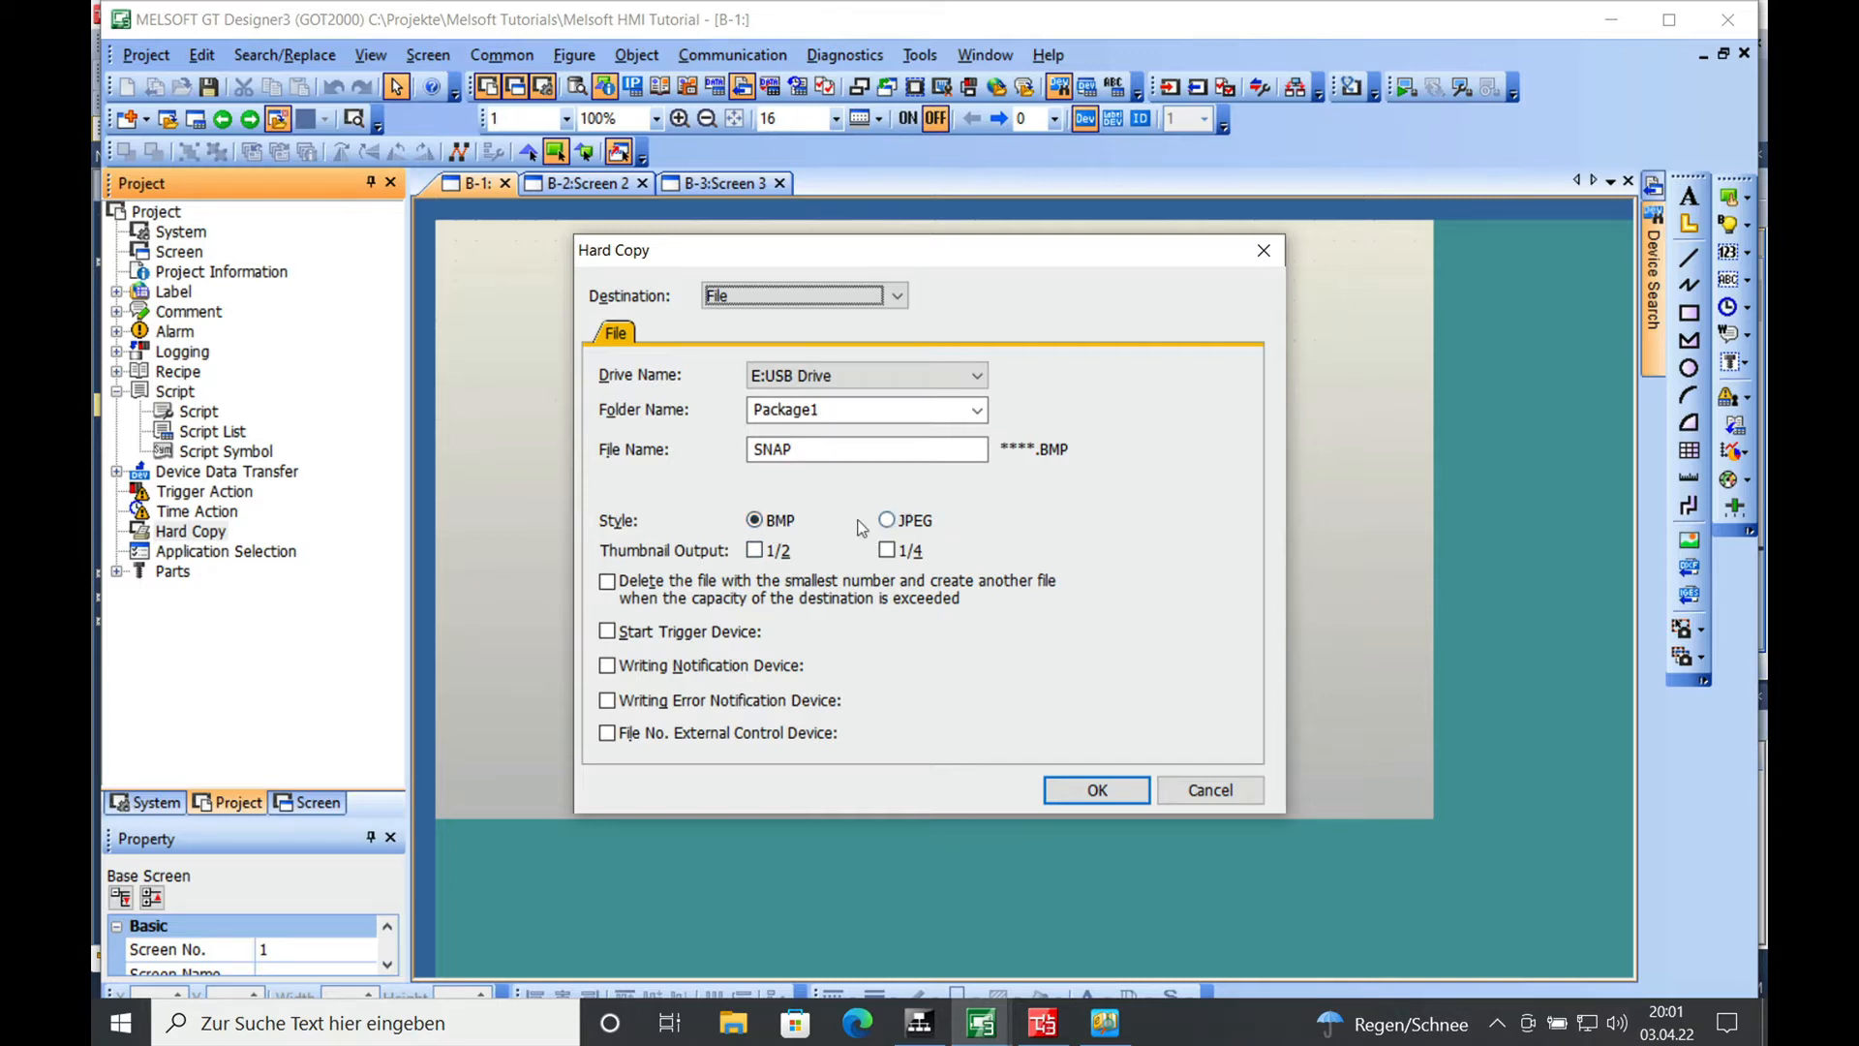
mouse_move(781, 526)
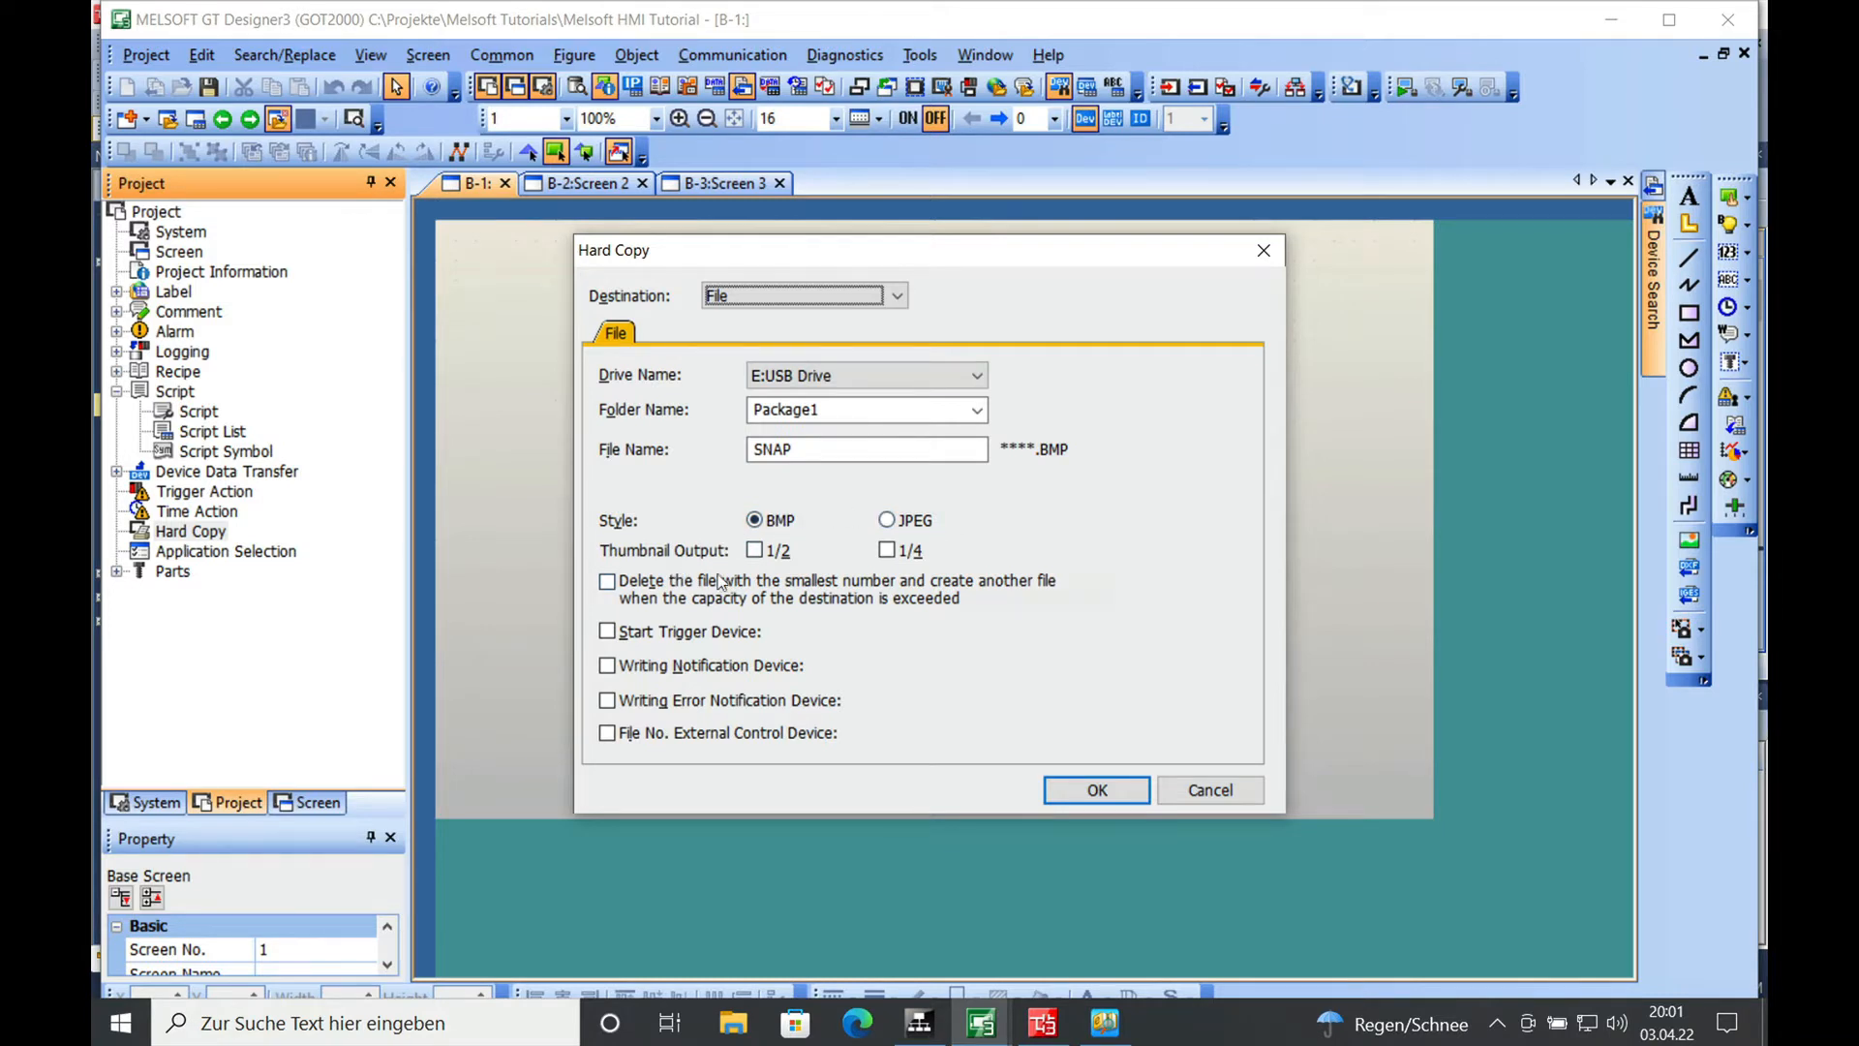
mouse_move(769, 572)
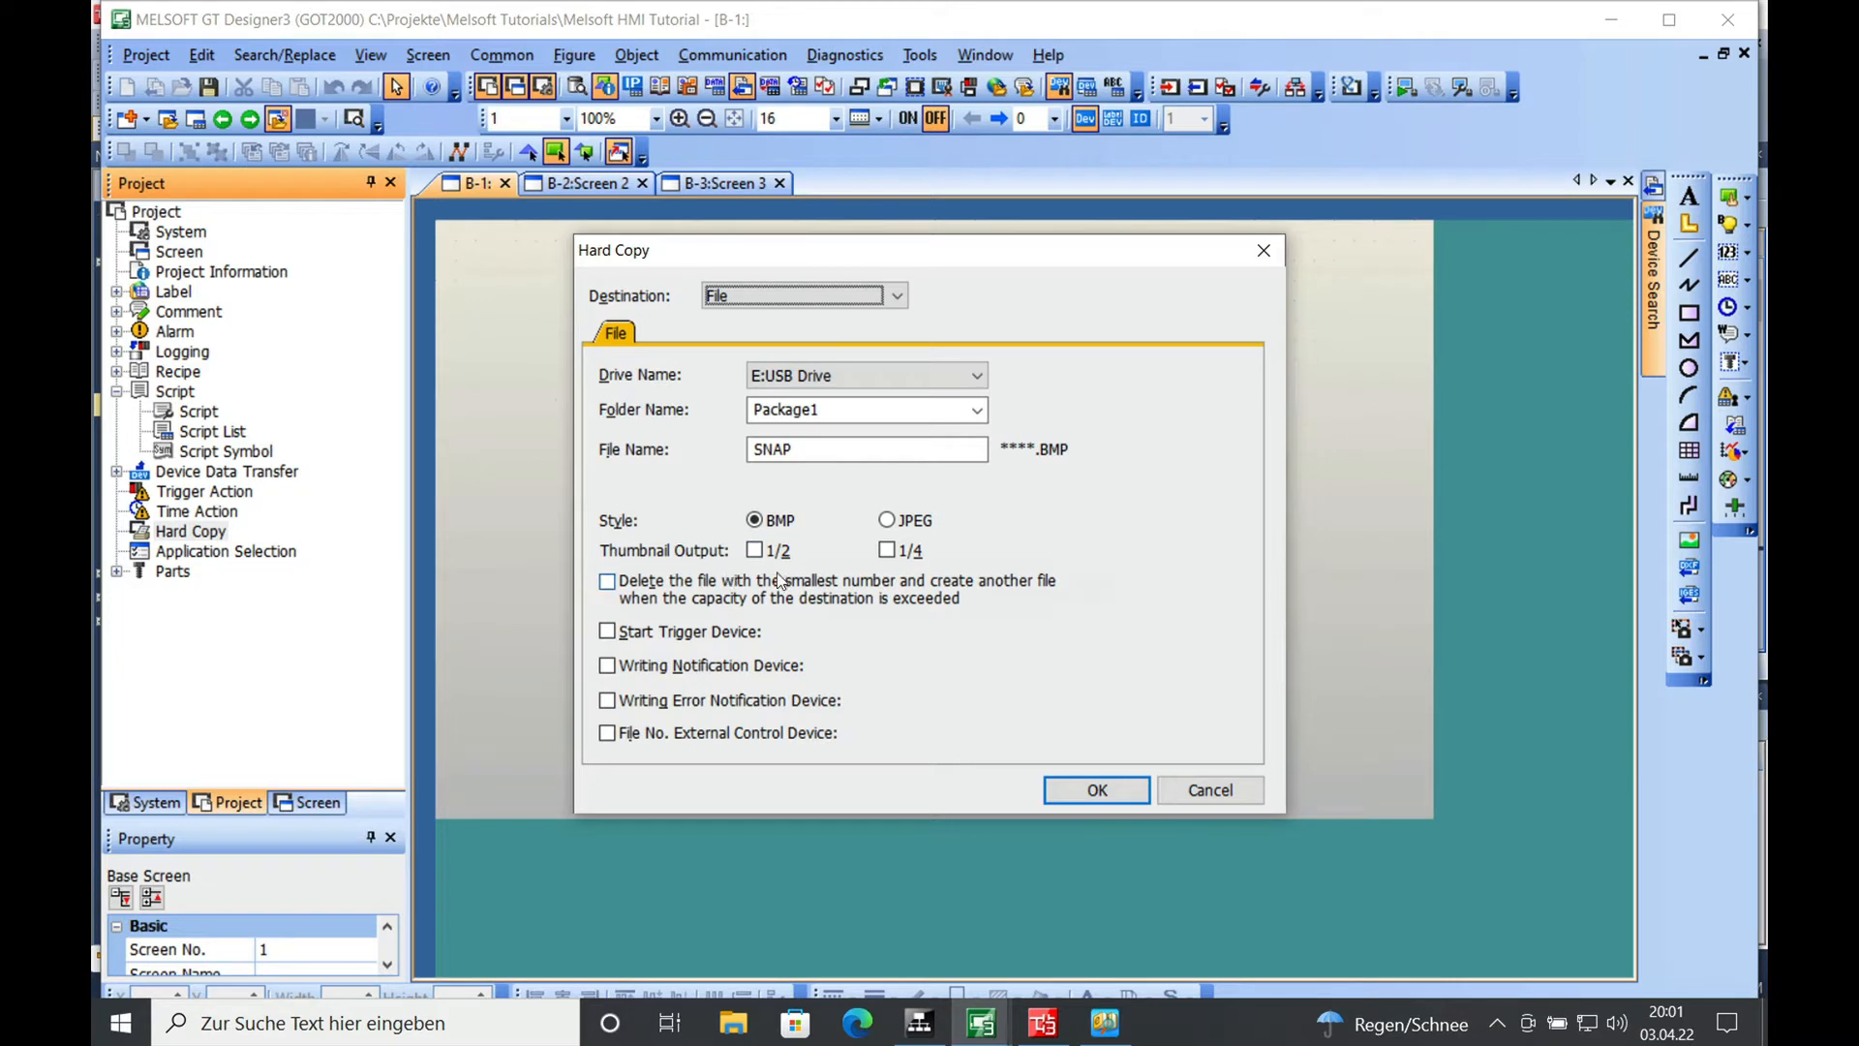
mouse_move(768, 569)
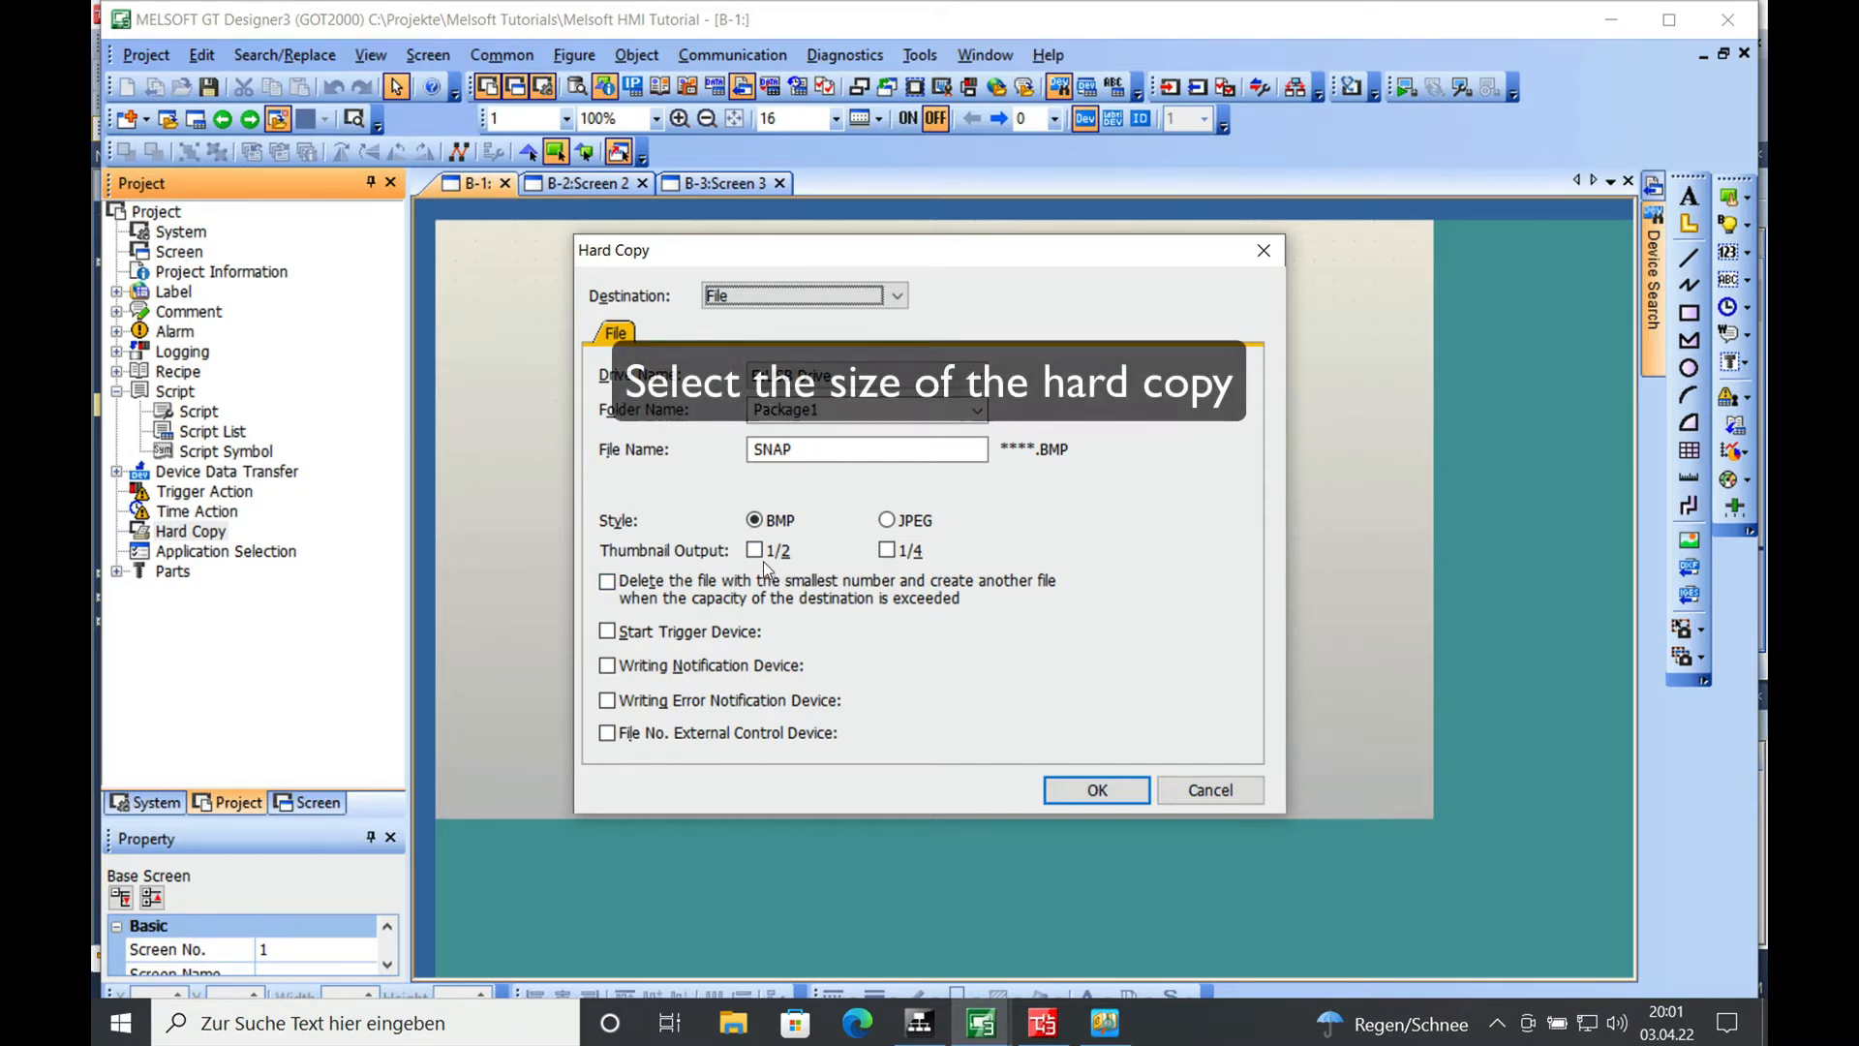
click(754, 550)
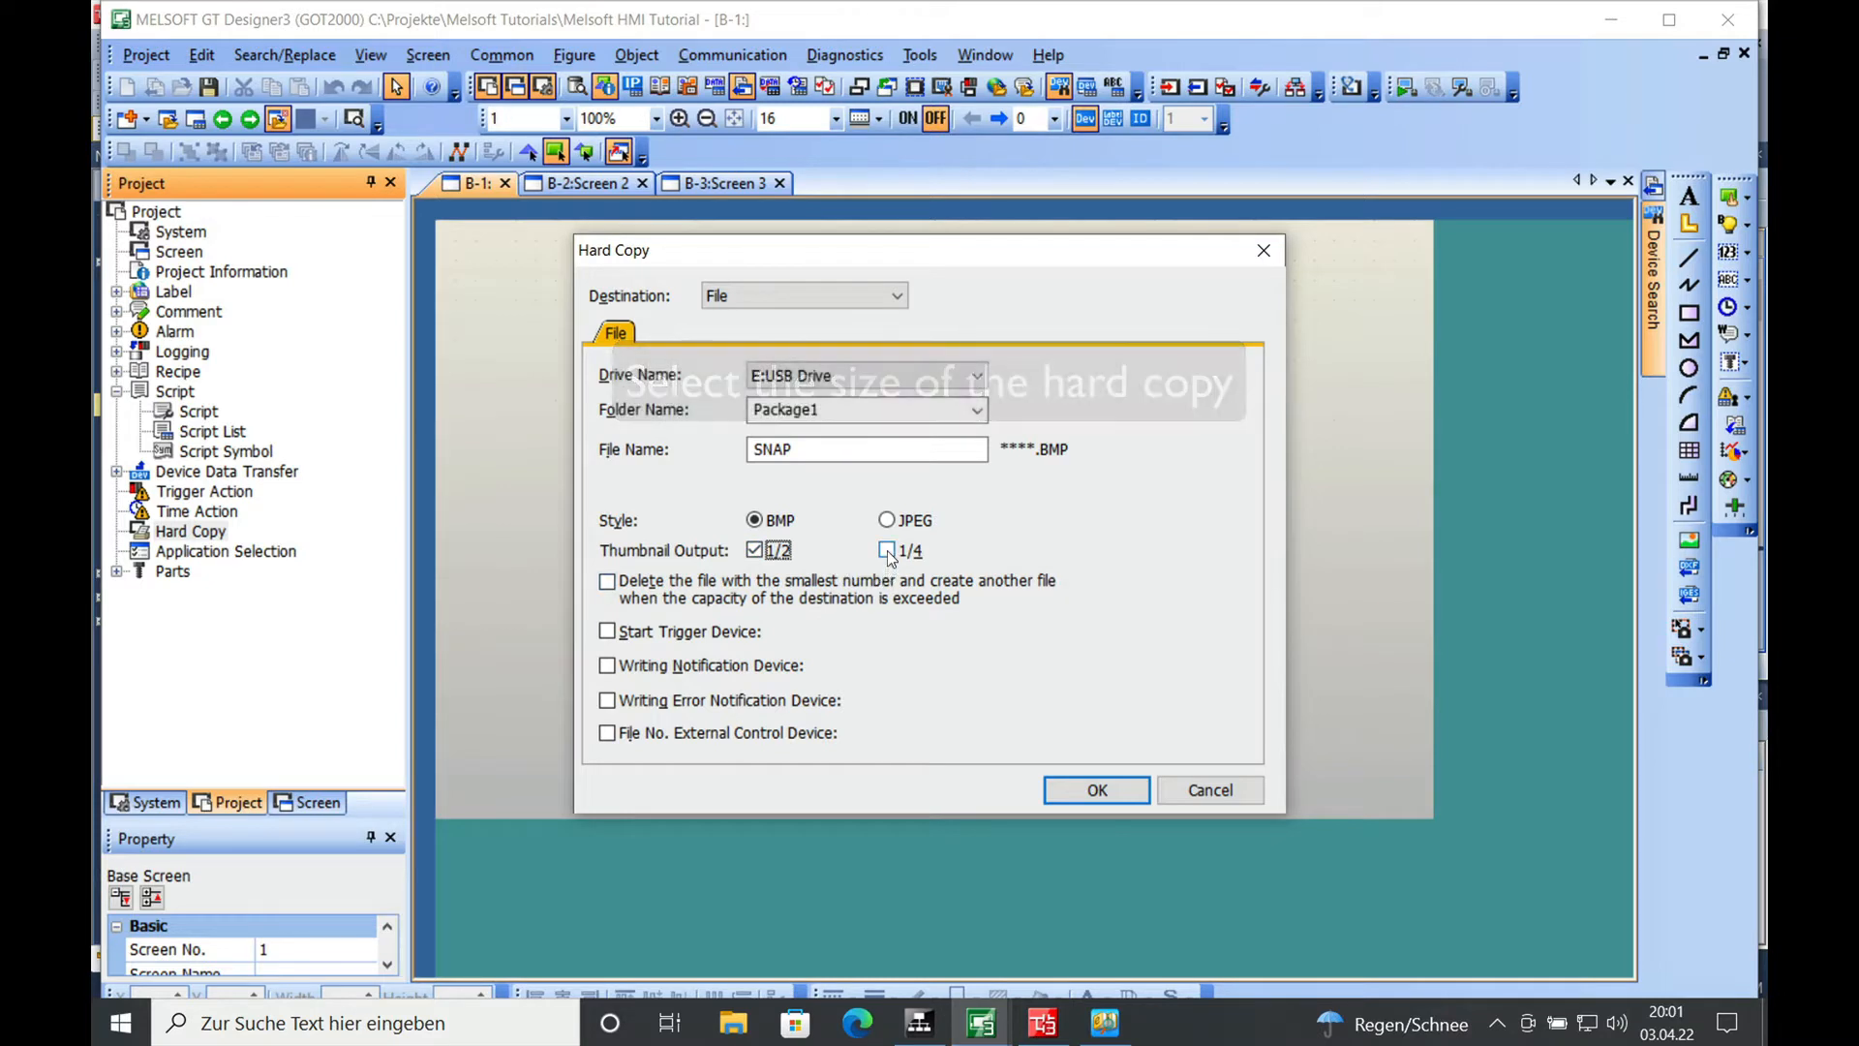
click(887, 550)
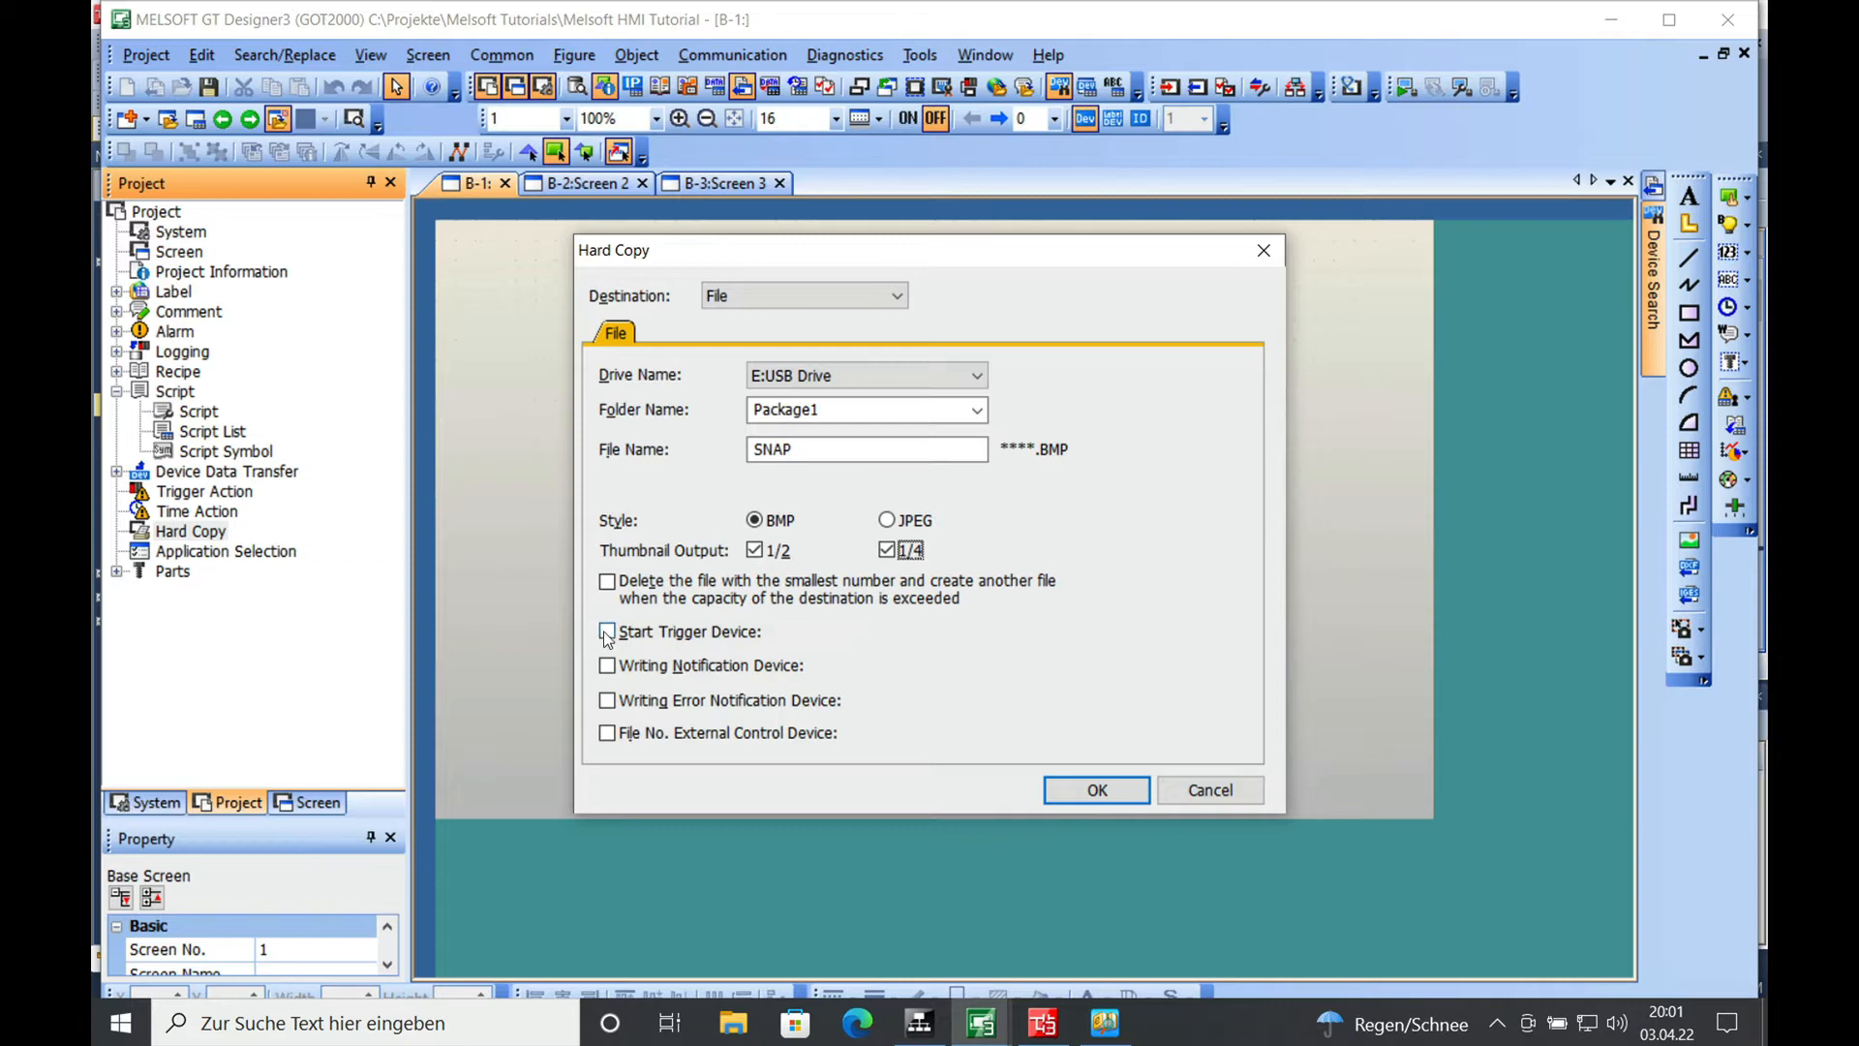
Enable the hard copy start trigger and set its device to GB101.
click(607, 631)
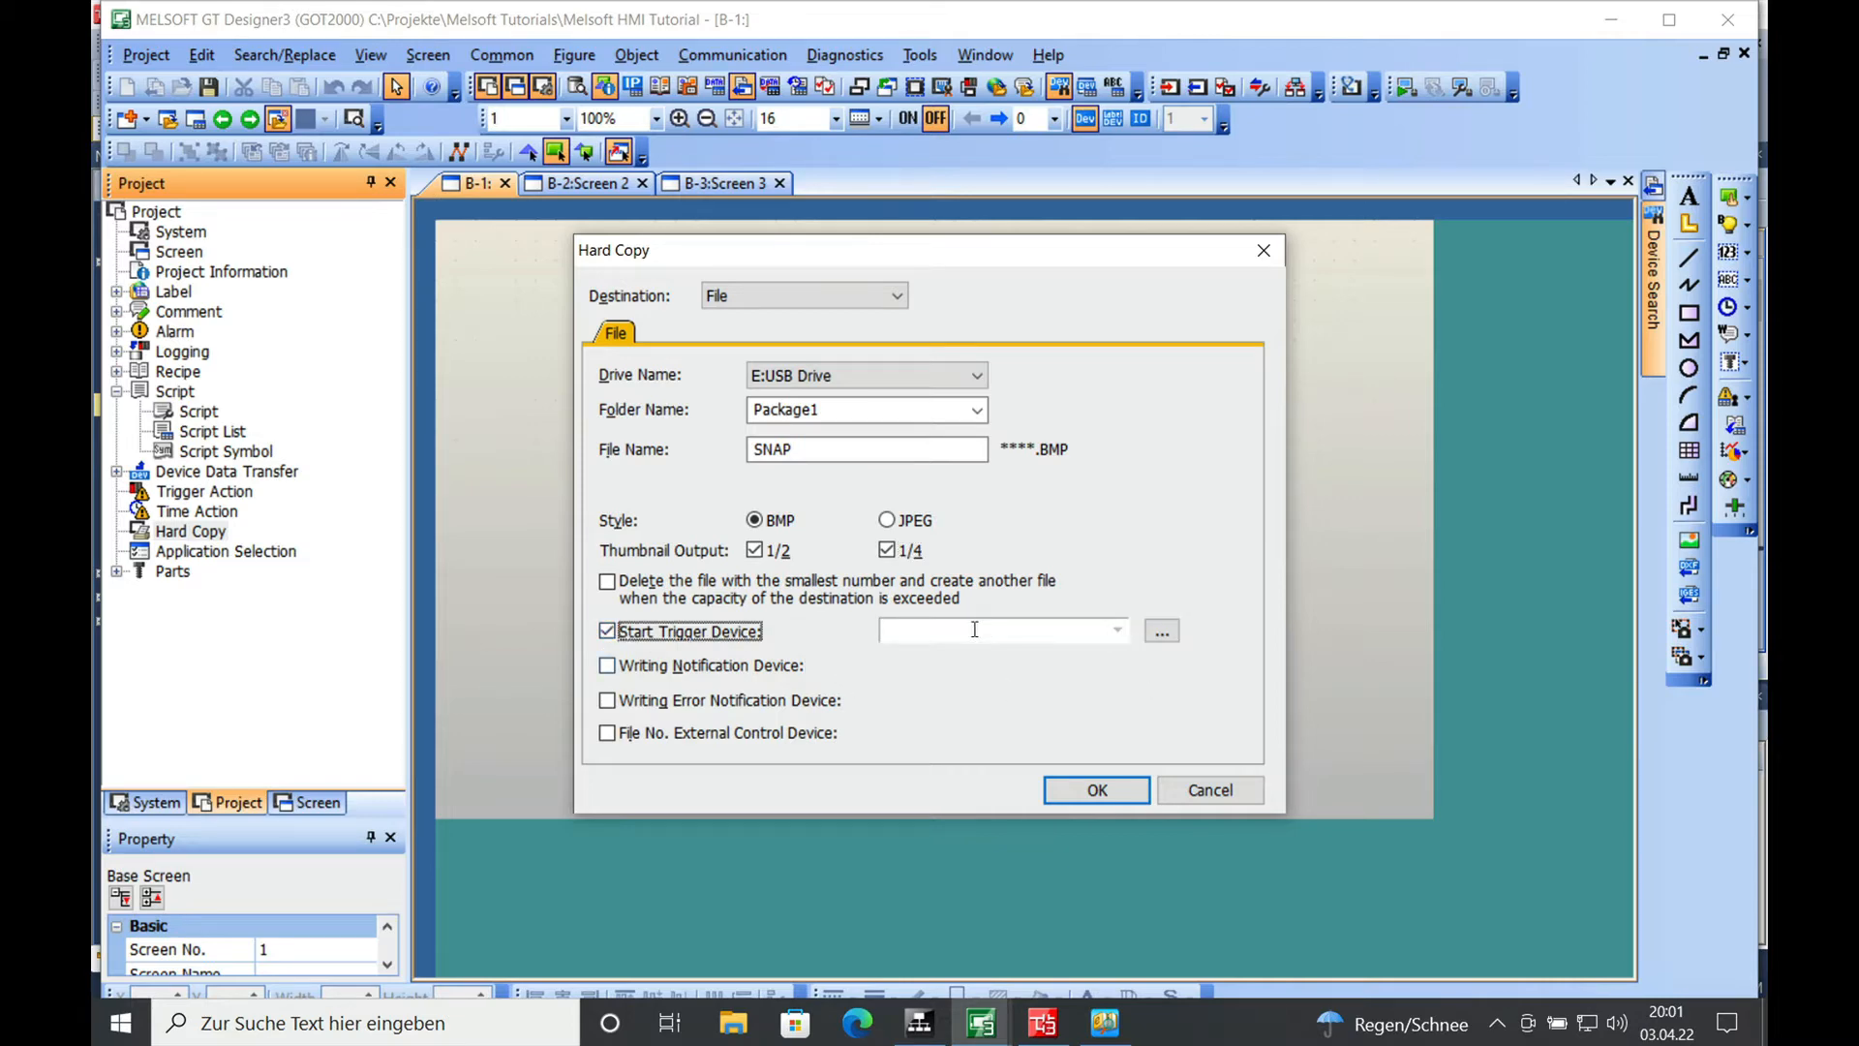
click(1161, 630)
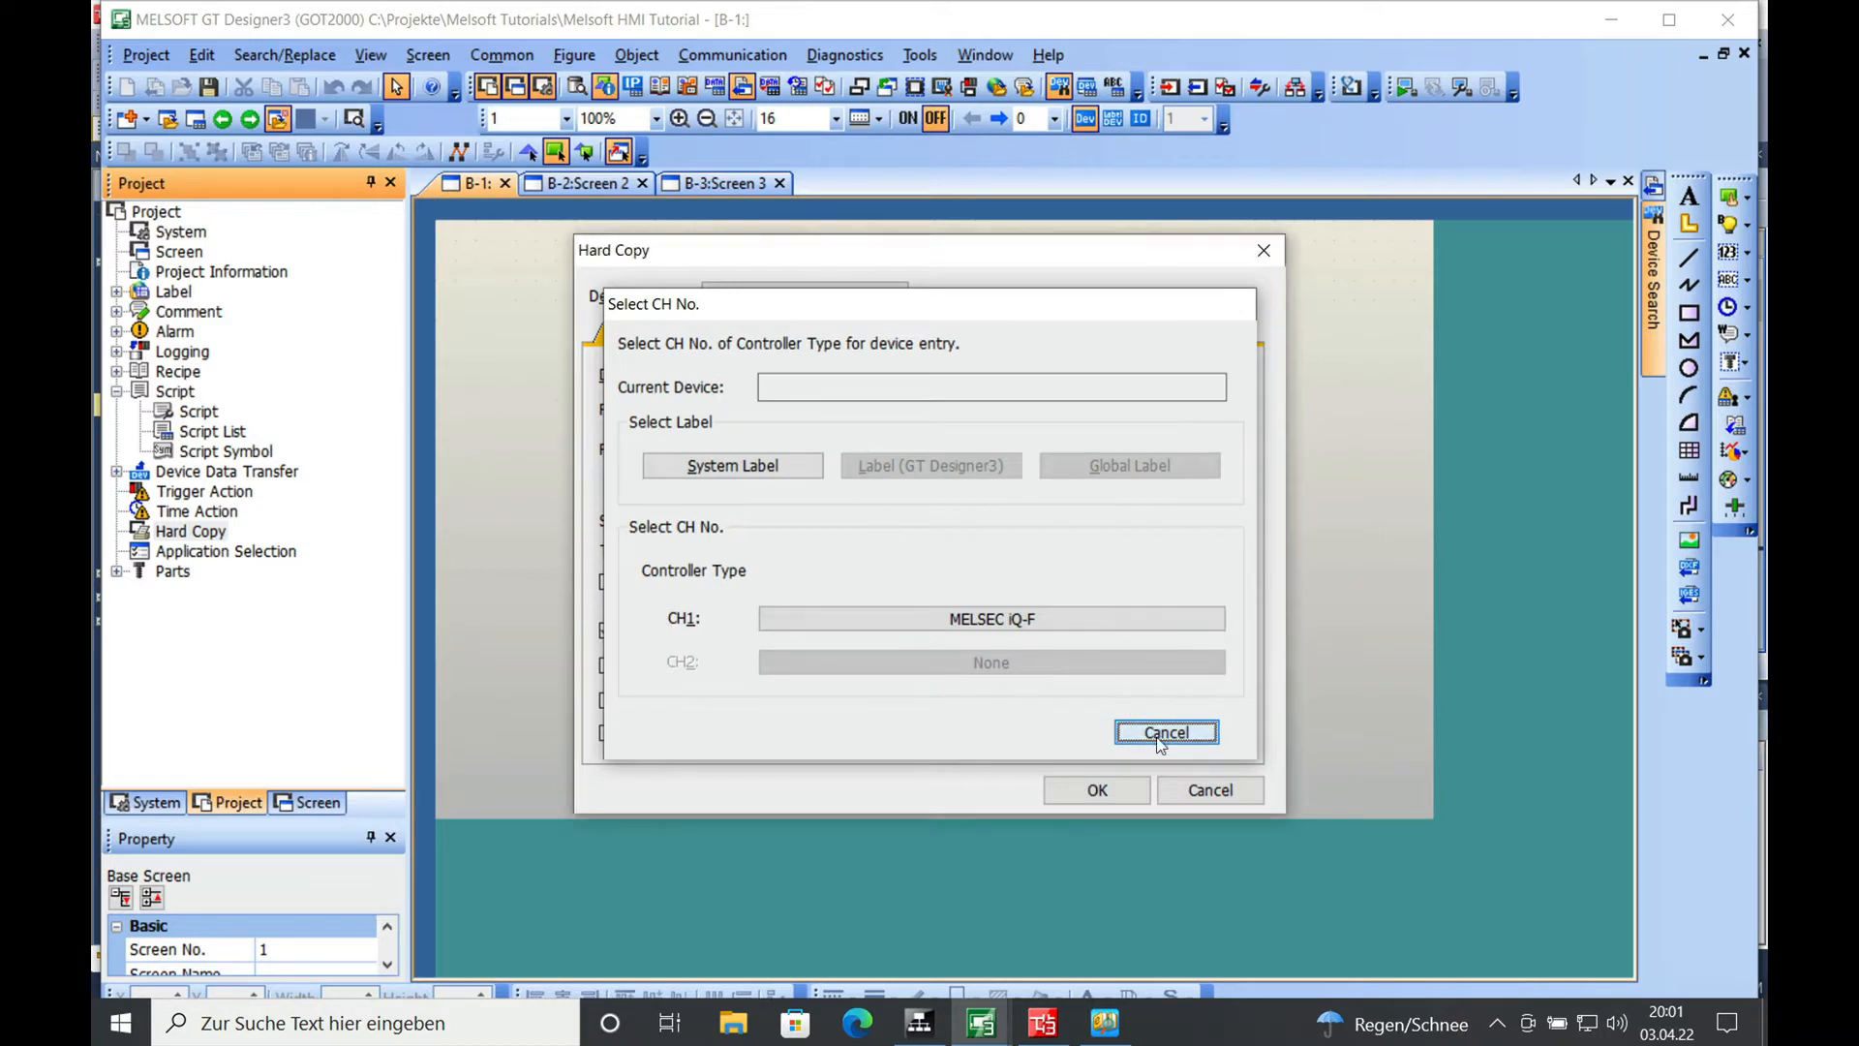
click(1165, 732)
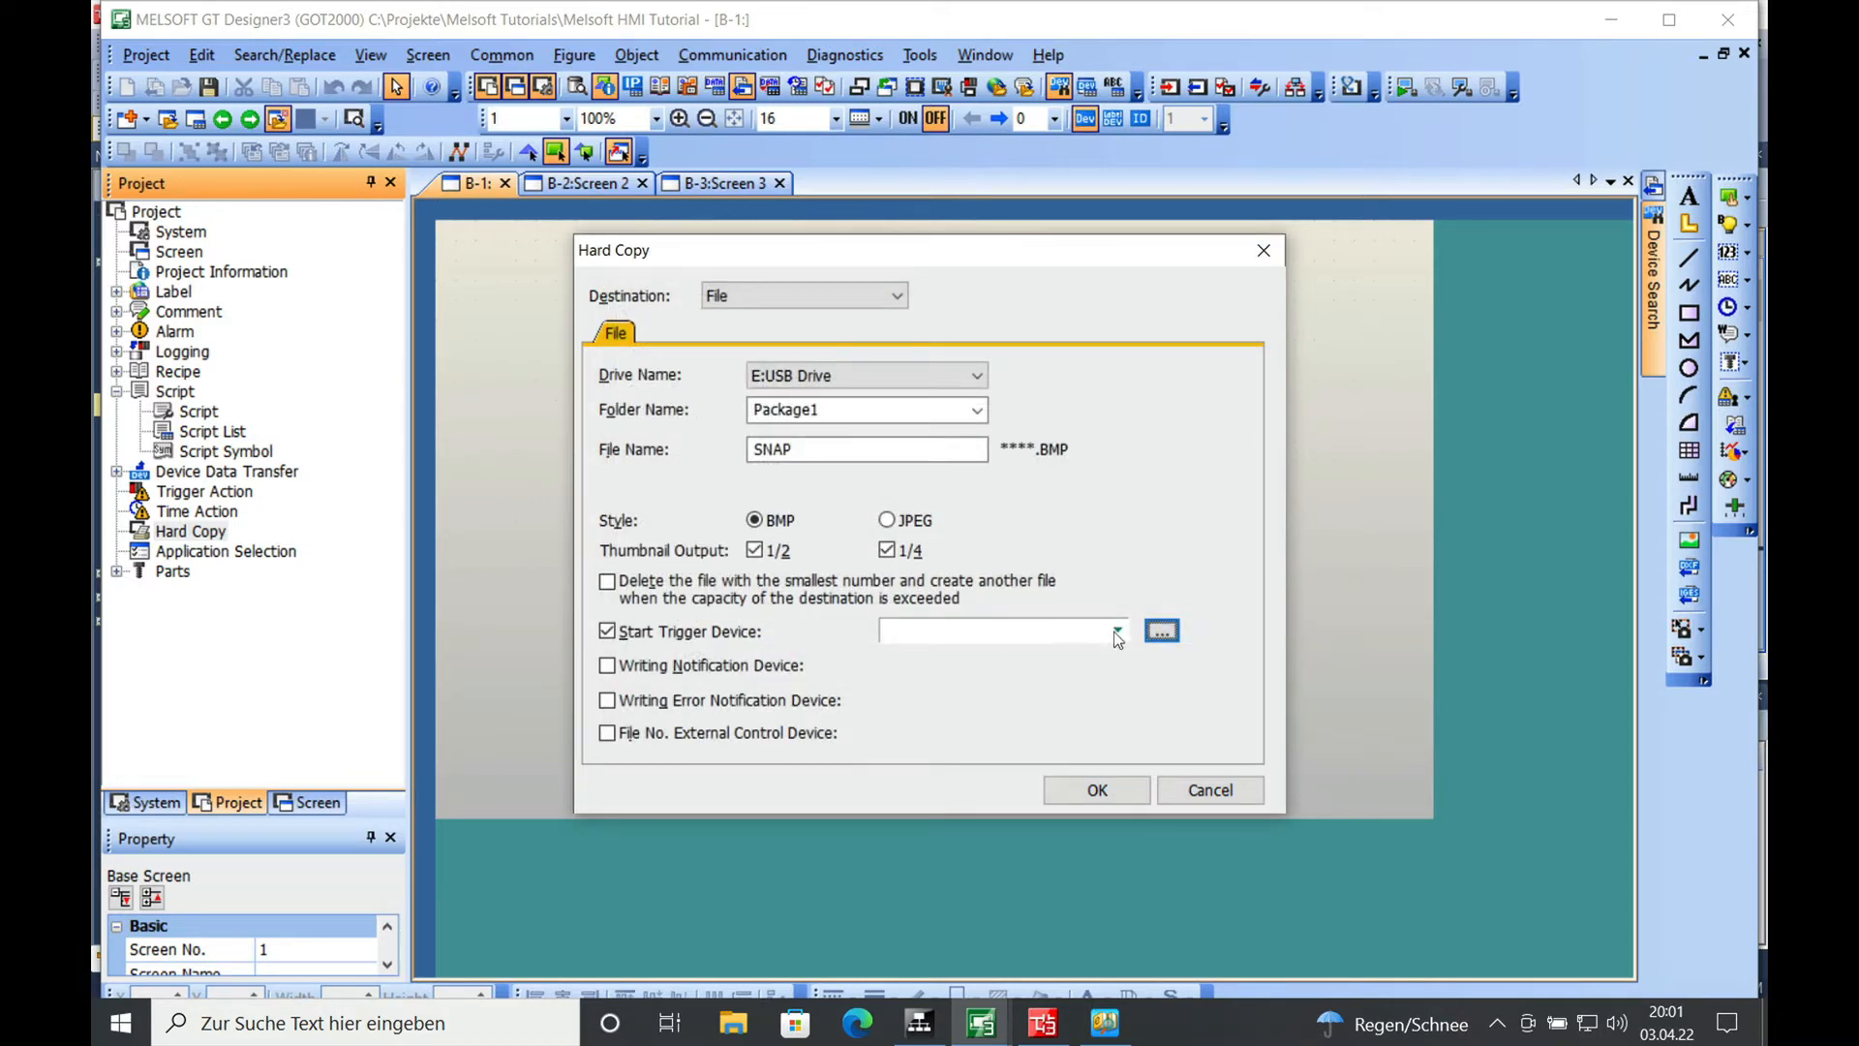
click(1118, 630)
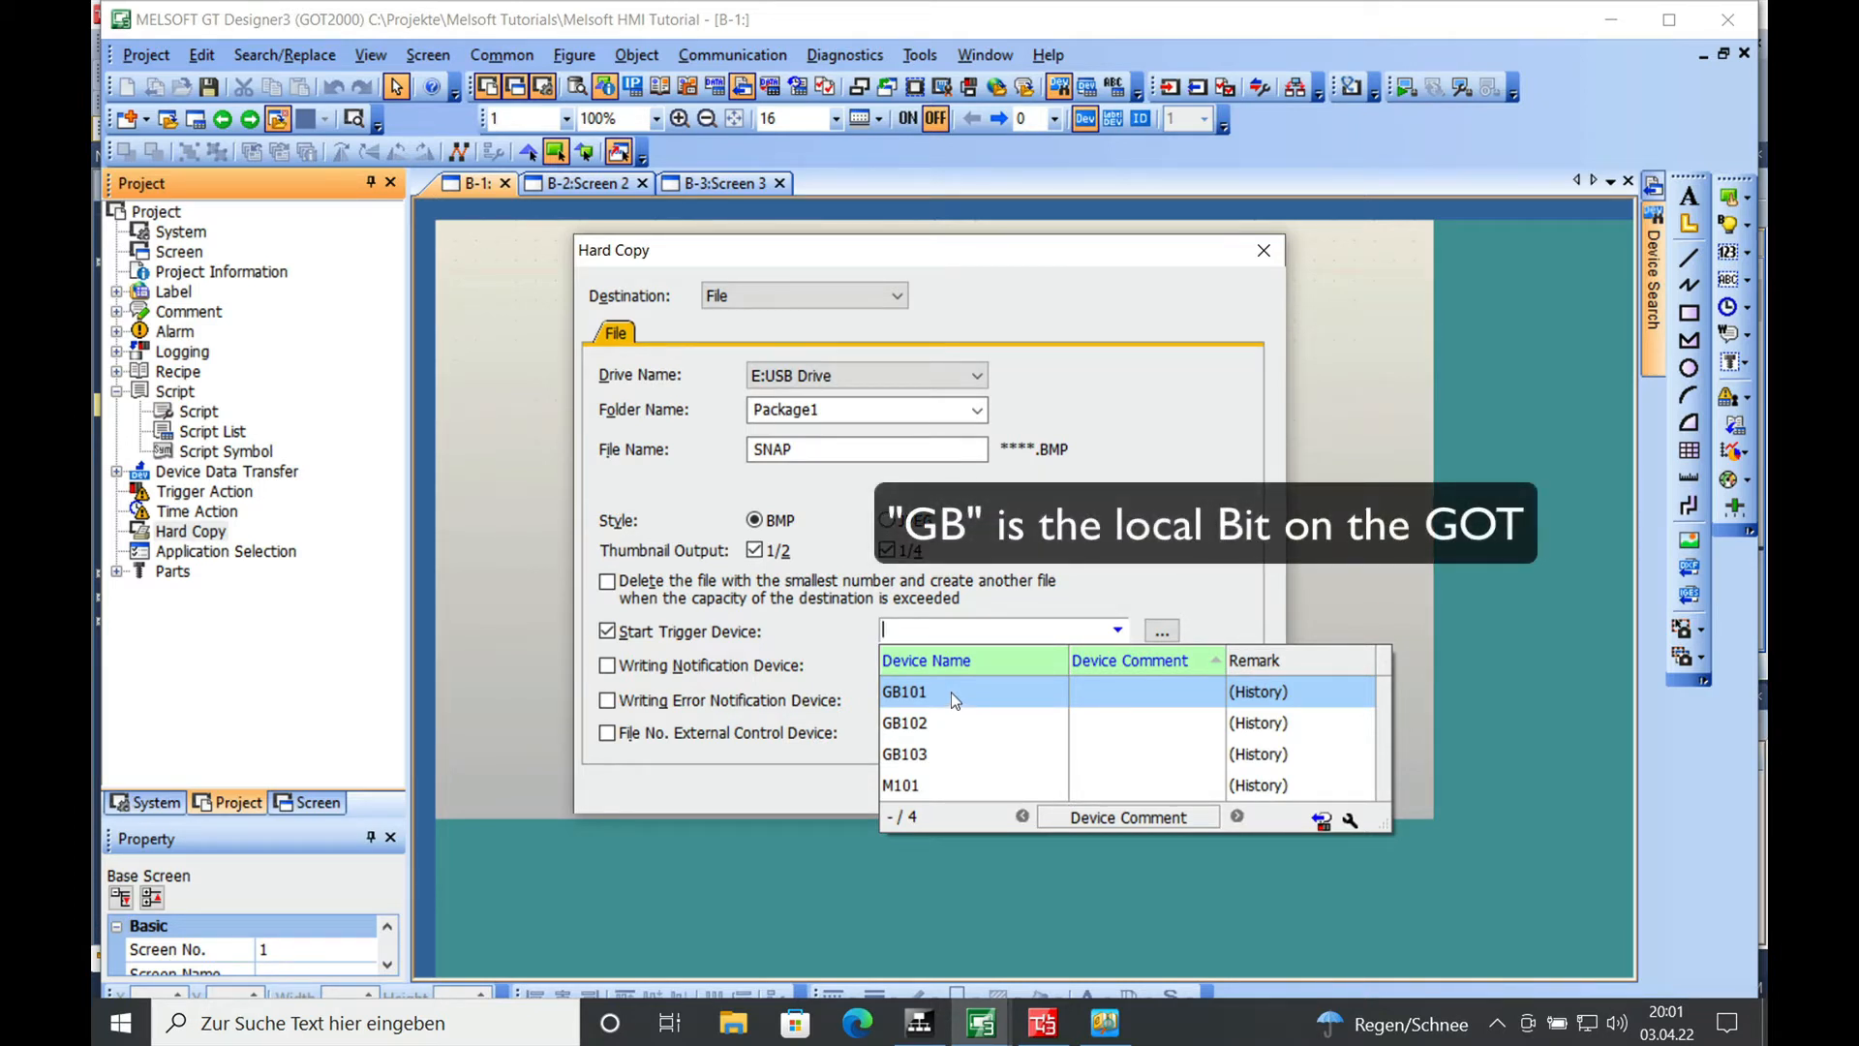
click(905, 691)
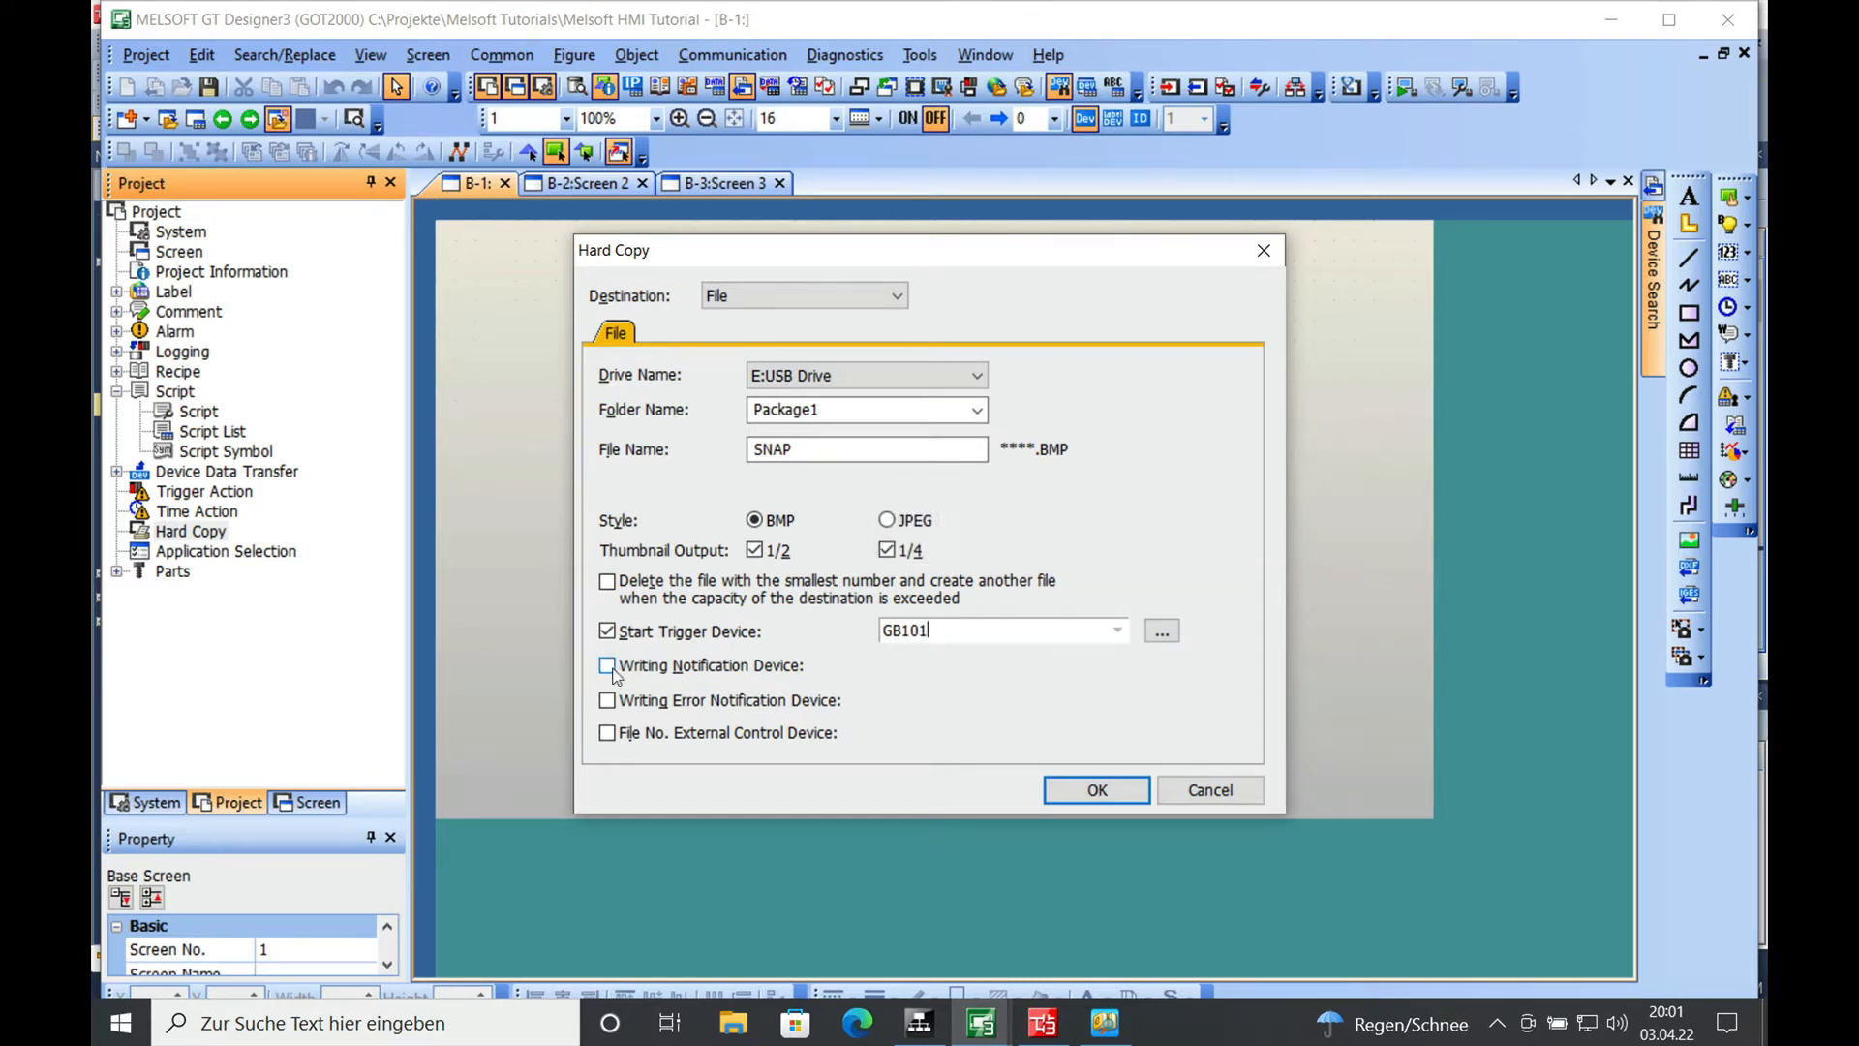
Set GB102 as writing notification and GB103 as writing error notification device.
click(607, 665)
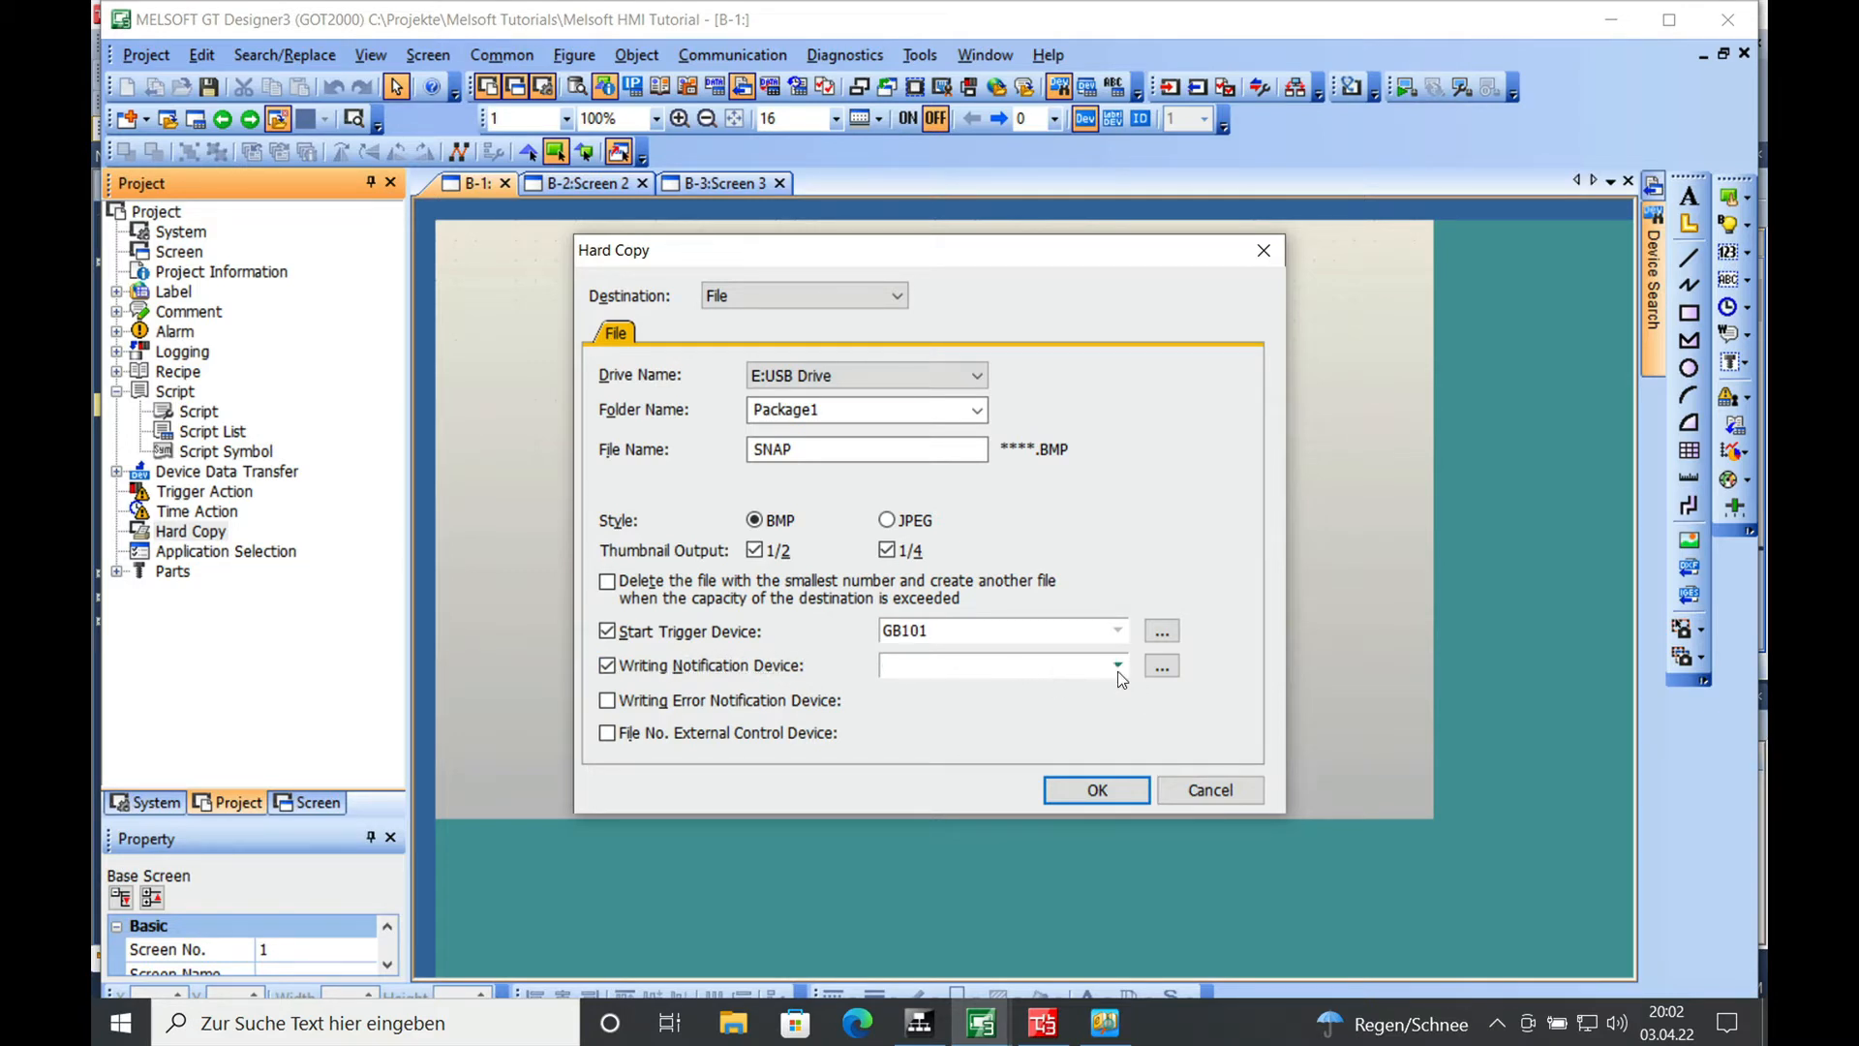
click(1116, 665)
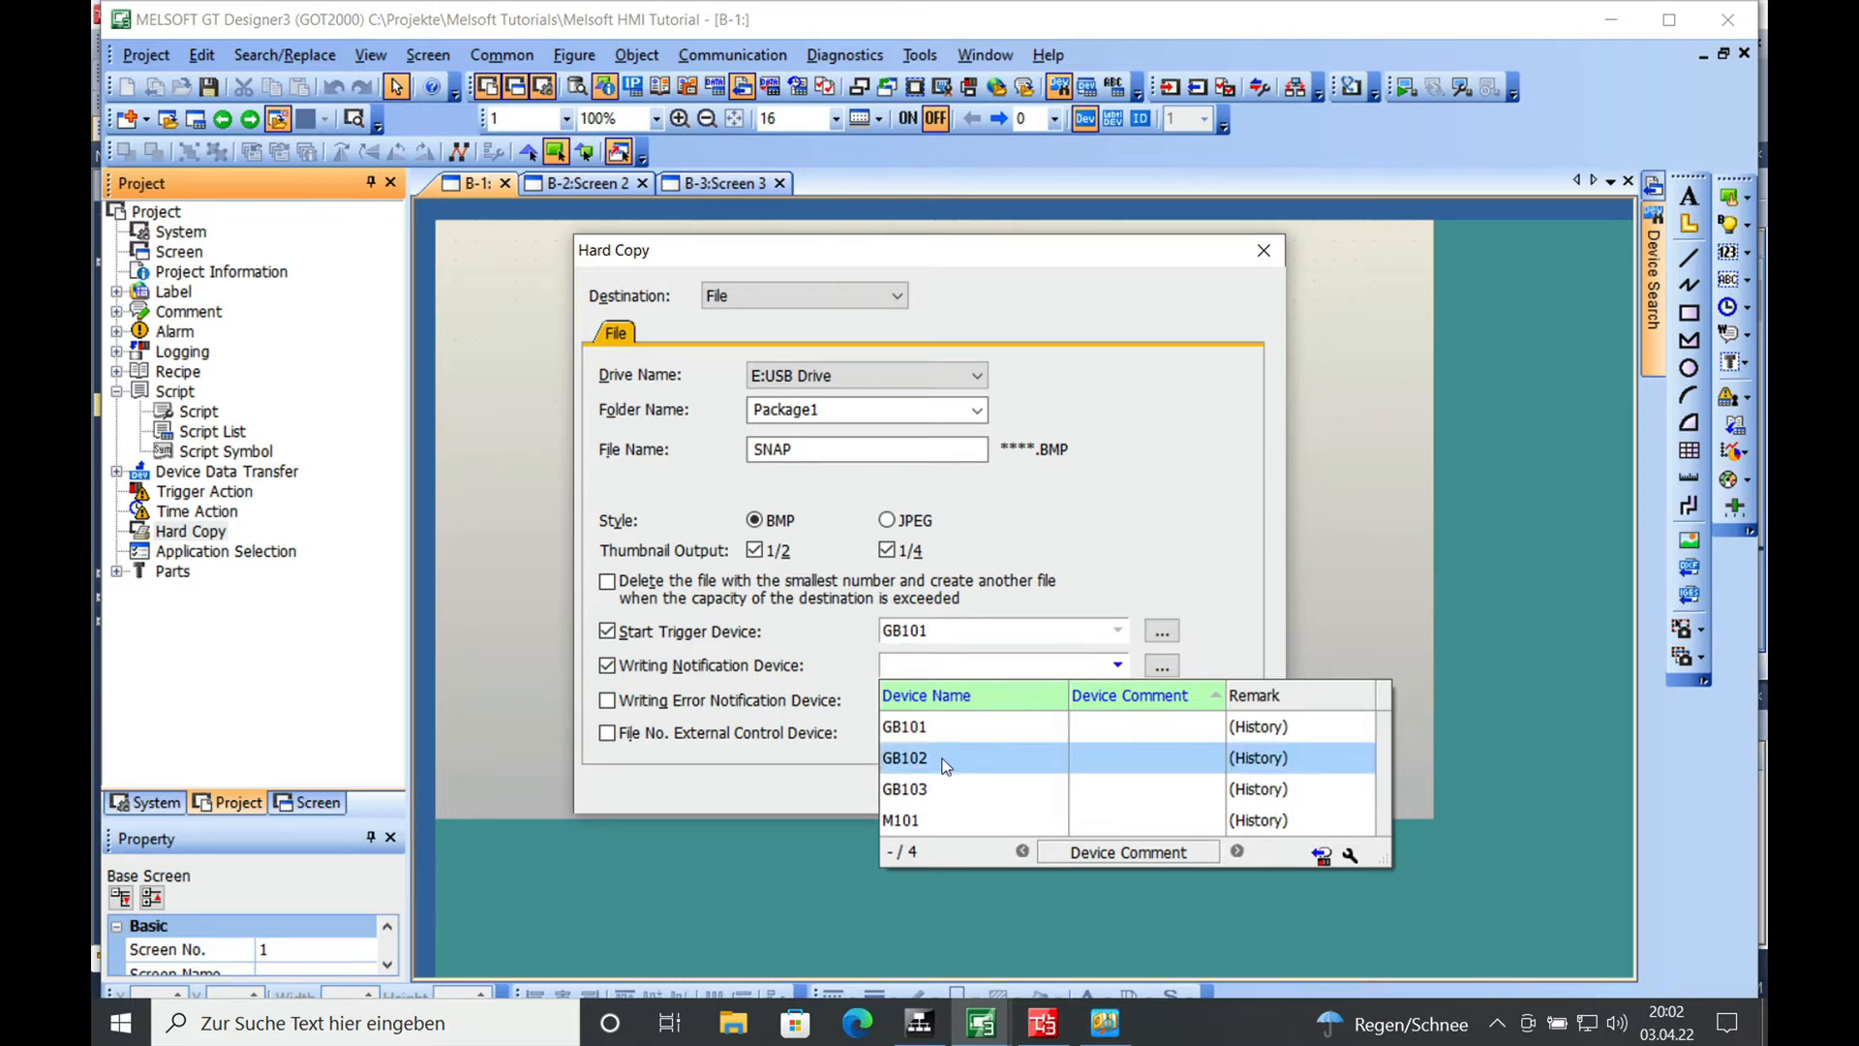
click(904, 757)
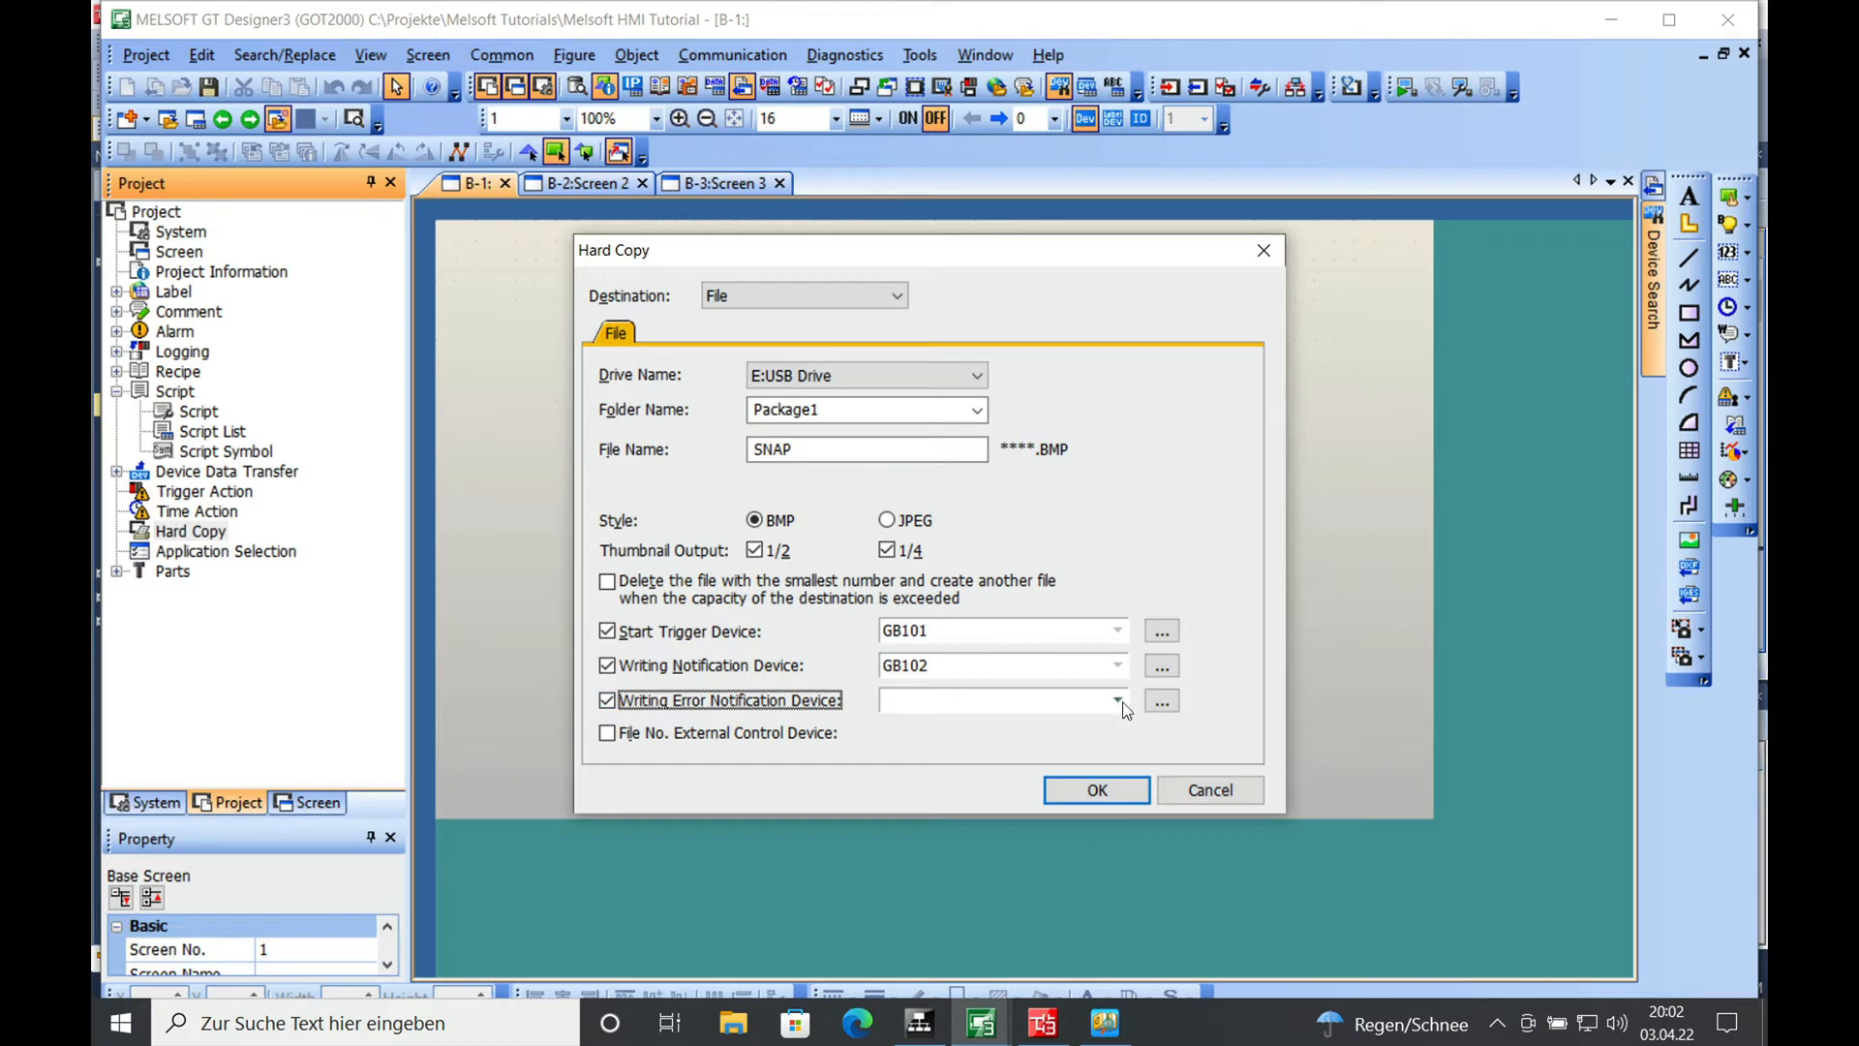
click(1116, 700)
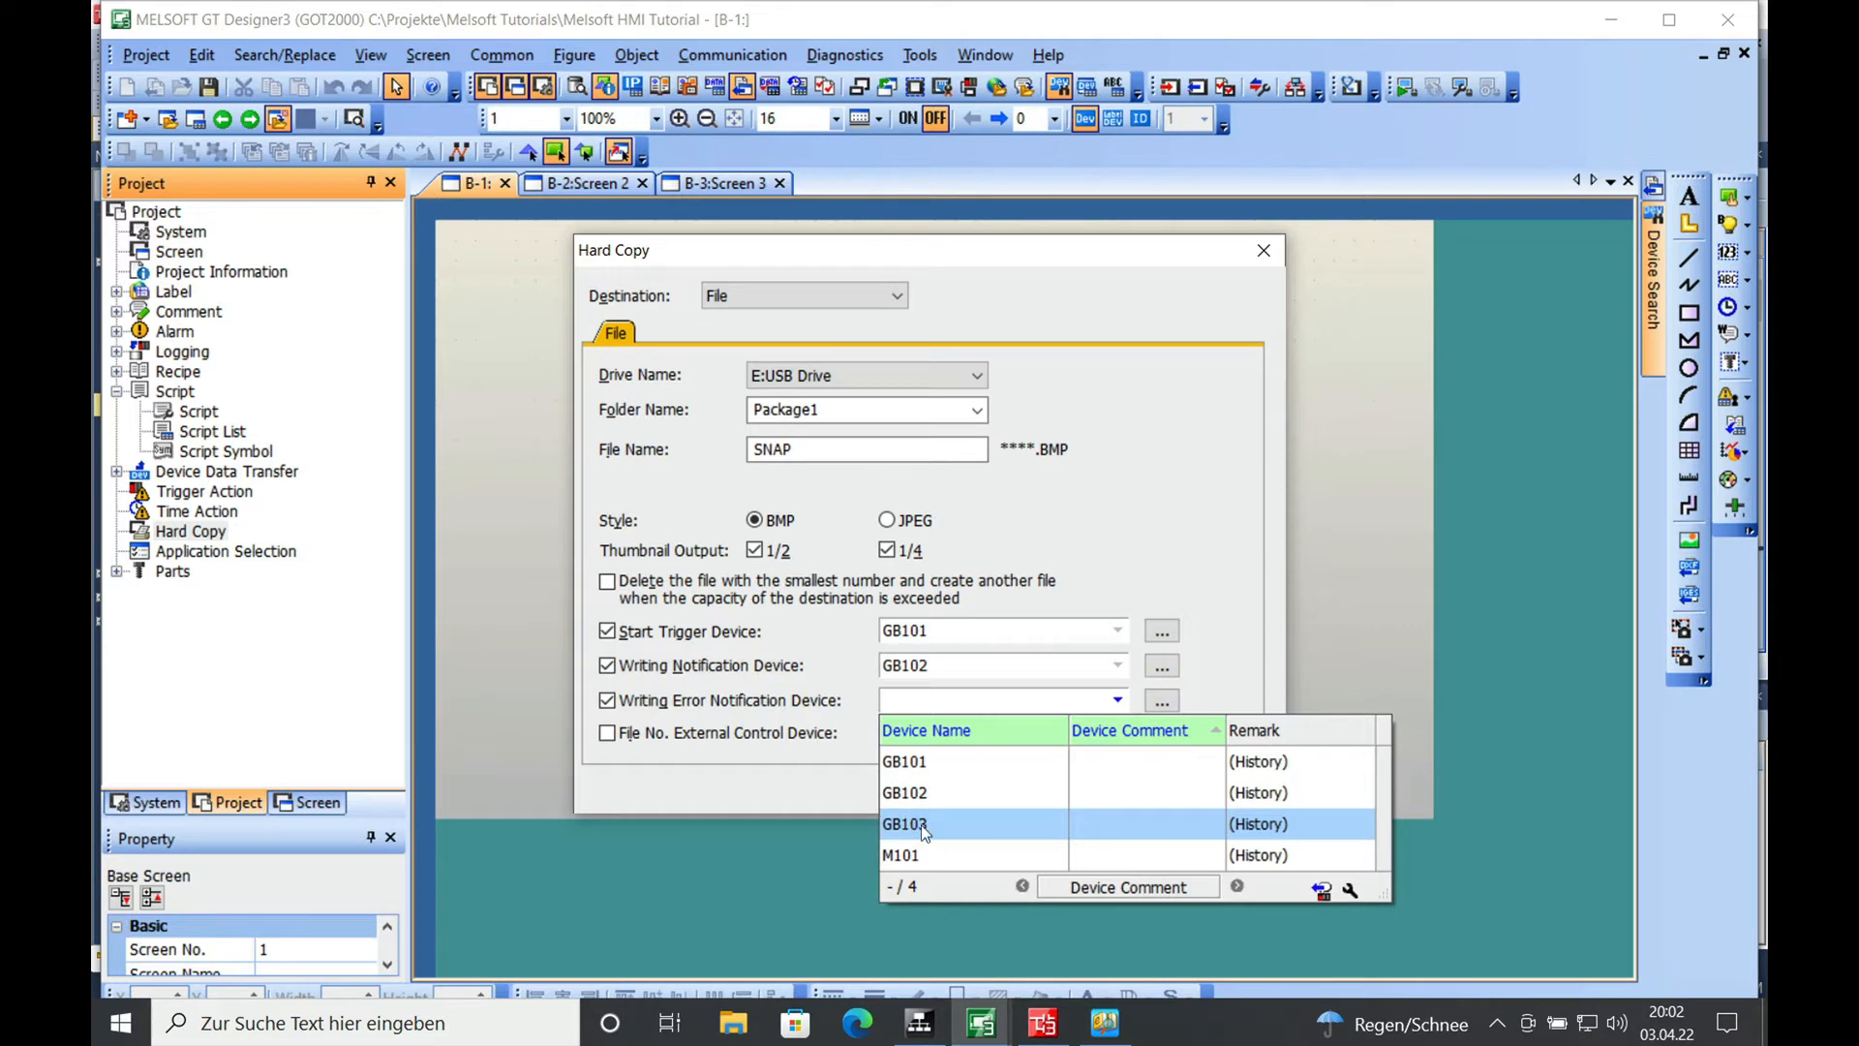
click(904, 823)
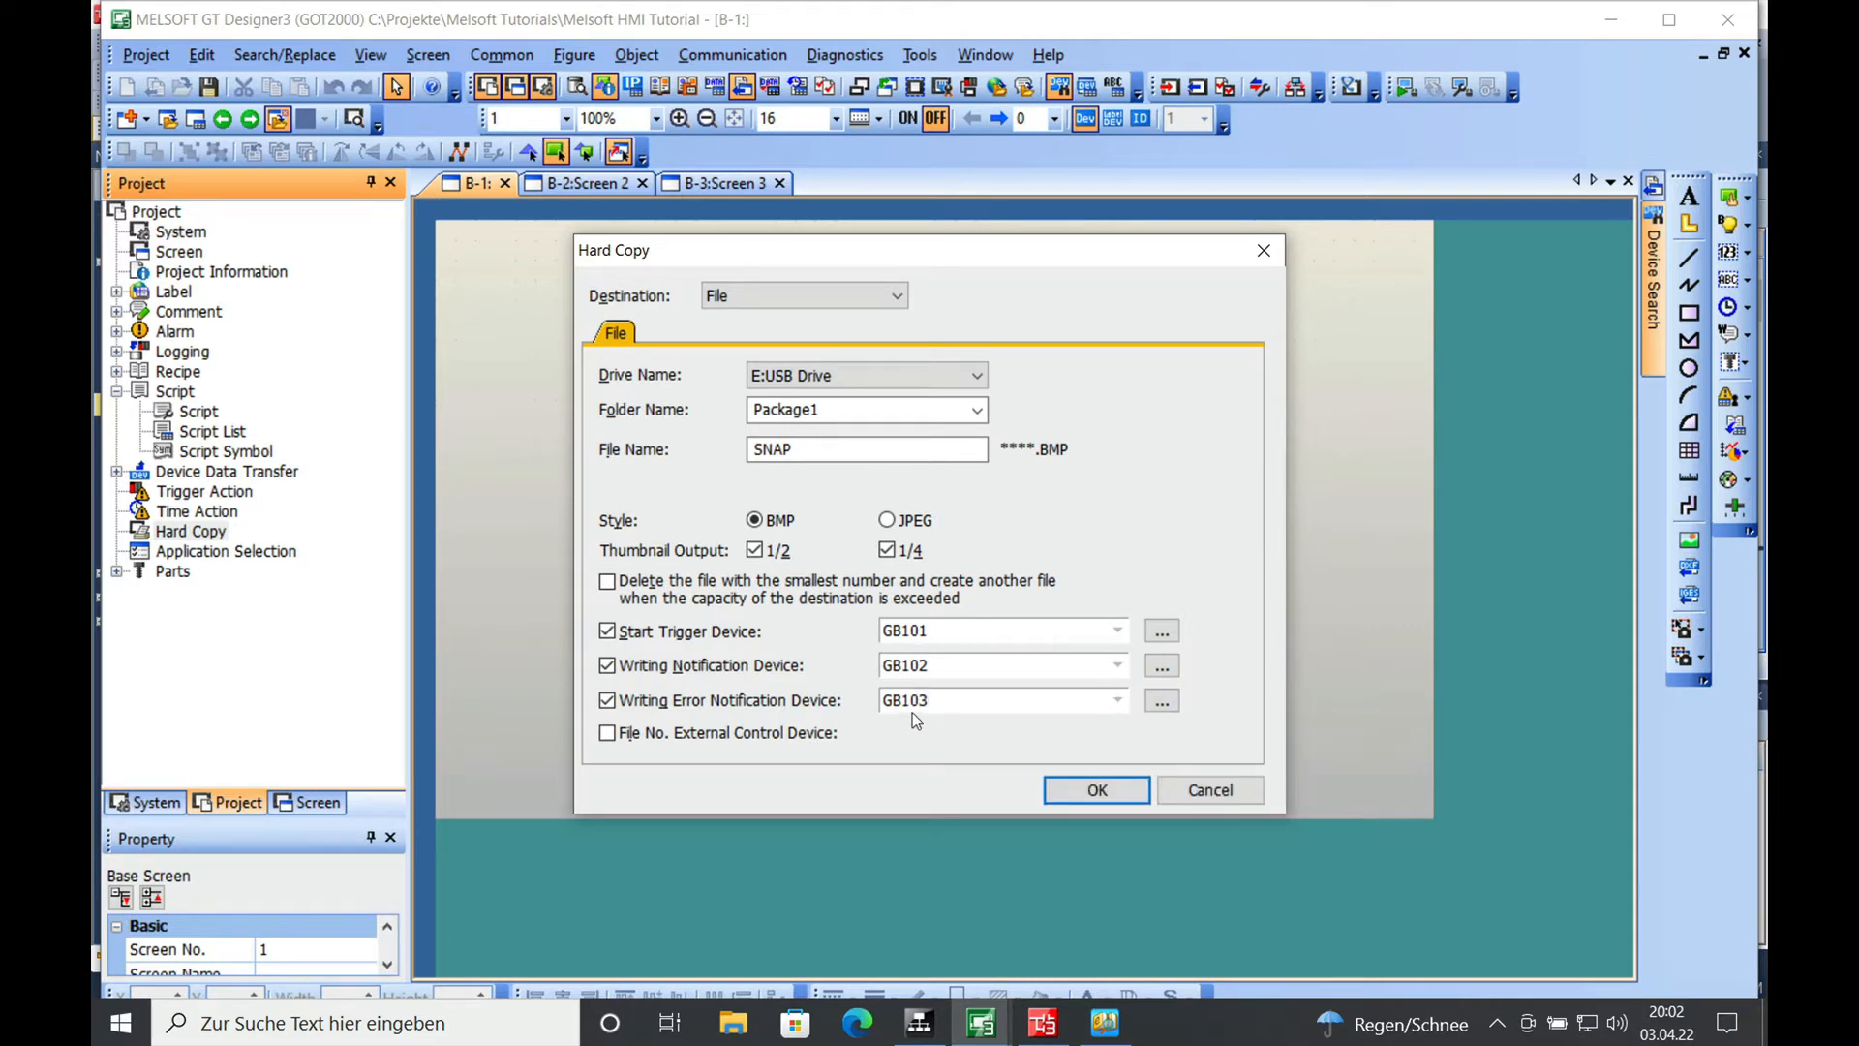
mouse_move(1199, 792)
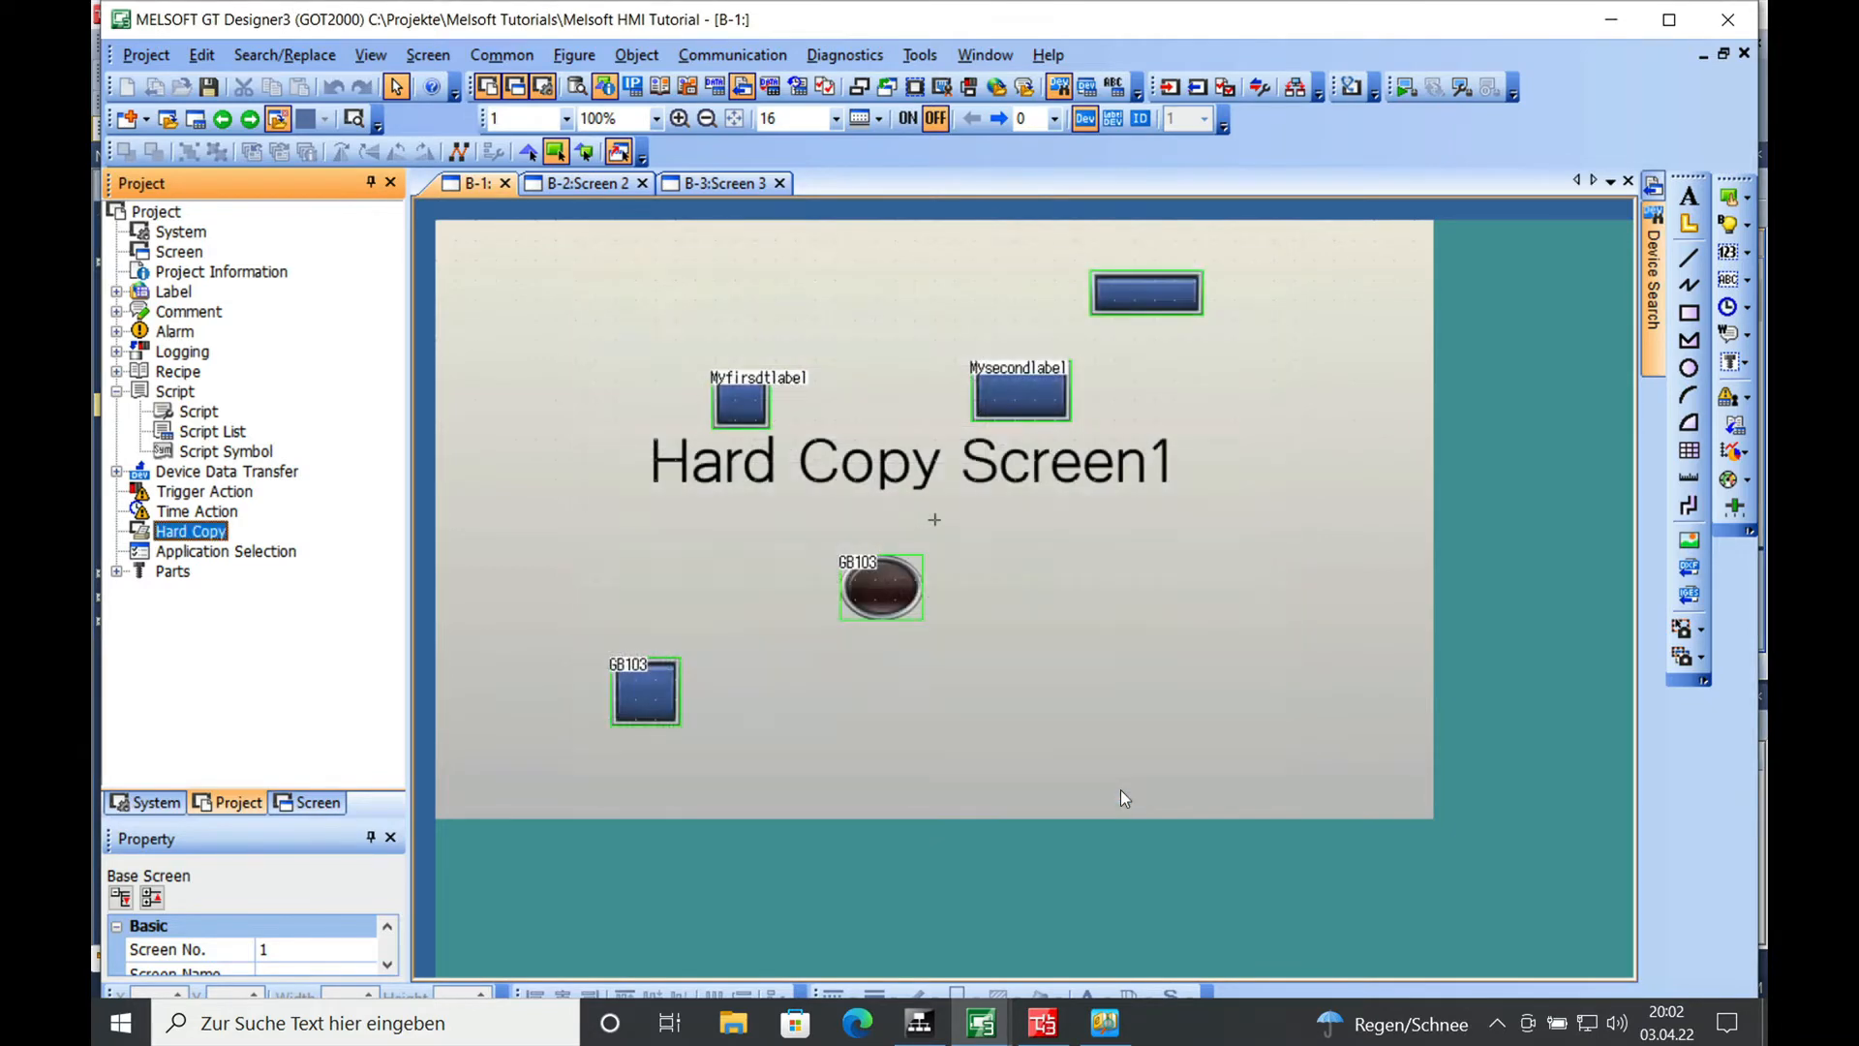
mouse_move(800, 702)
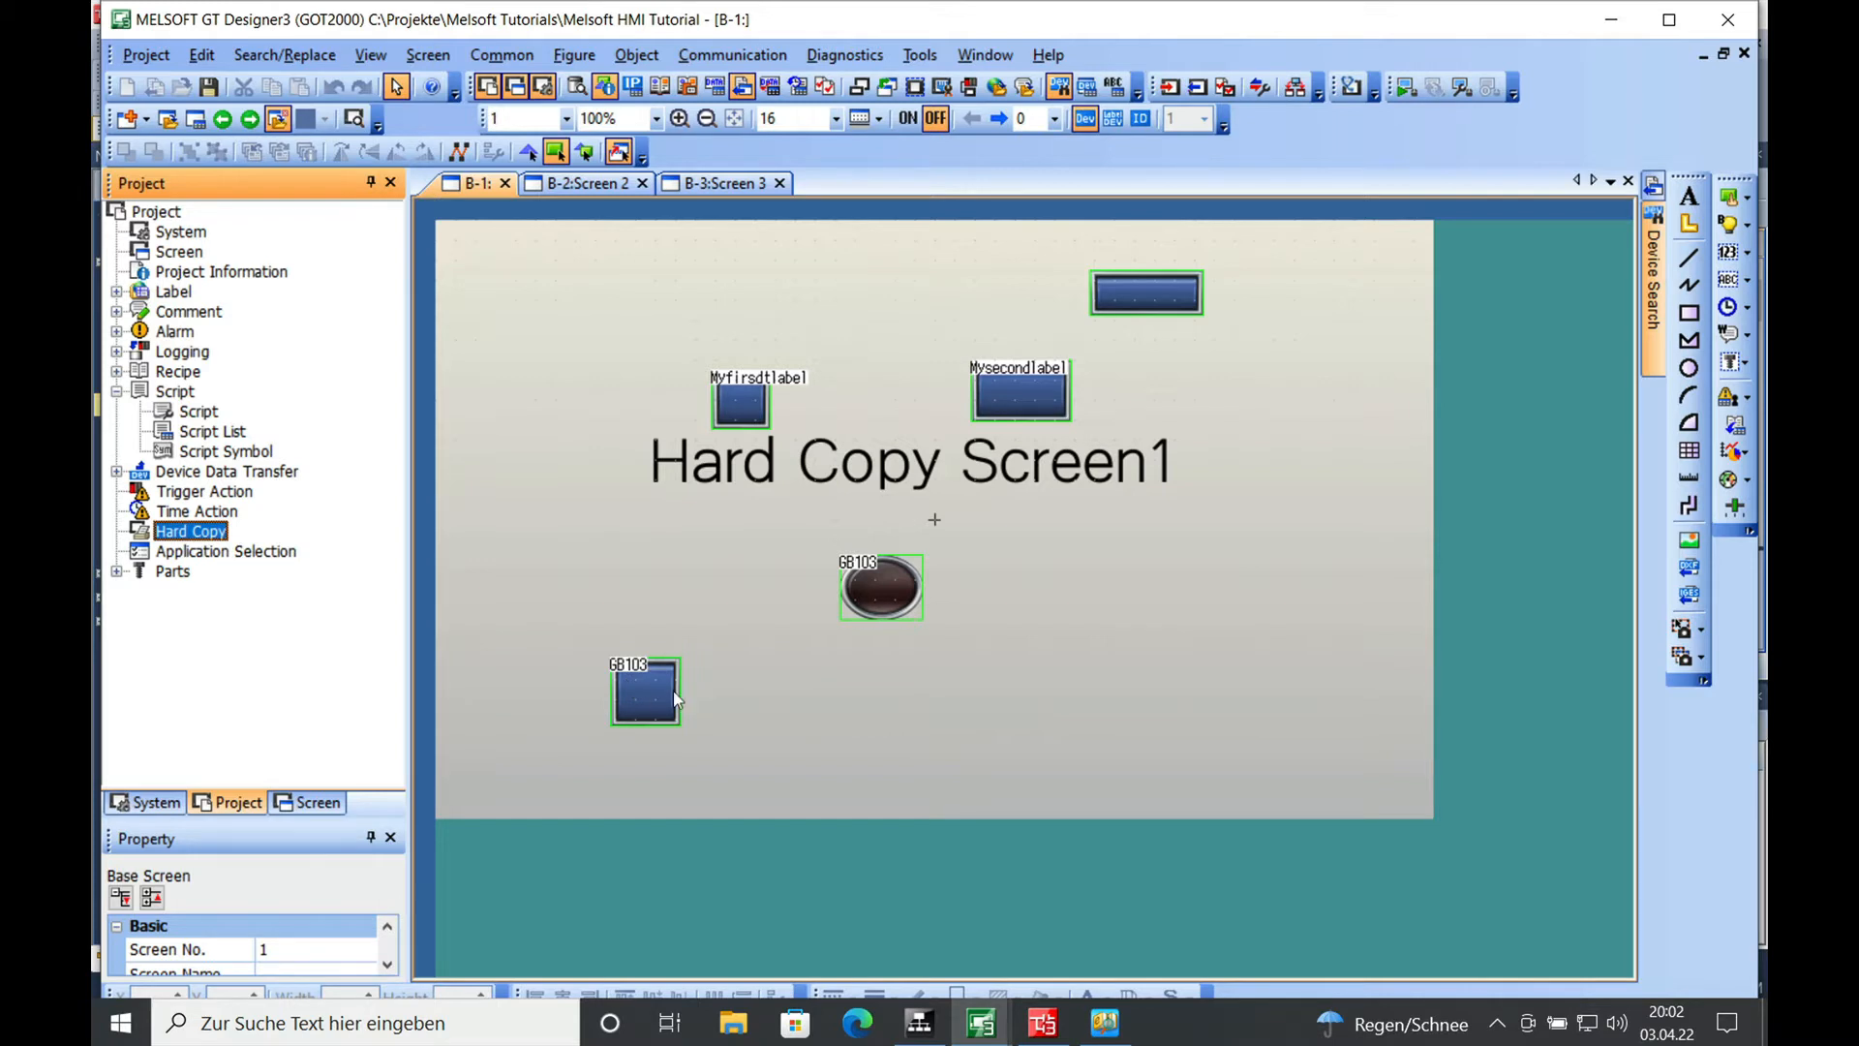
mouse_move(1729, 195)
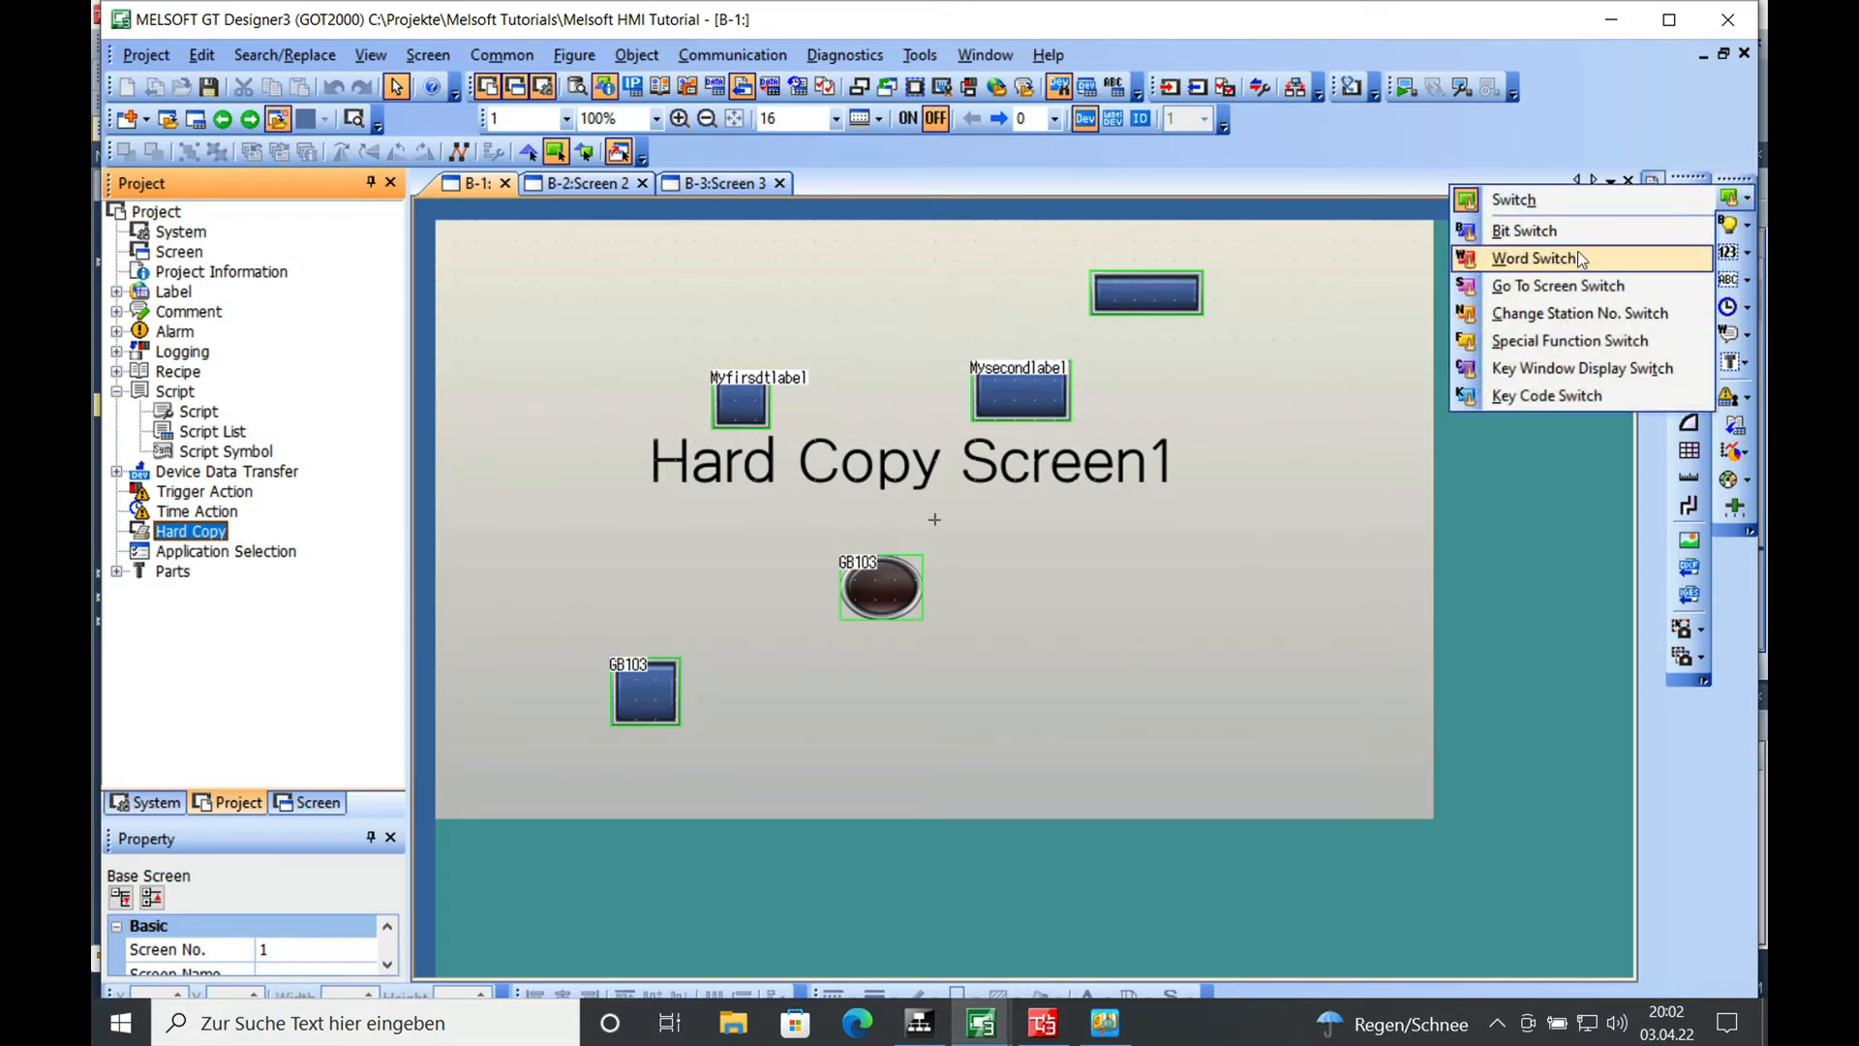
mouse_move(1532, 232)
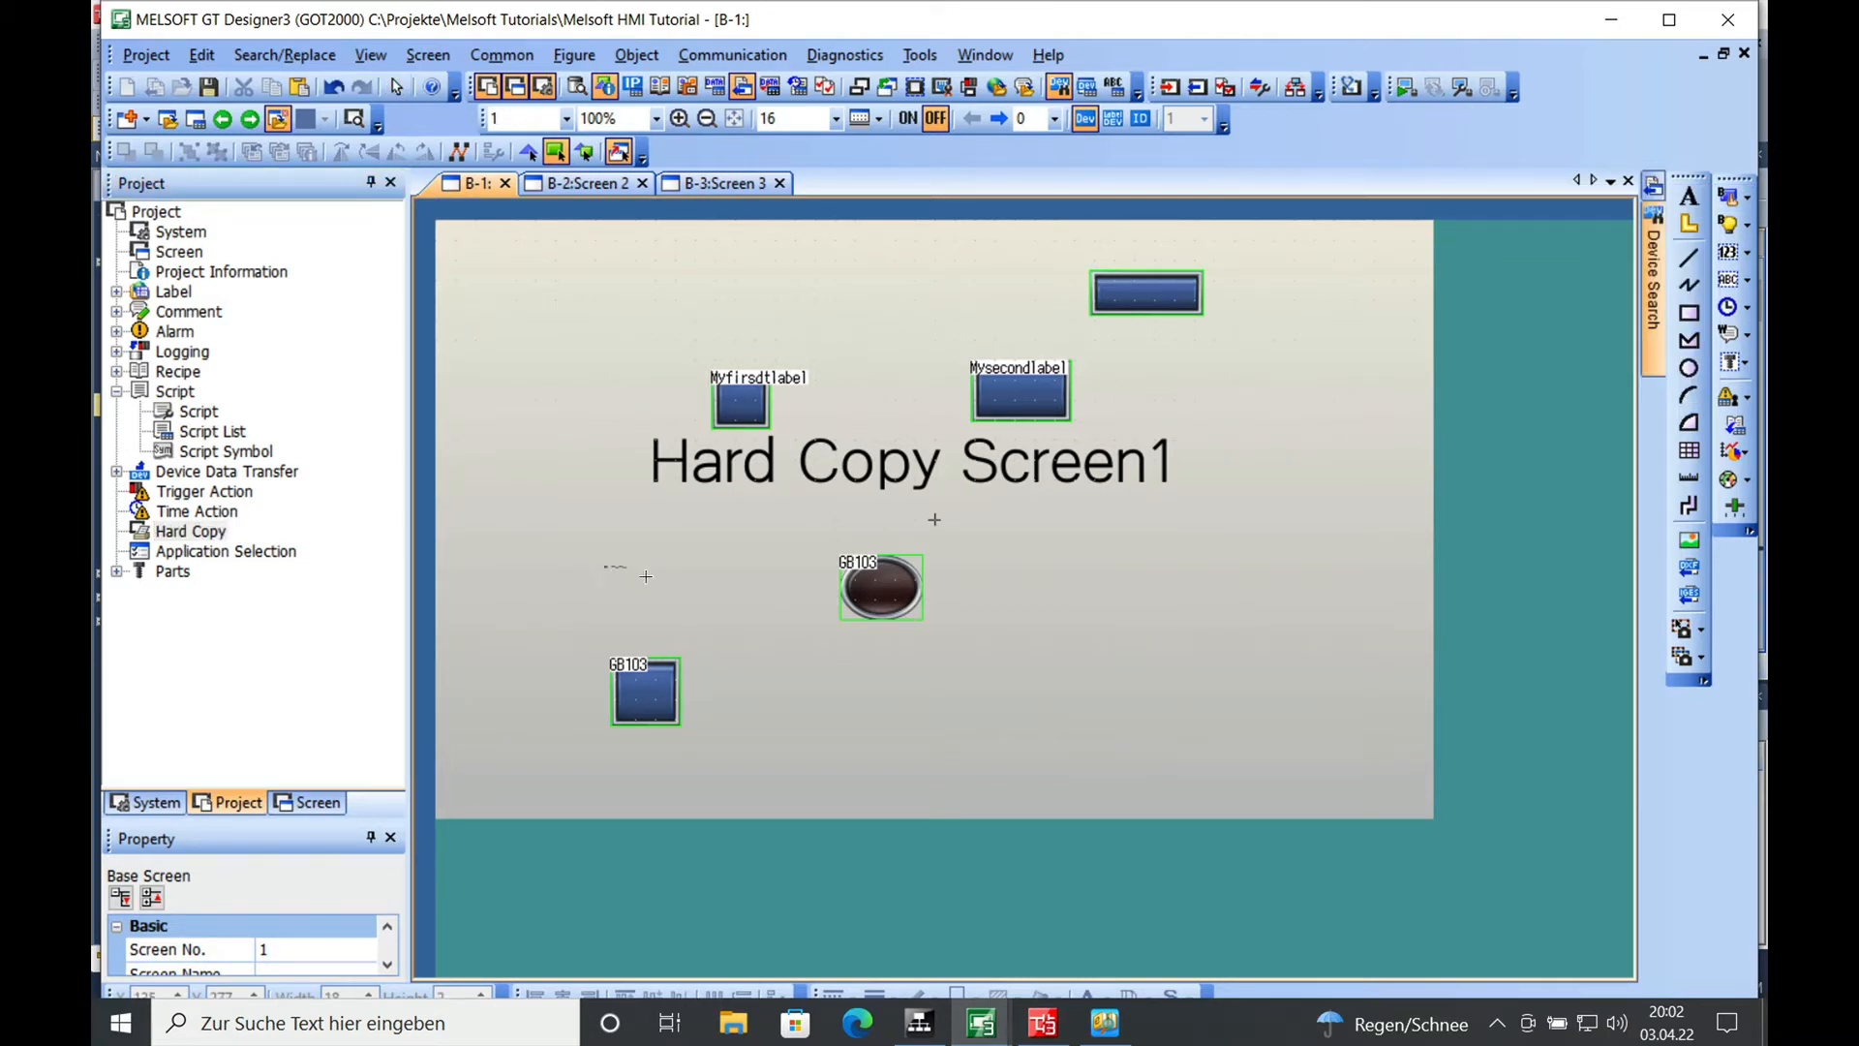
Place a bit switch left of the GB103 lamp and assign it device GB101.
click(639, 595)
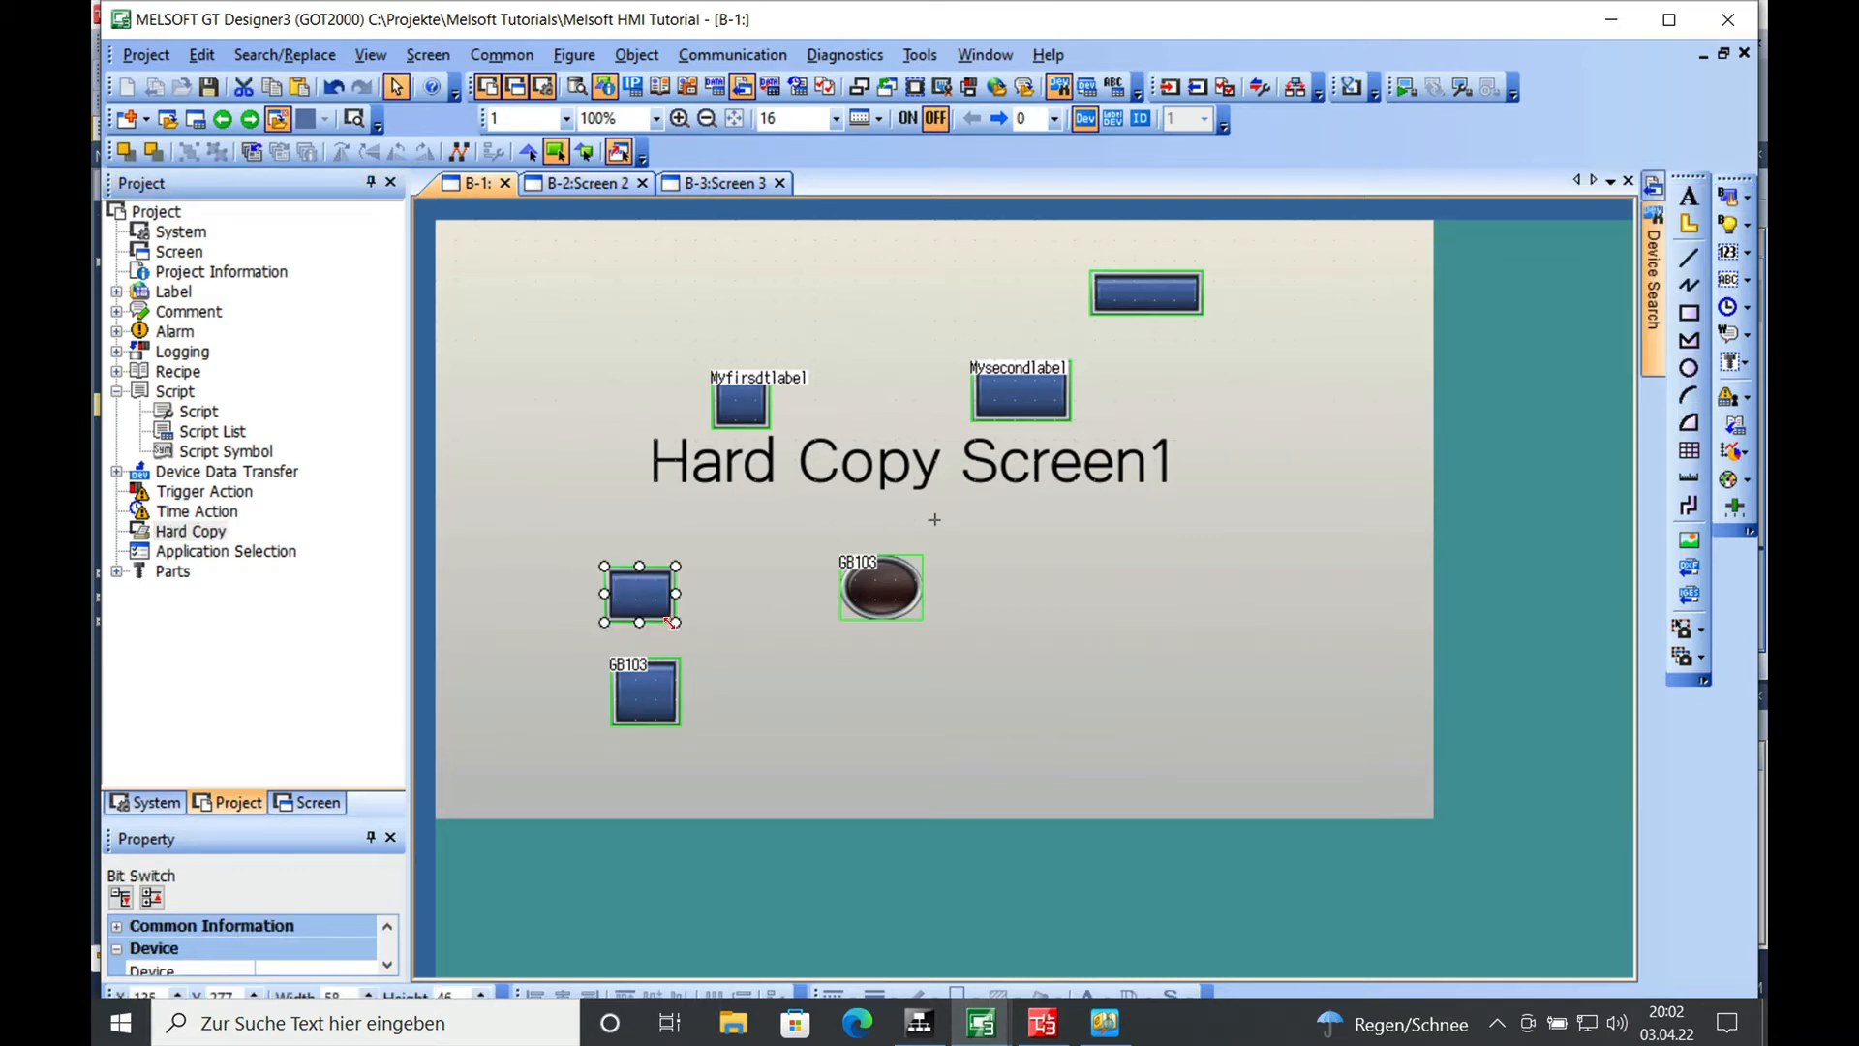
drag(640, 592, 655, 582)
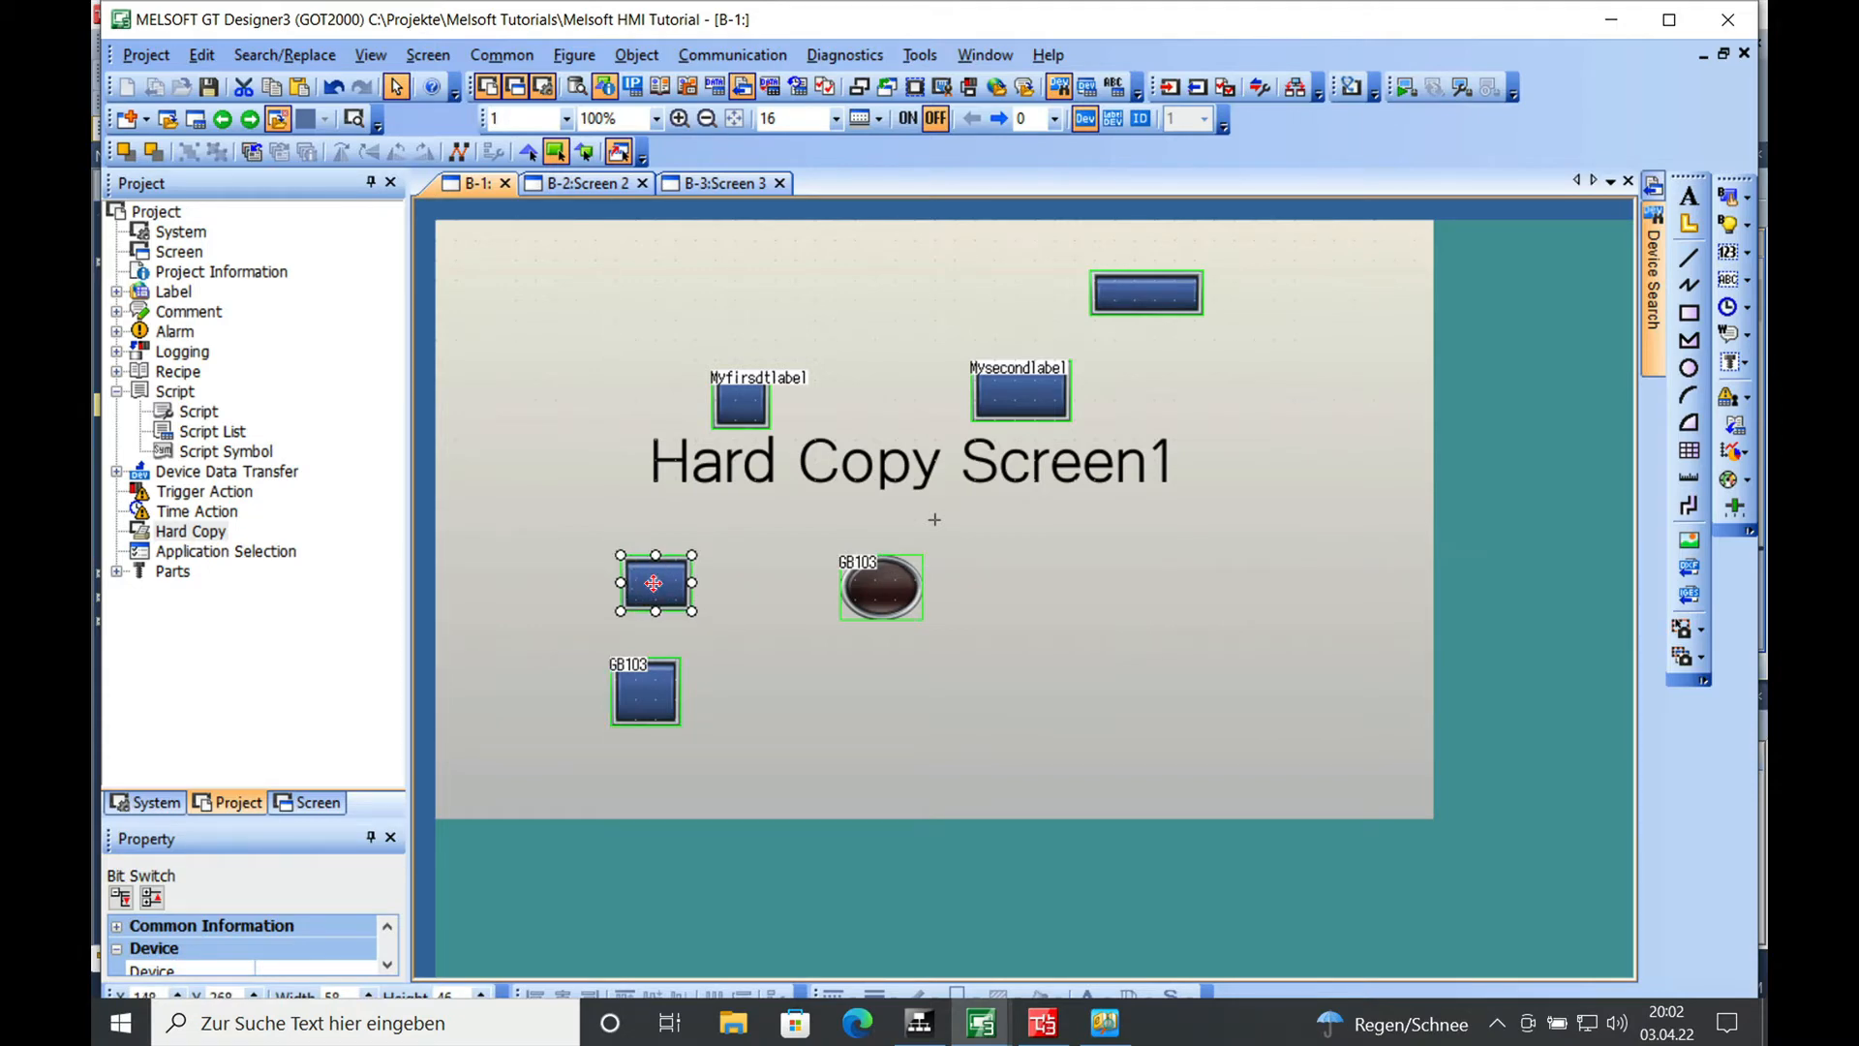
double_click(651, 583)
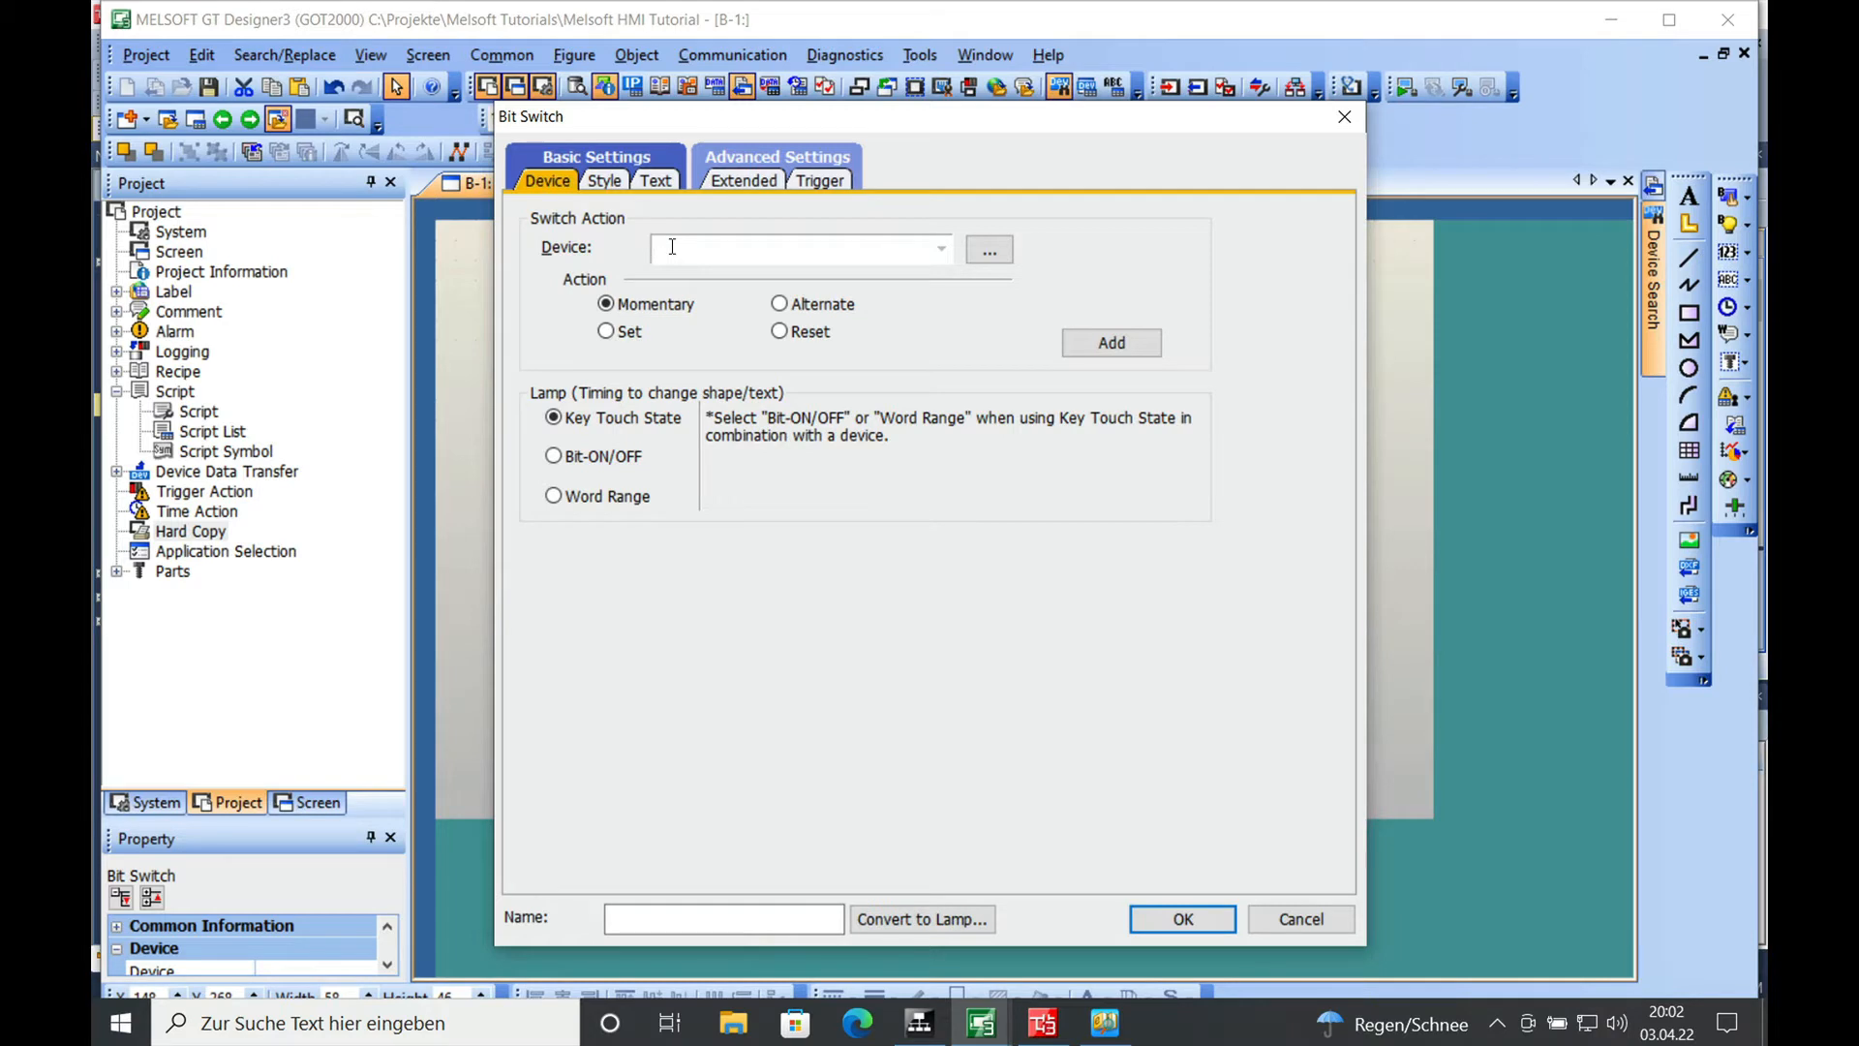
text(GB101)
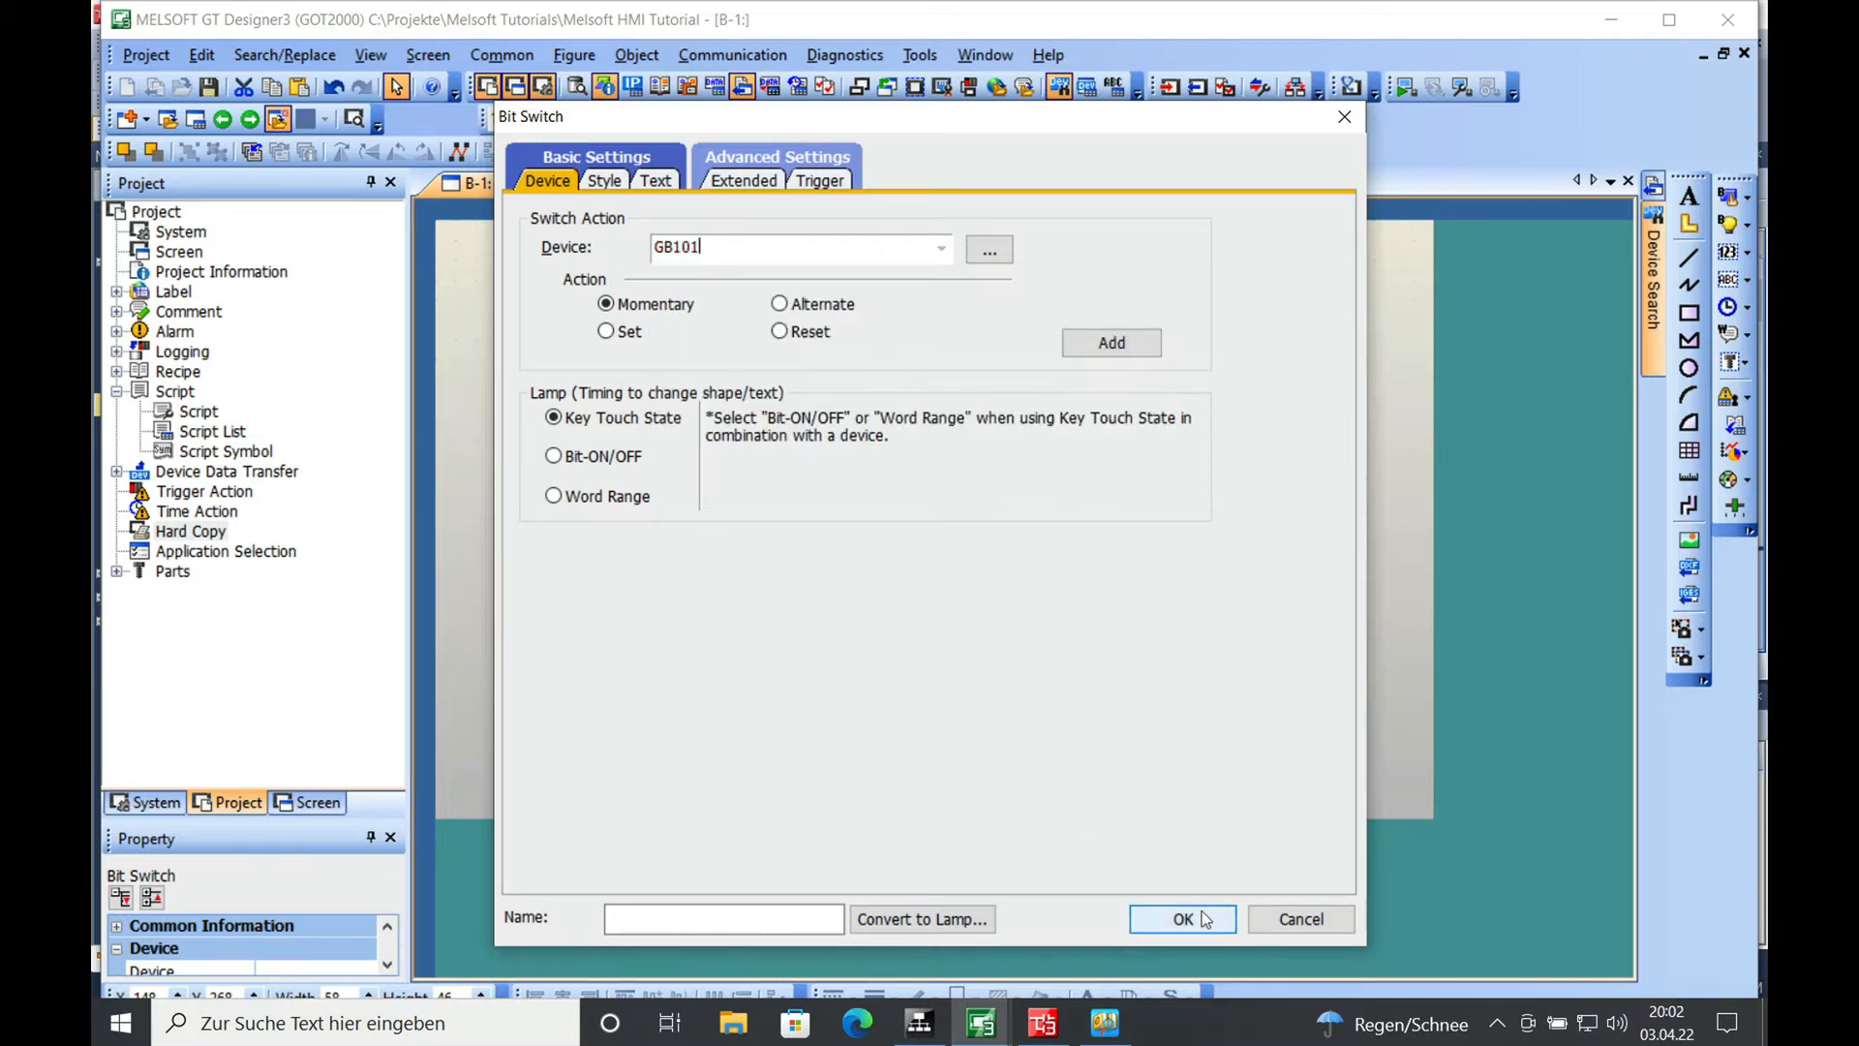
click(1182, 919)
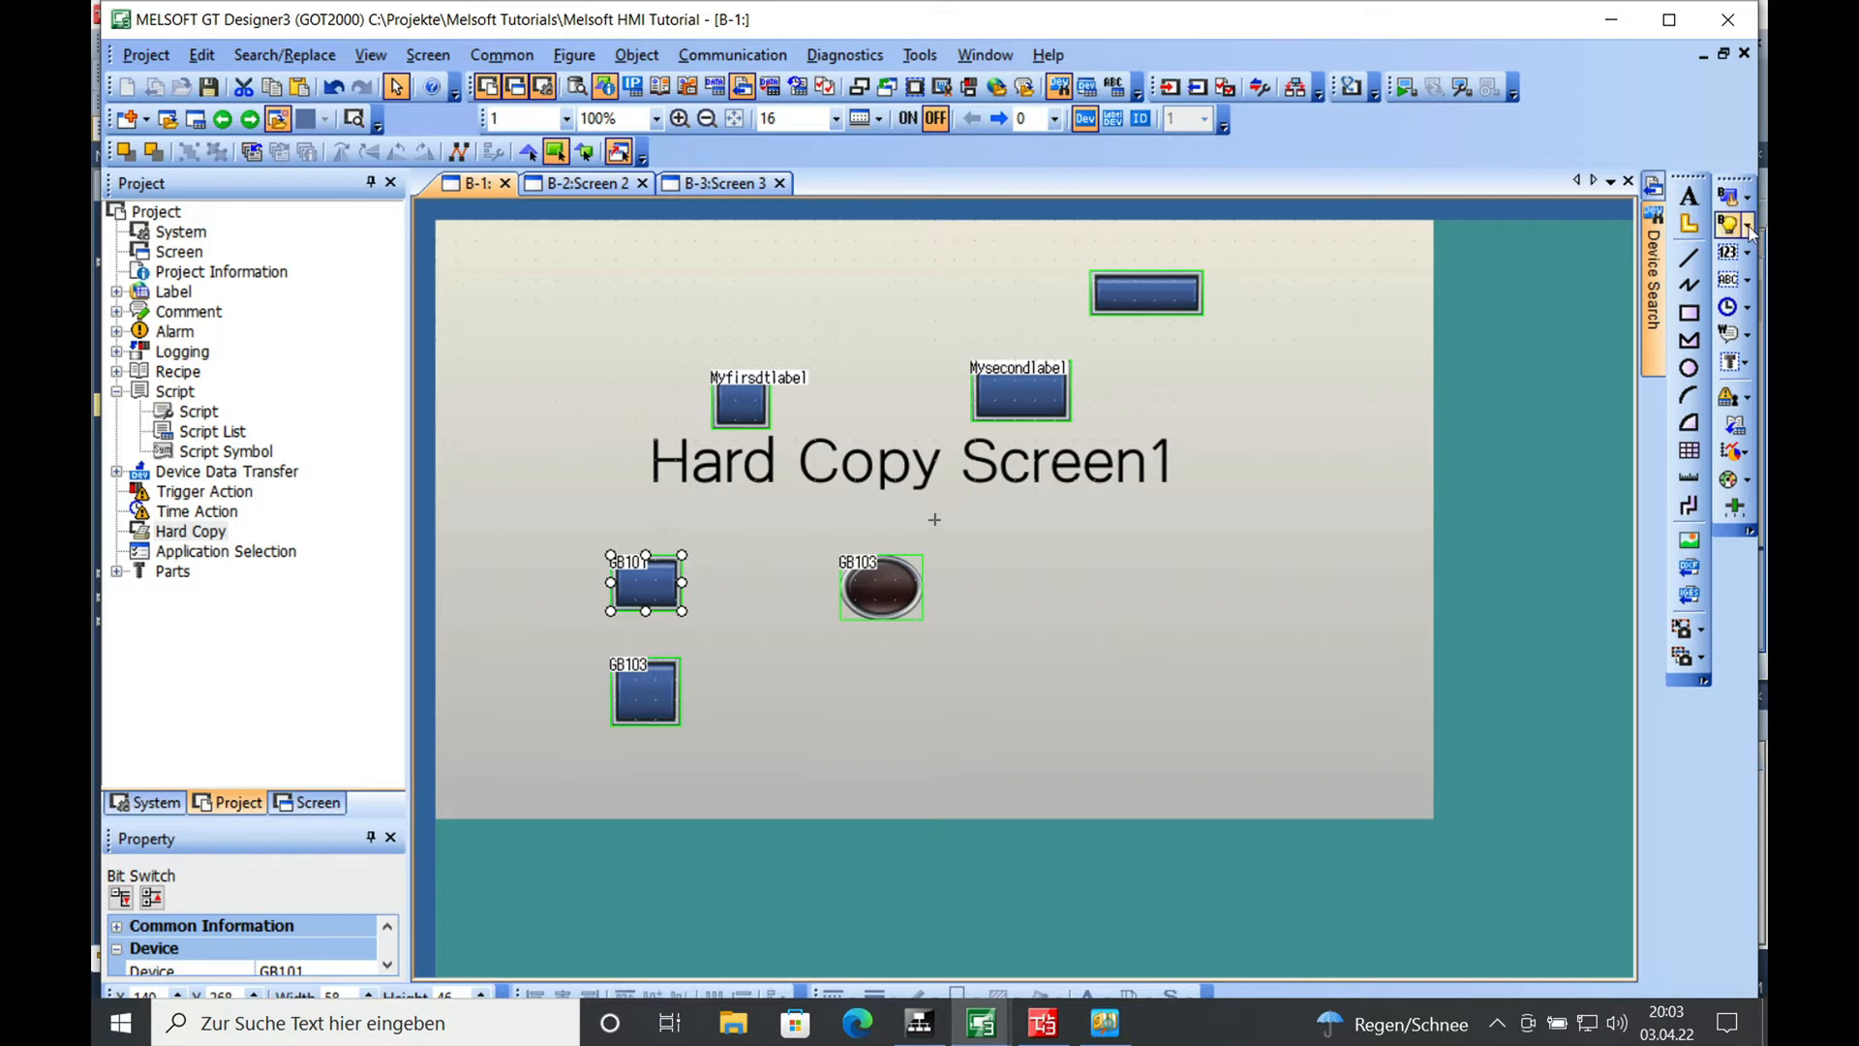
Draw a bit lamp between the GB101 switch and GB103 lamp, linked to GB102.
click(1735, 224)
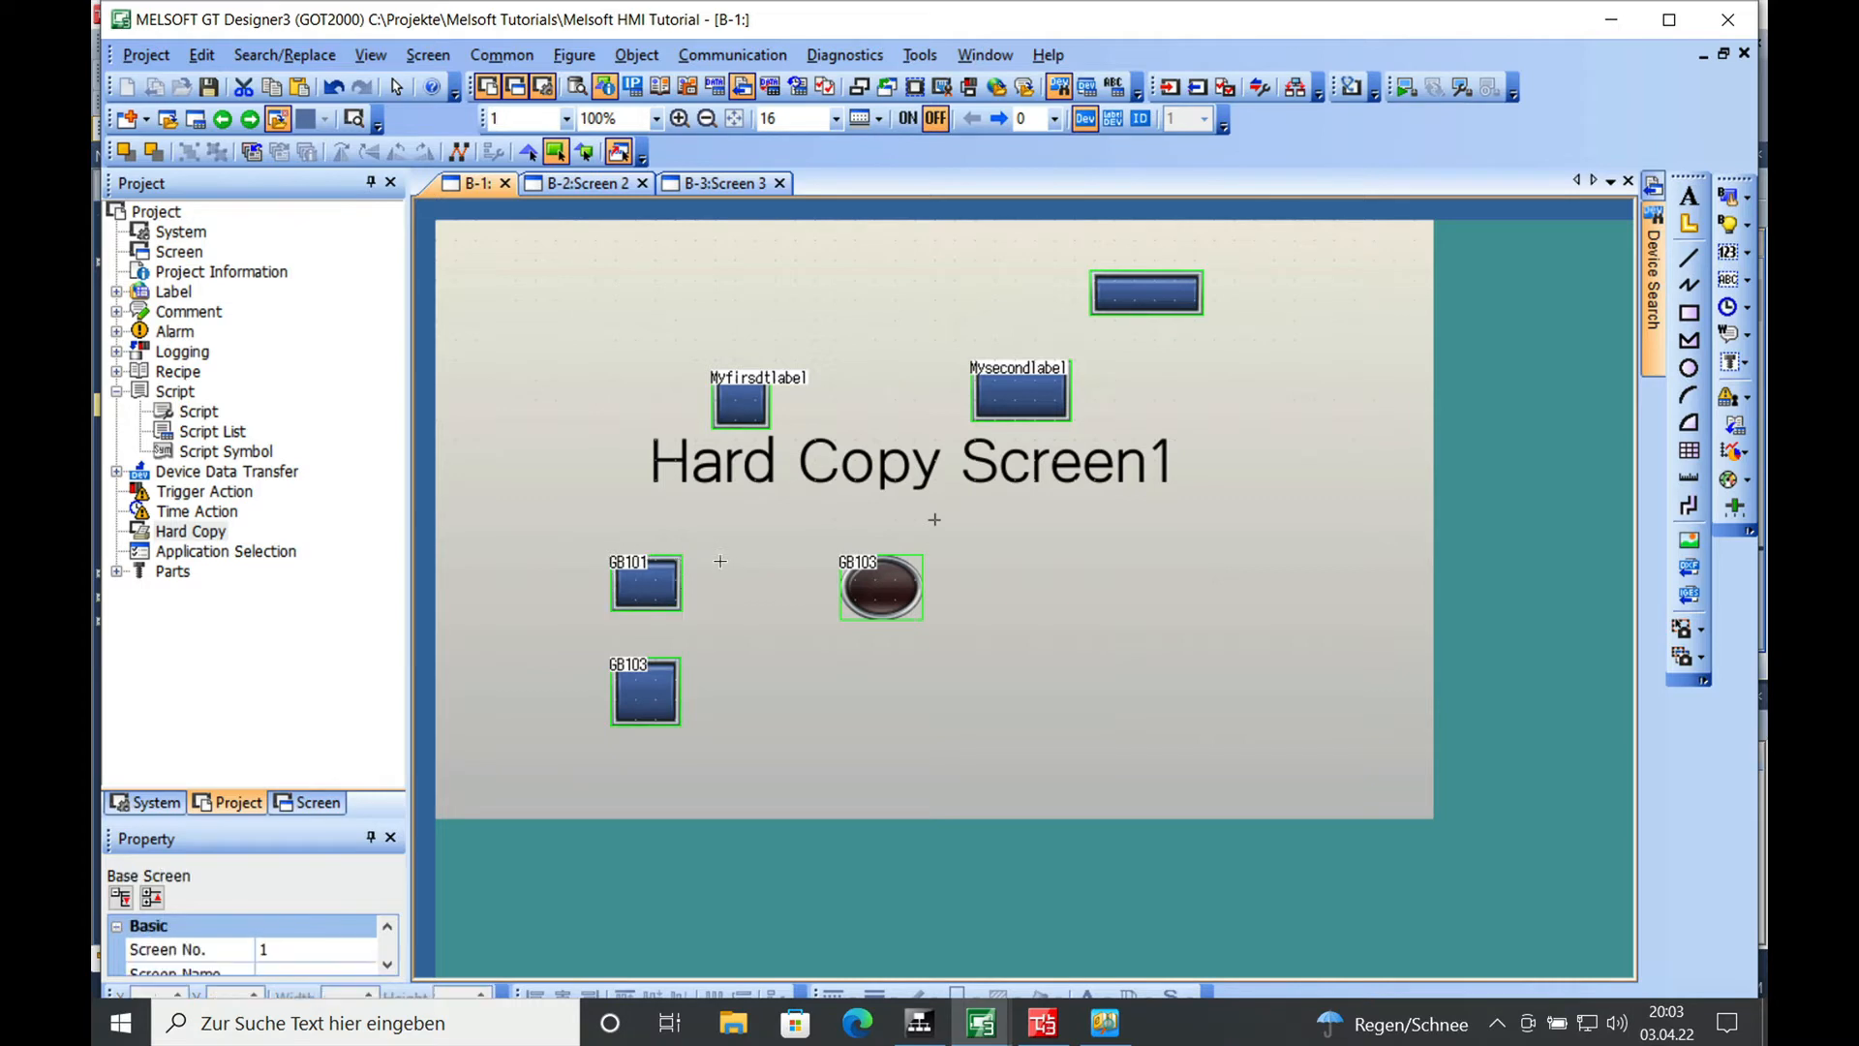
drag(720, 560, 801, 626)
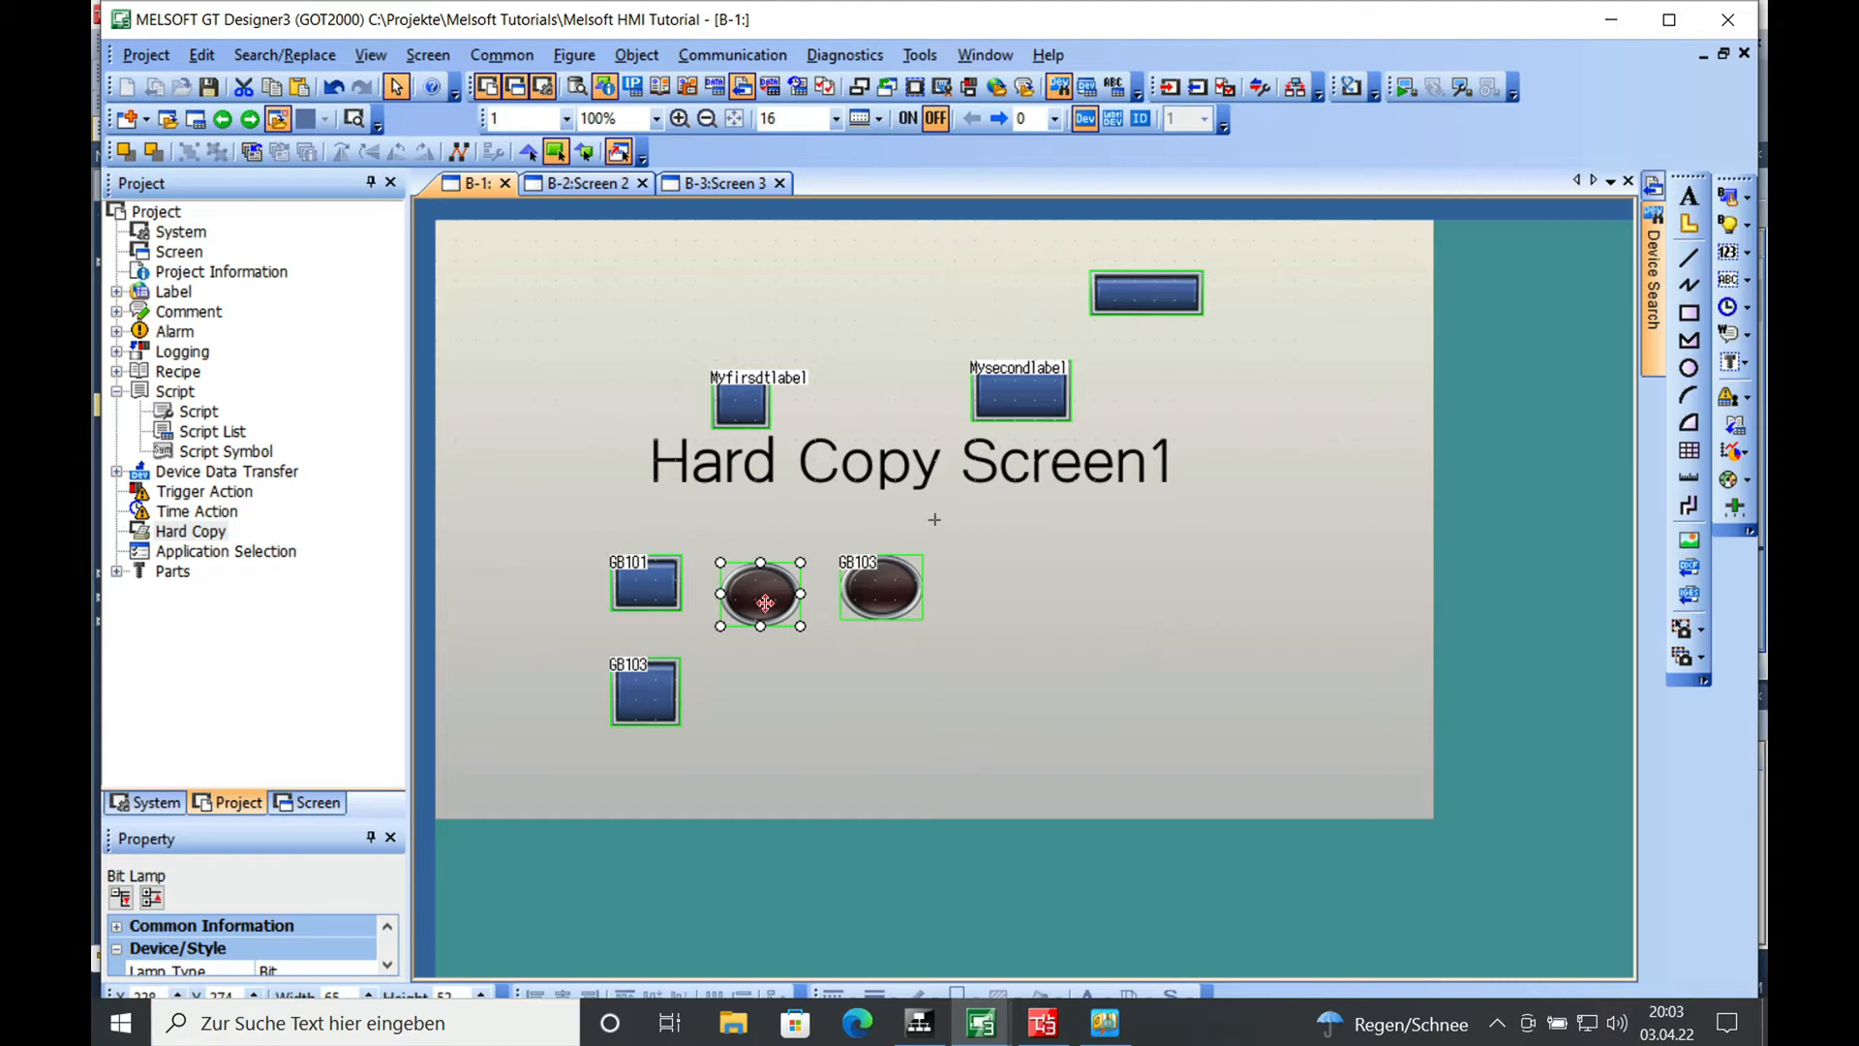
double_click(761, 595)
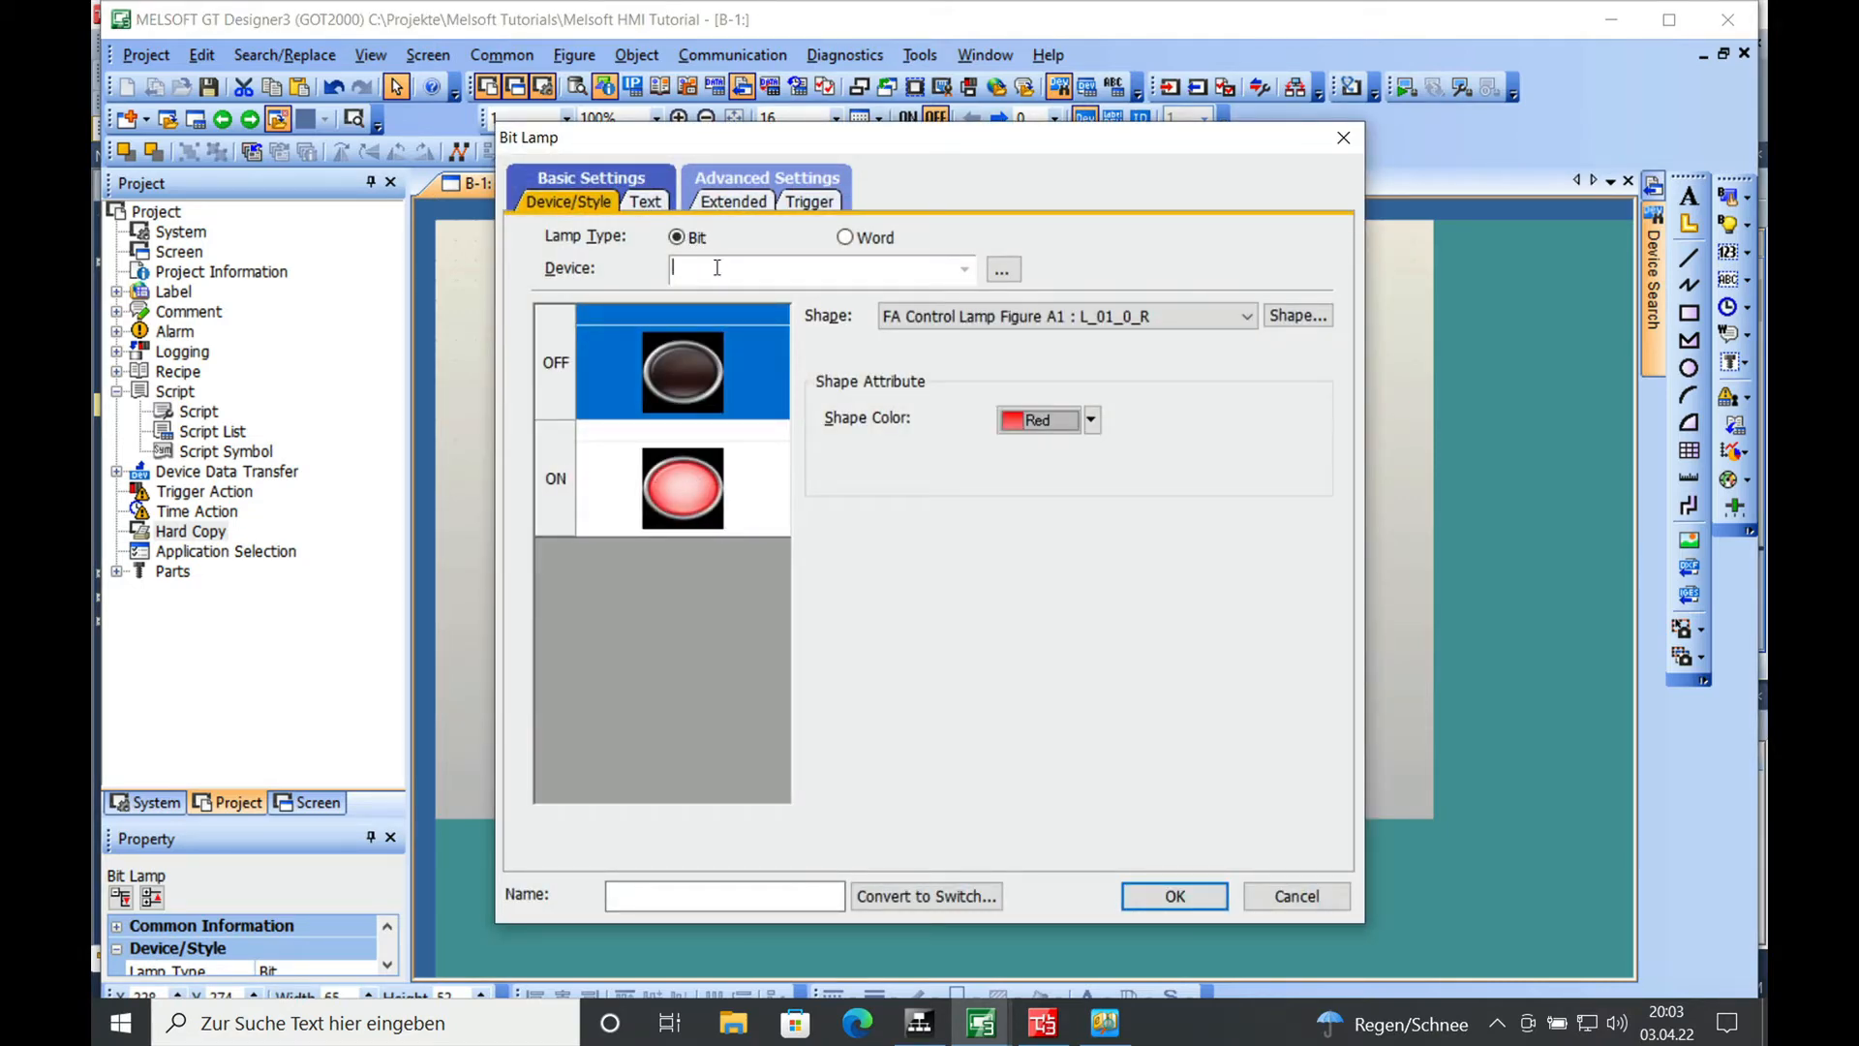
text(GB102)
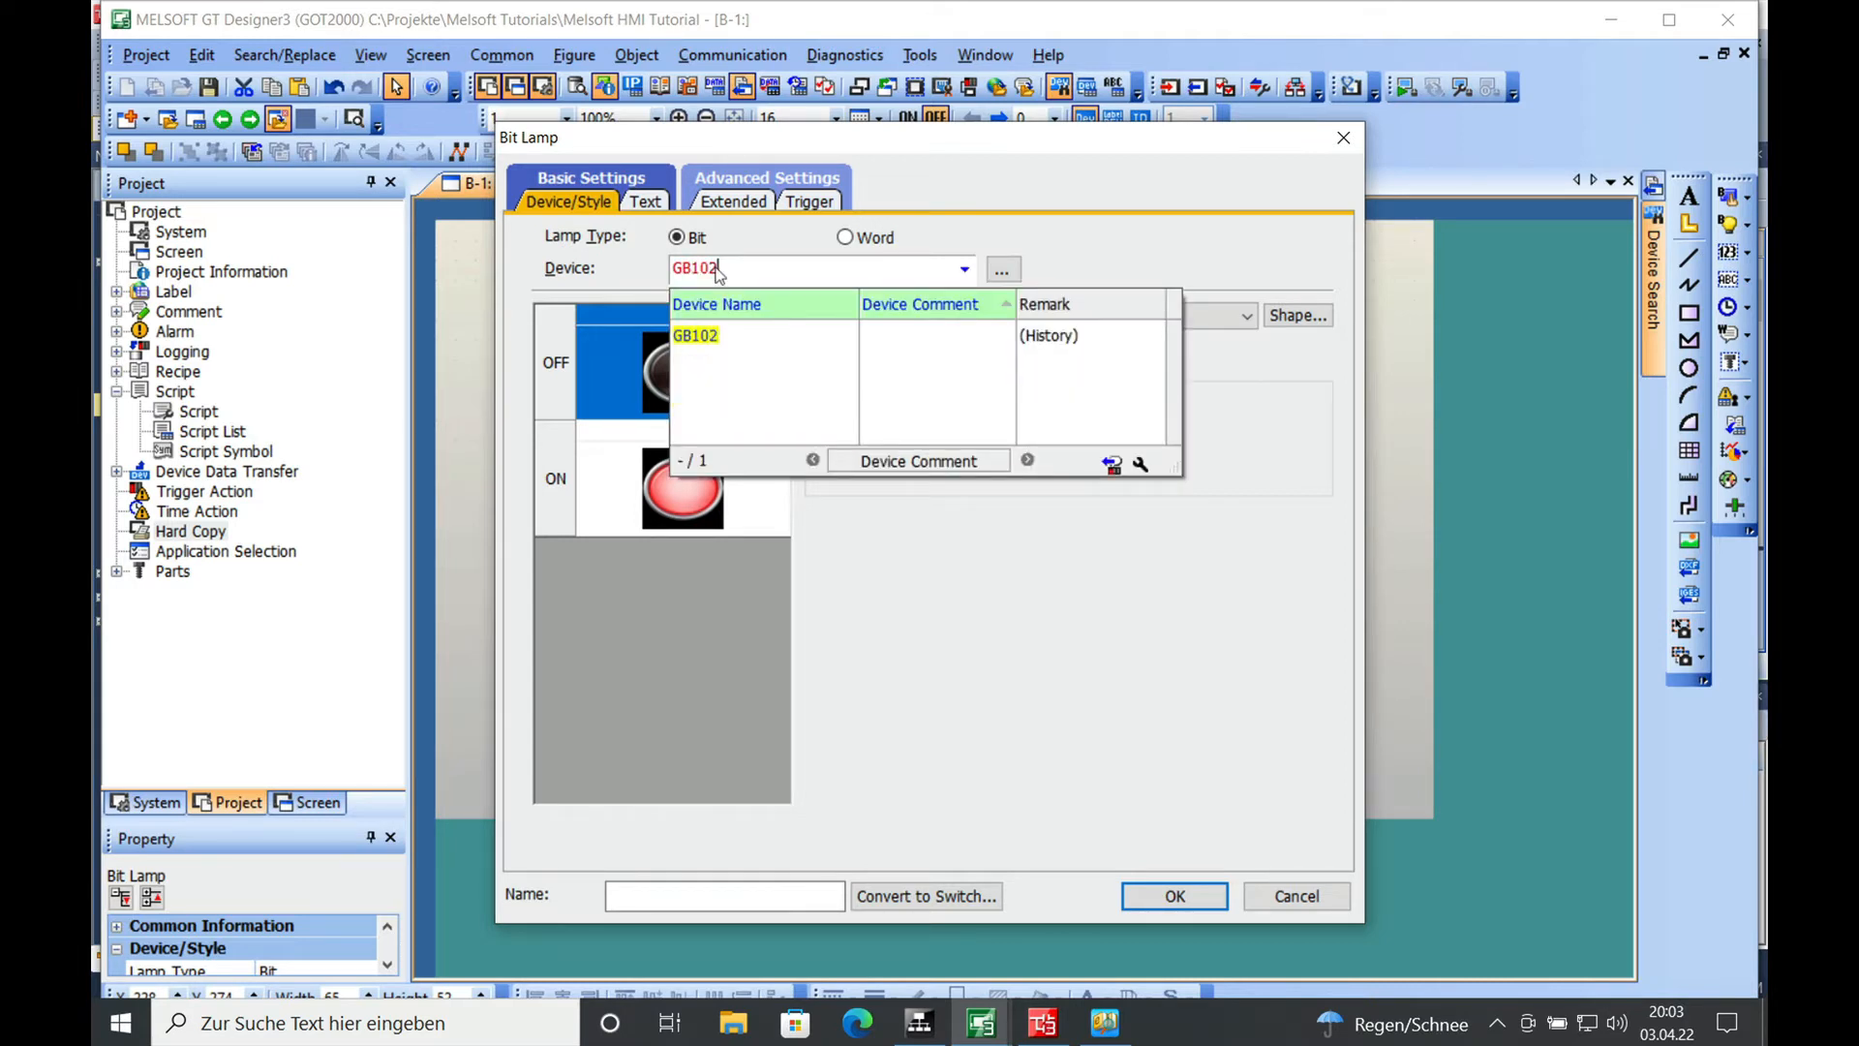
click(696, 335)
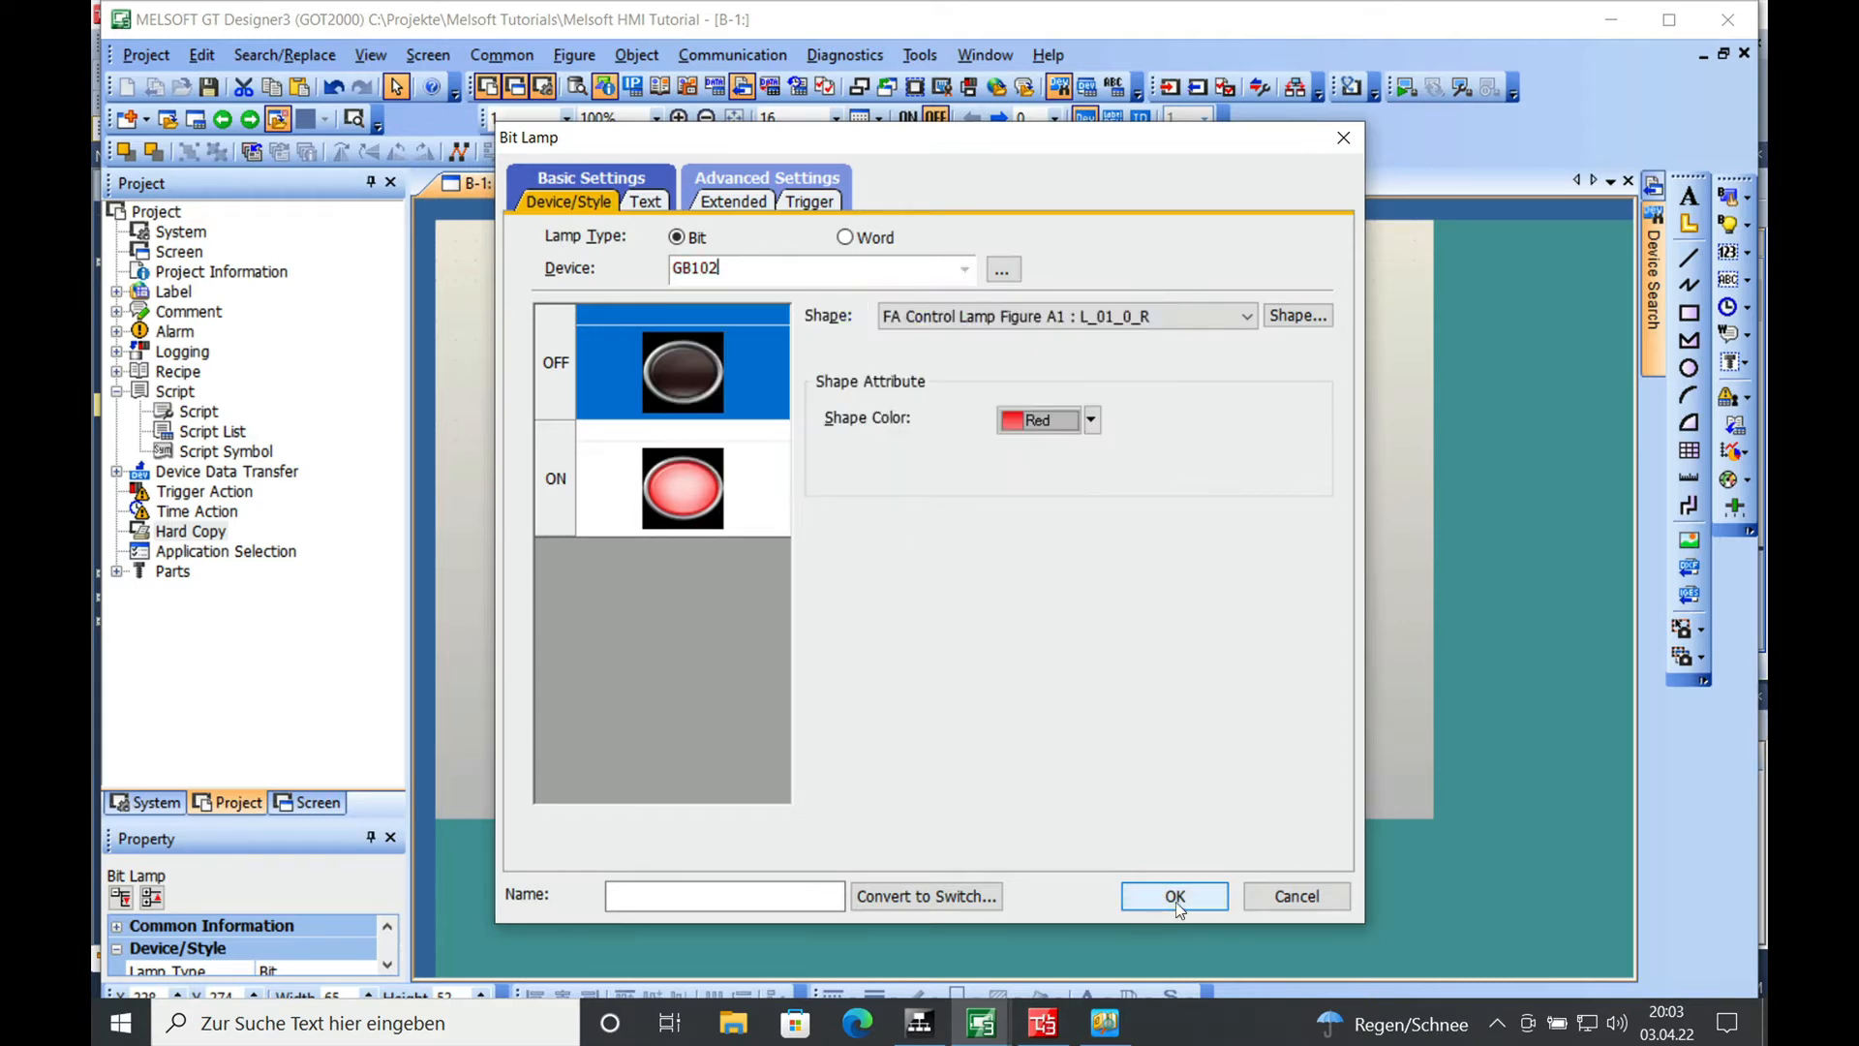
click(1175, 895)
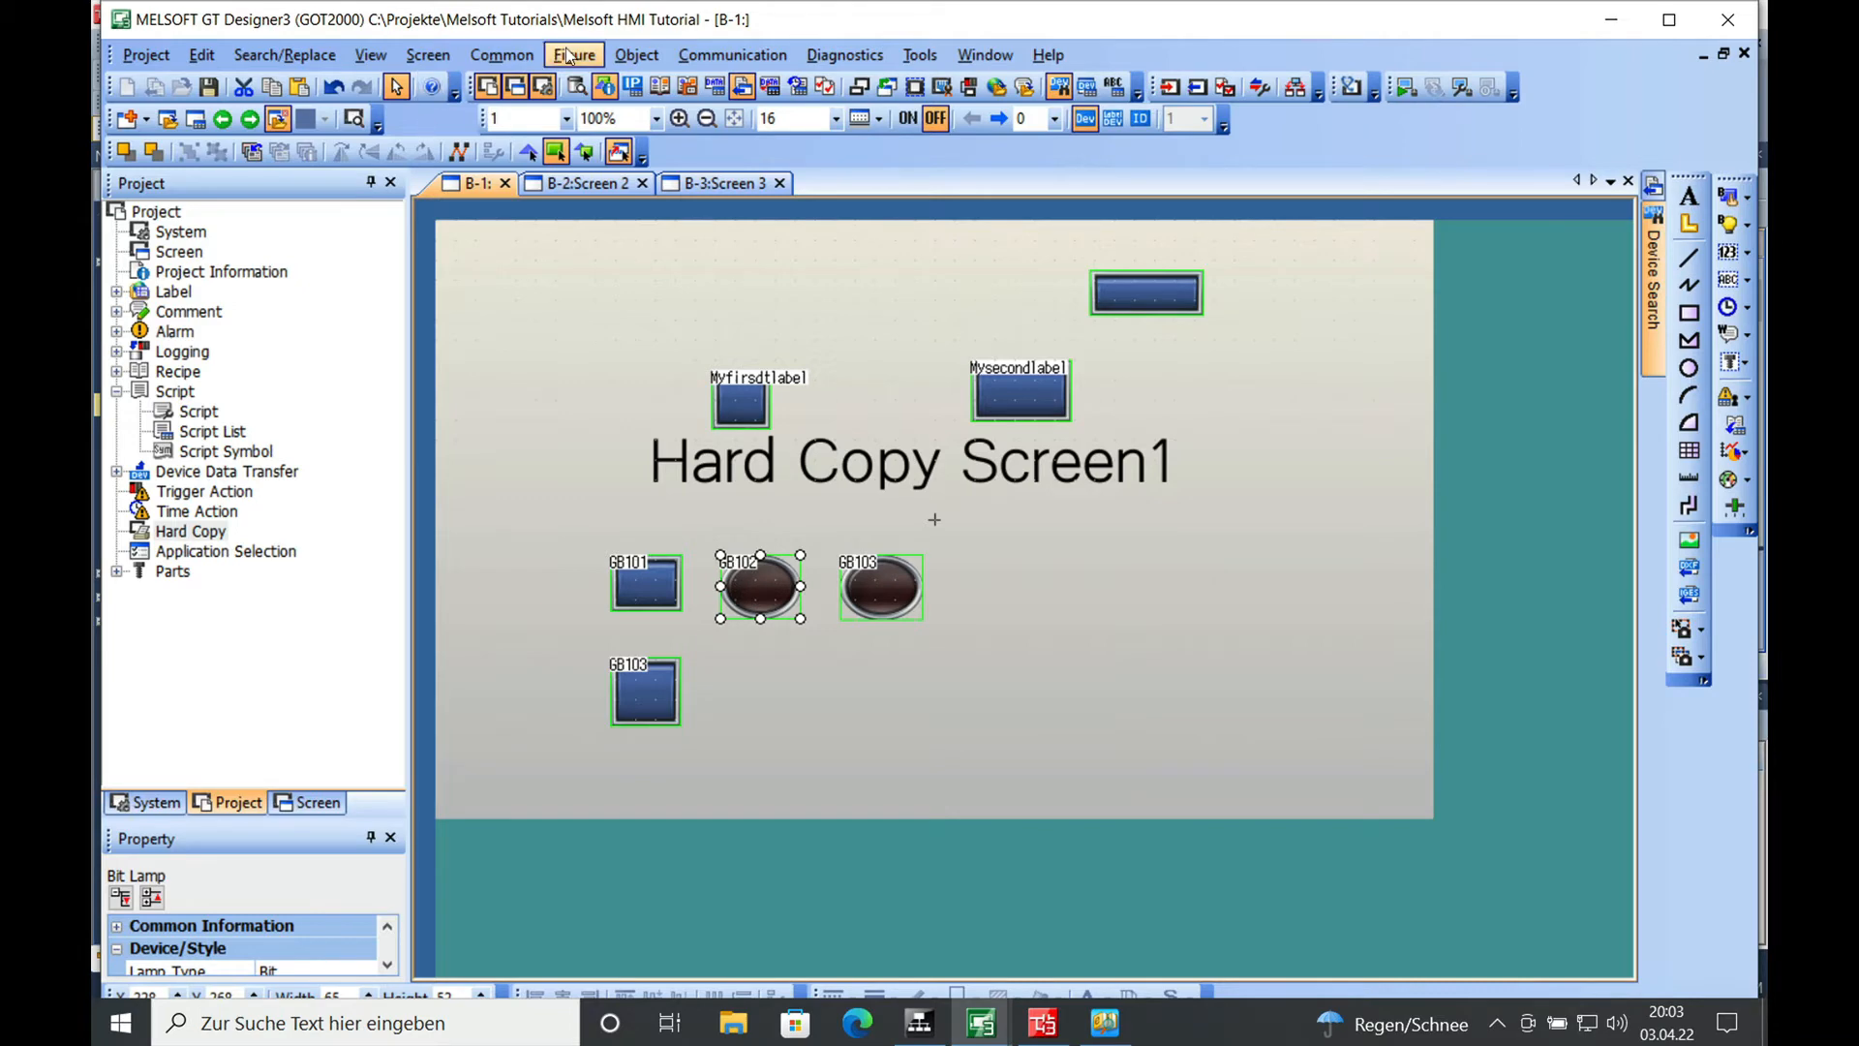
Add a black 'Start Hard Copy' text label beside the GB101 switch.
click(501, 54)
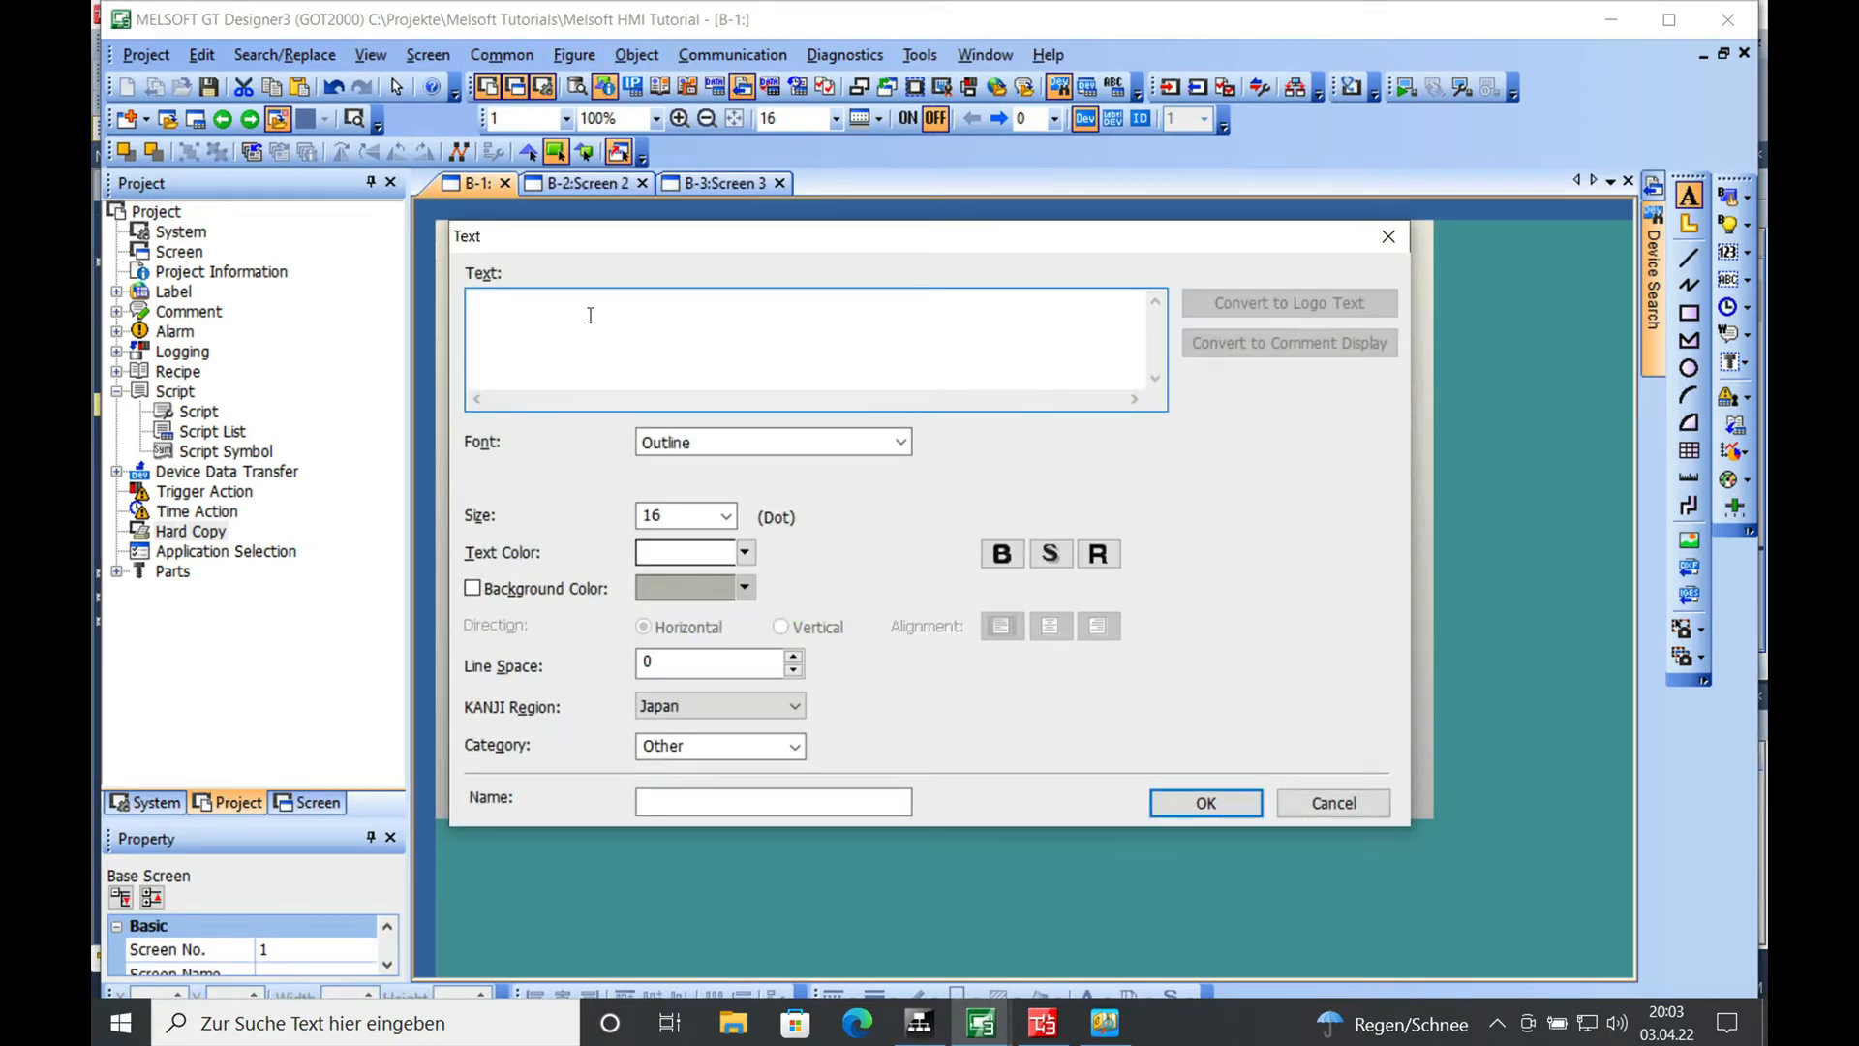
click(589, 314)
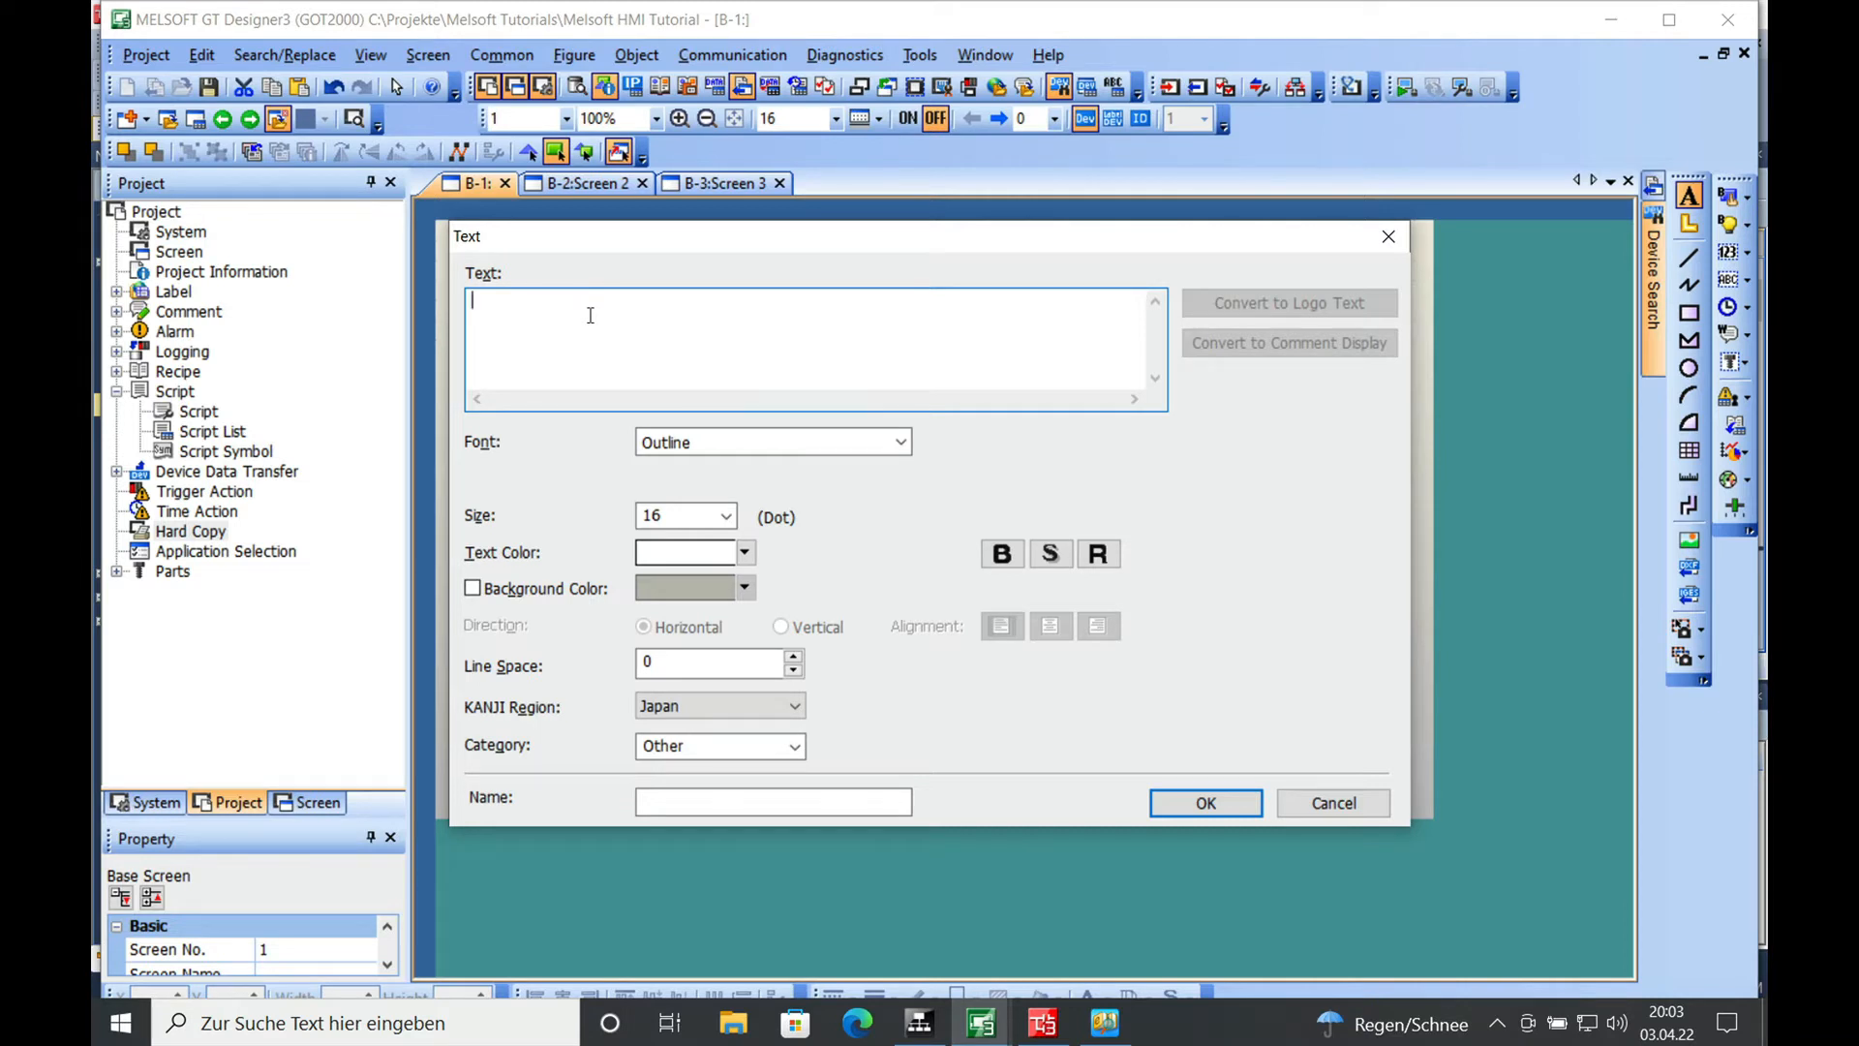
text(Start H)
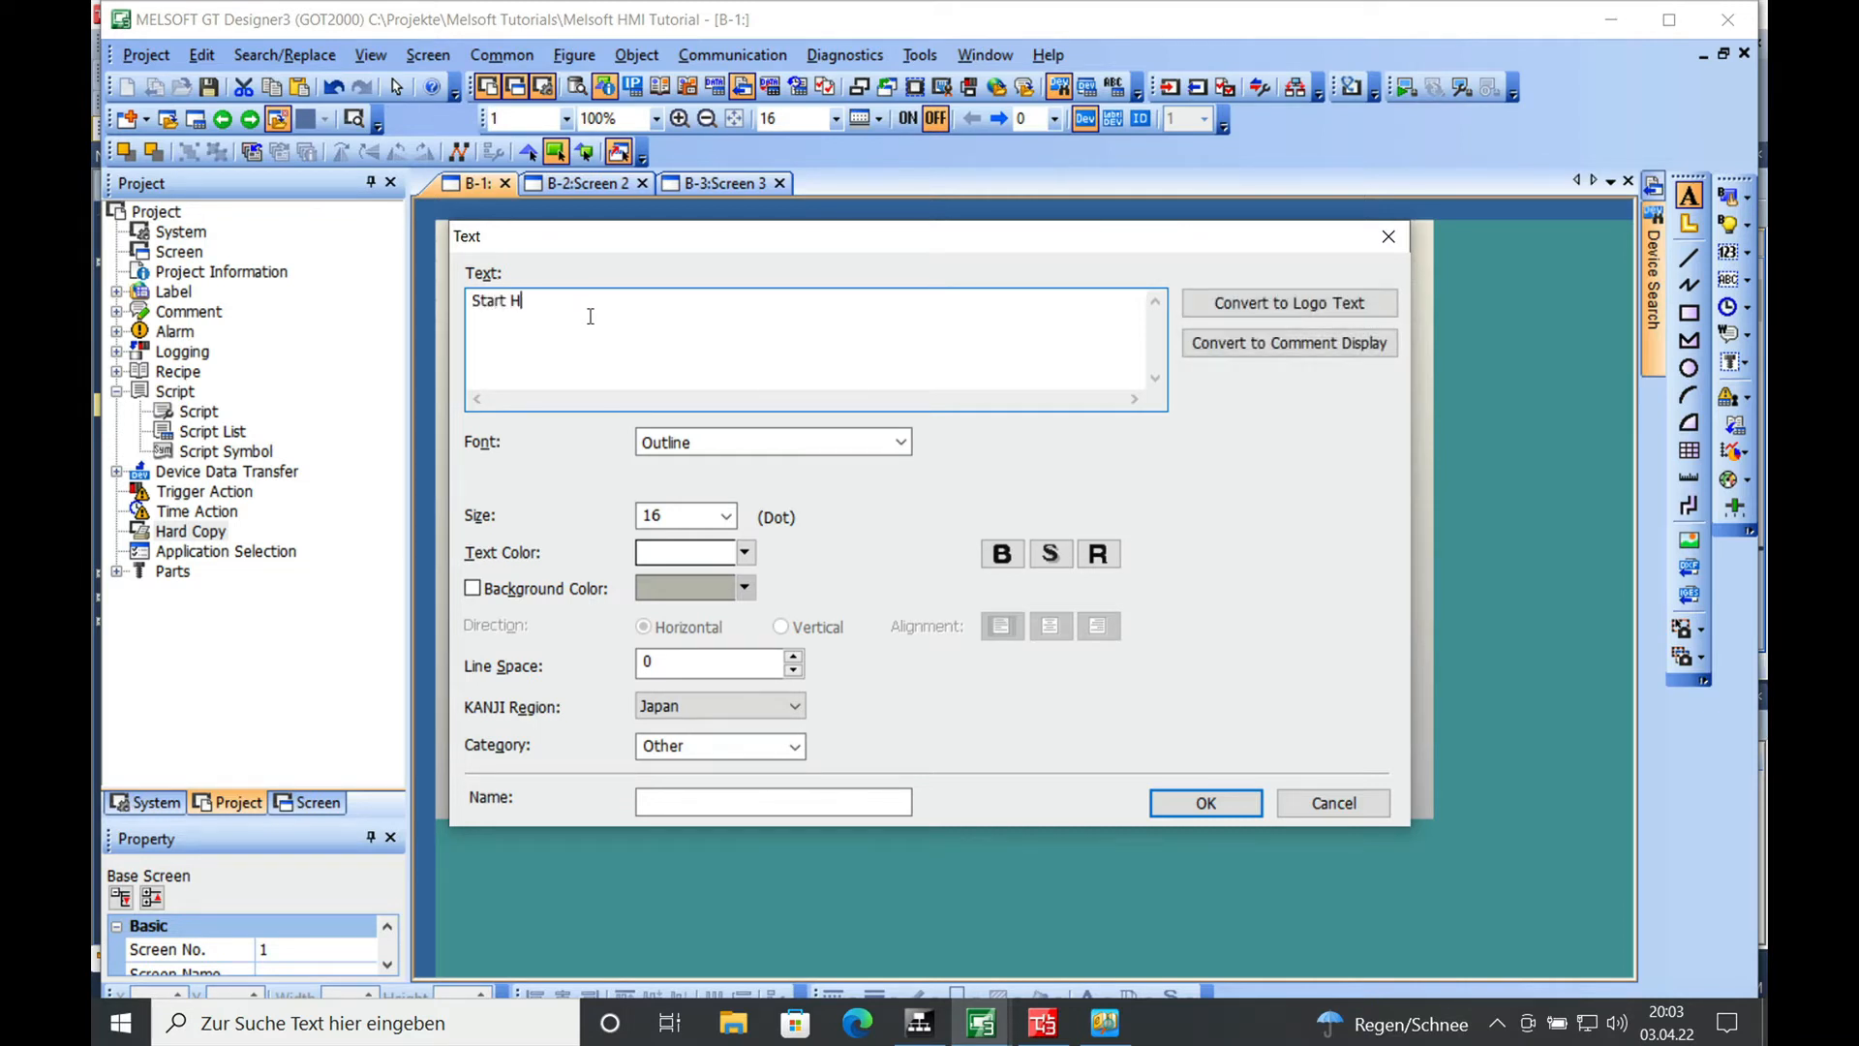
text(ard Co)
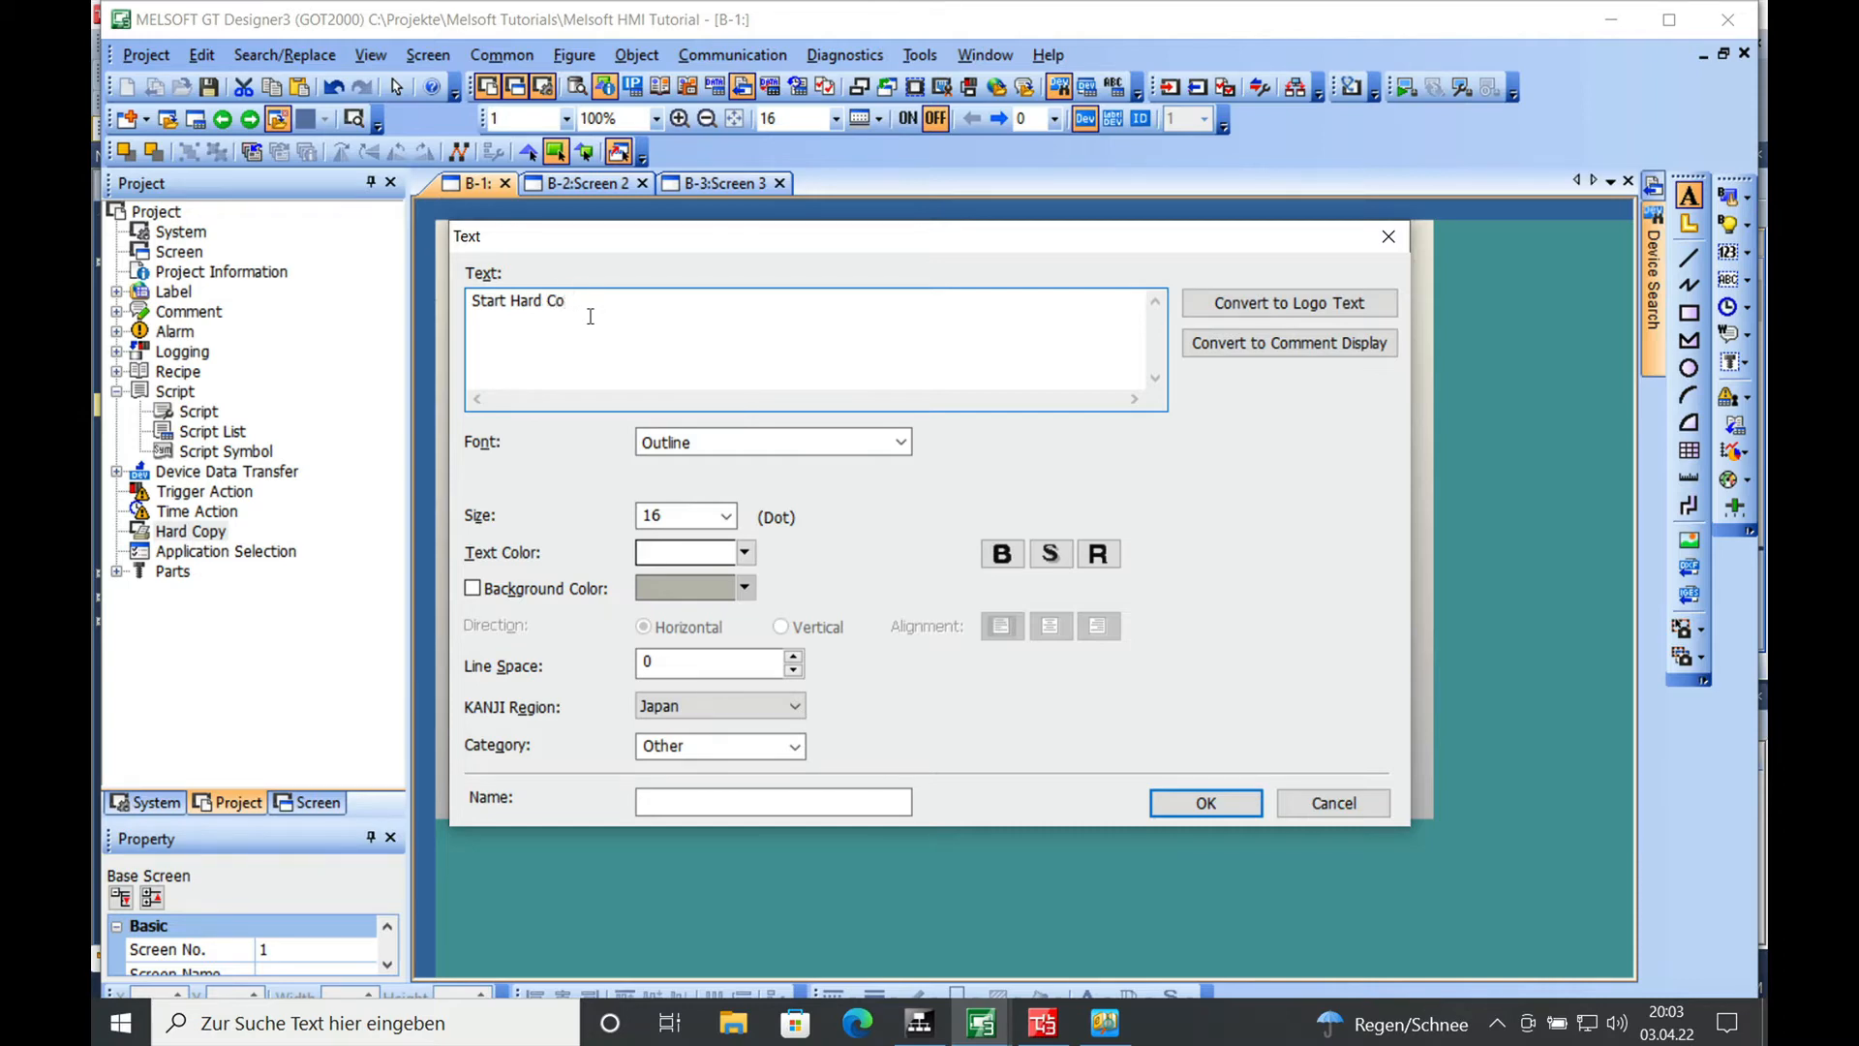
click(1198, 796)
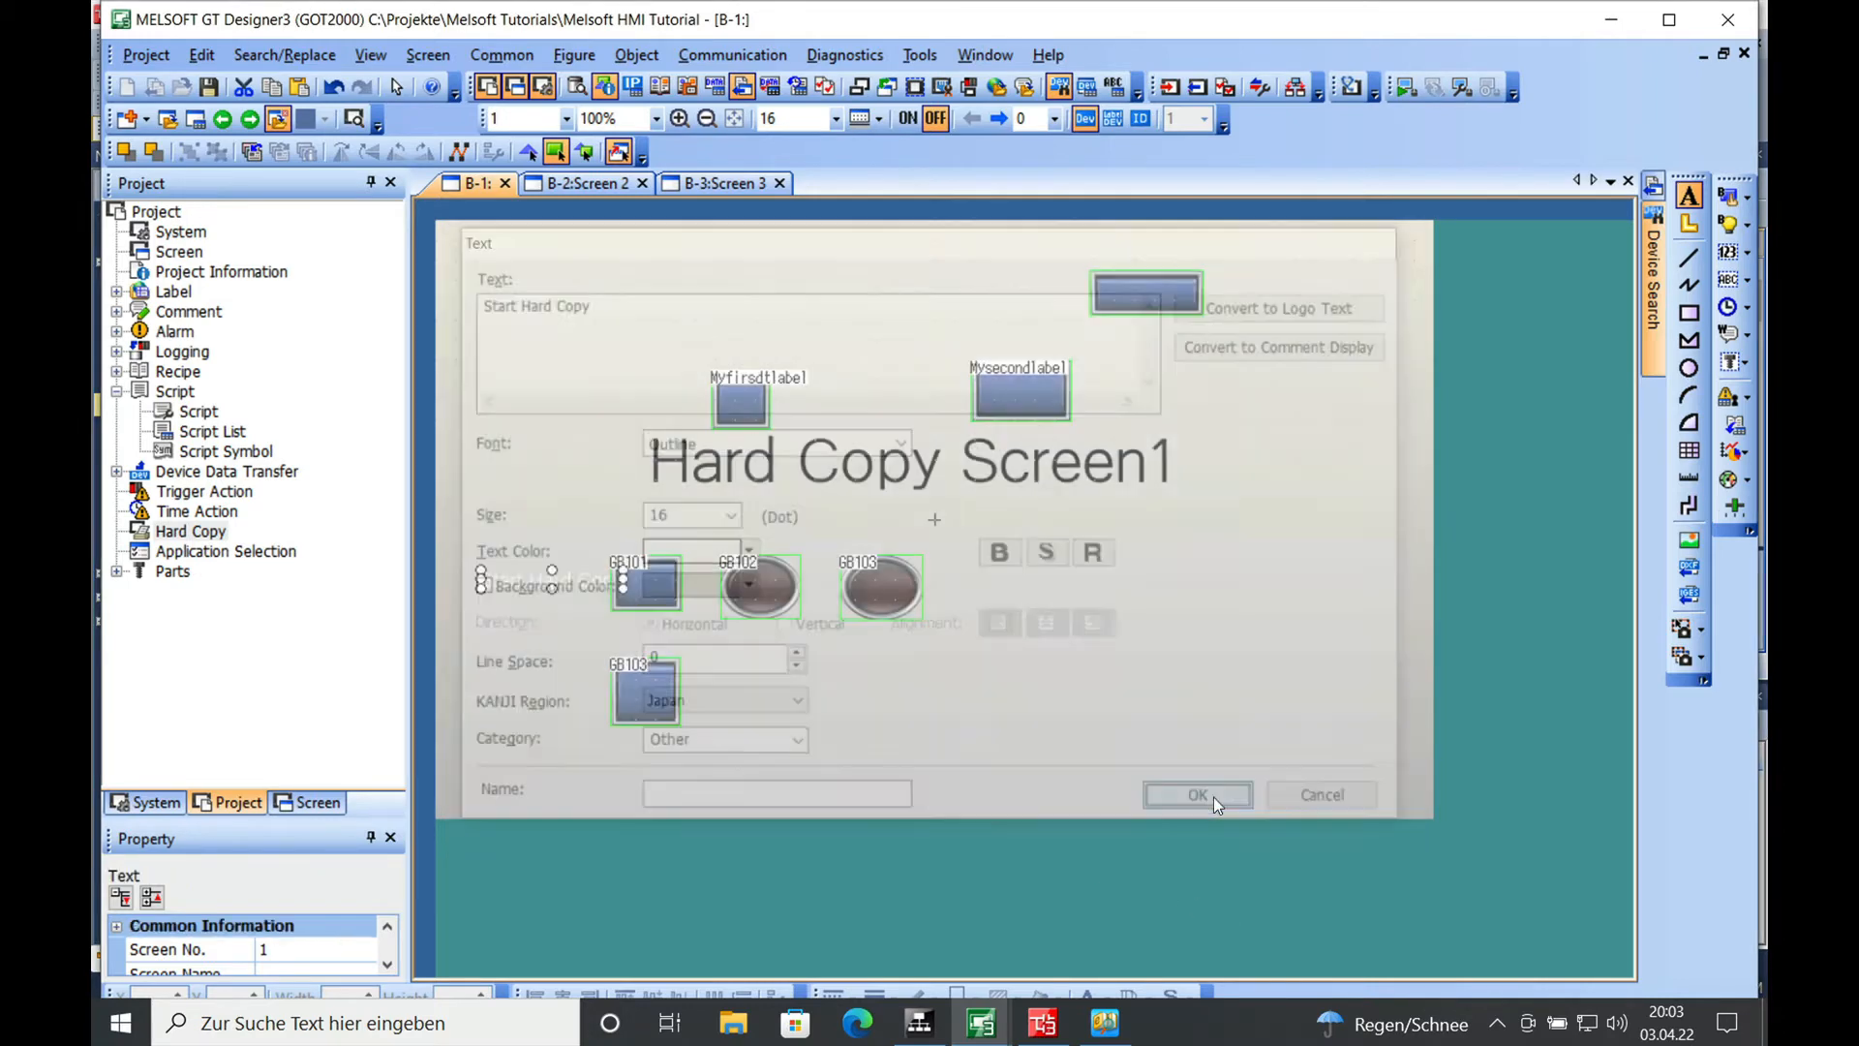
click(1196, 795)
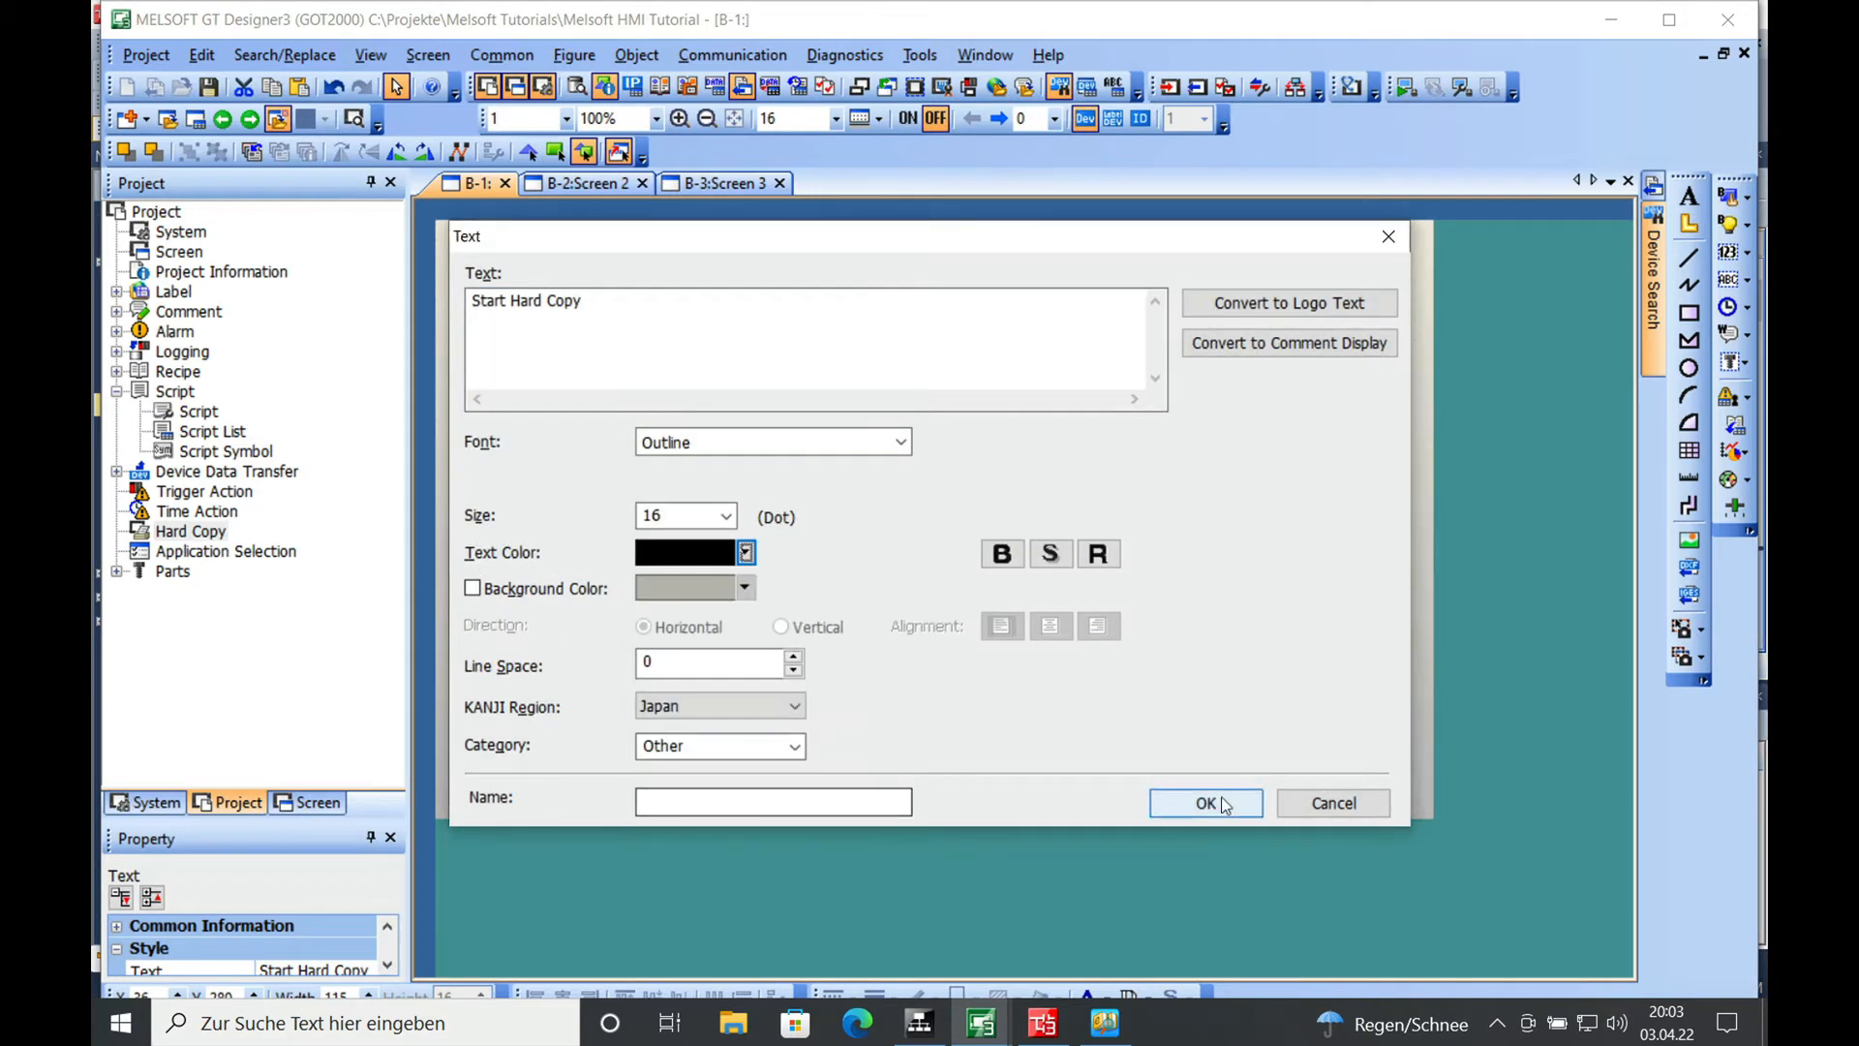
click(1206, 802)
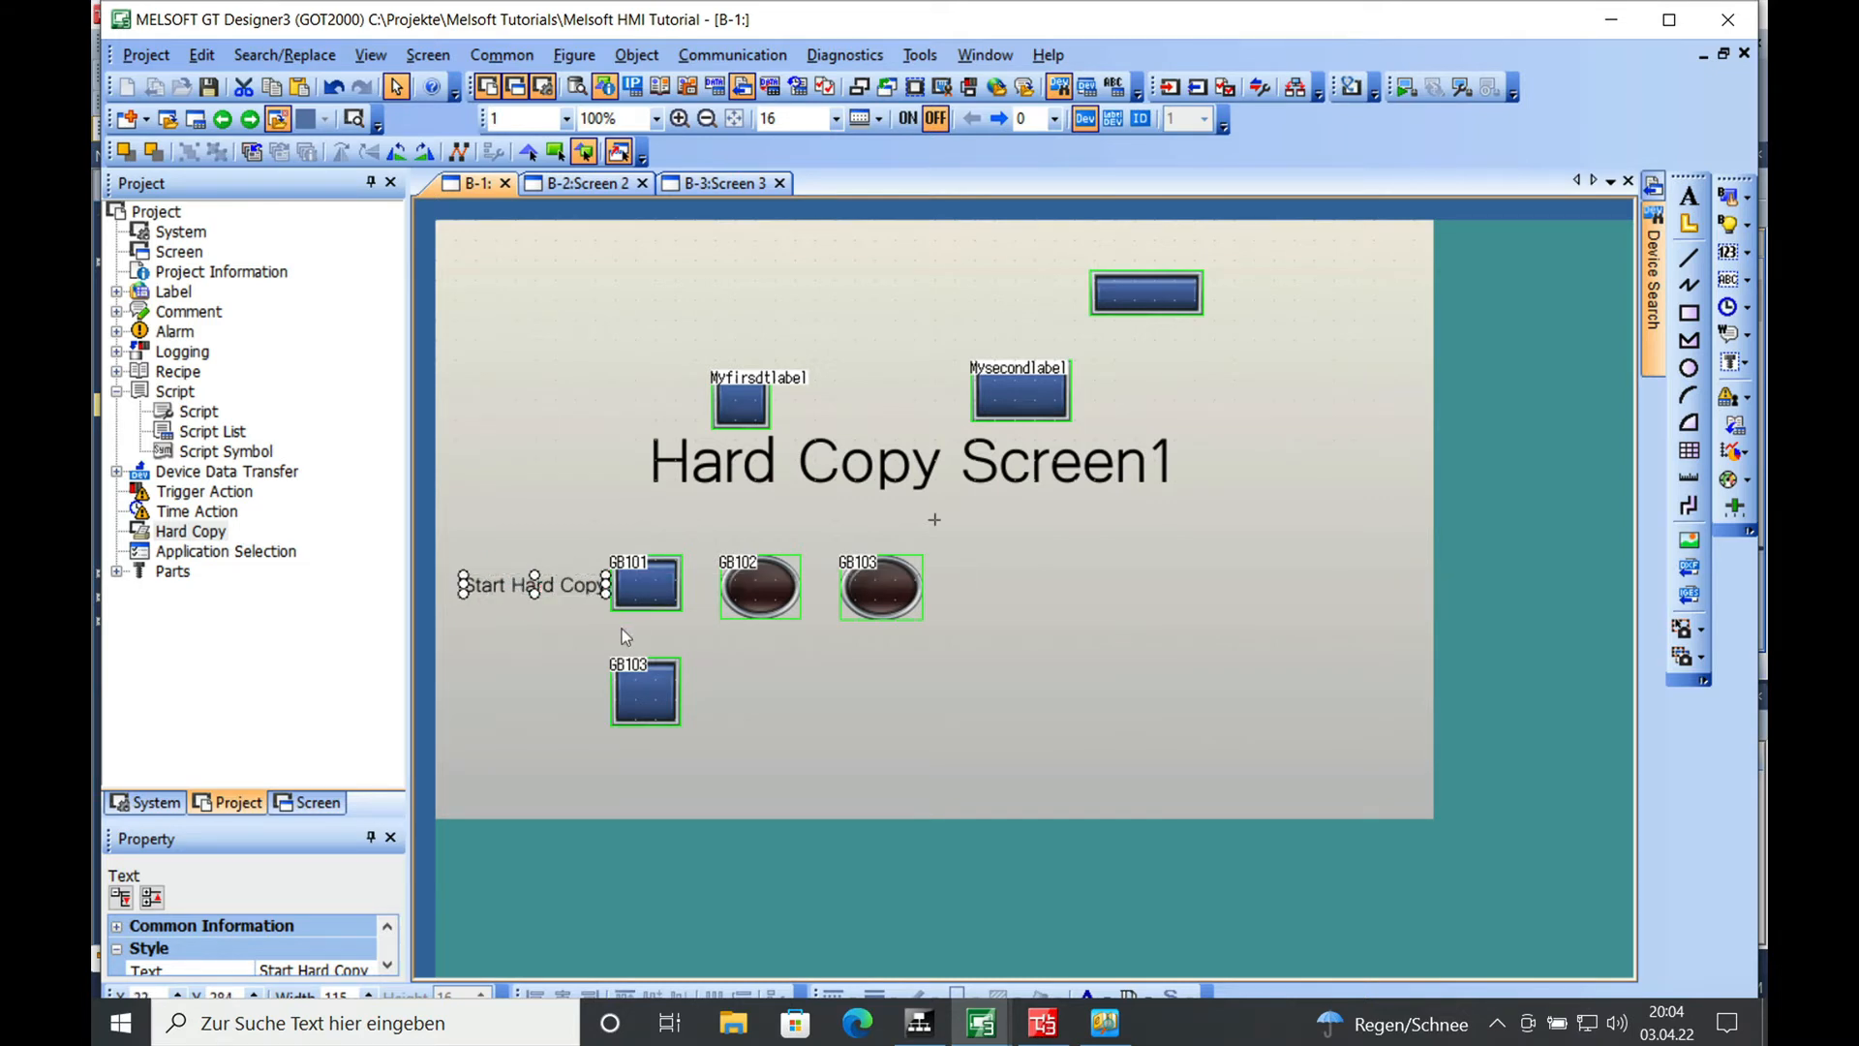
mouse_move(531, 687)
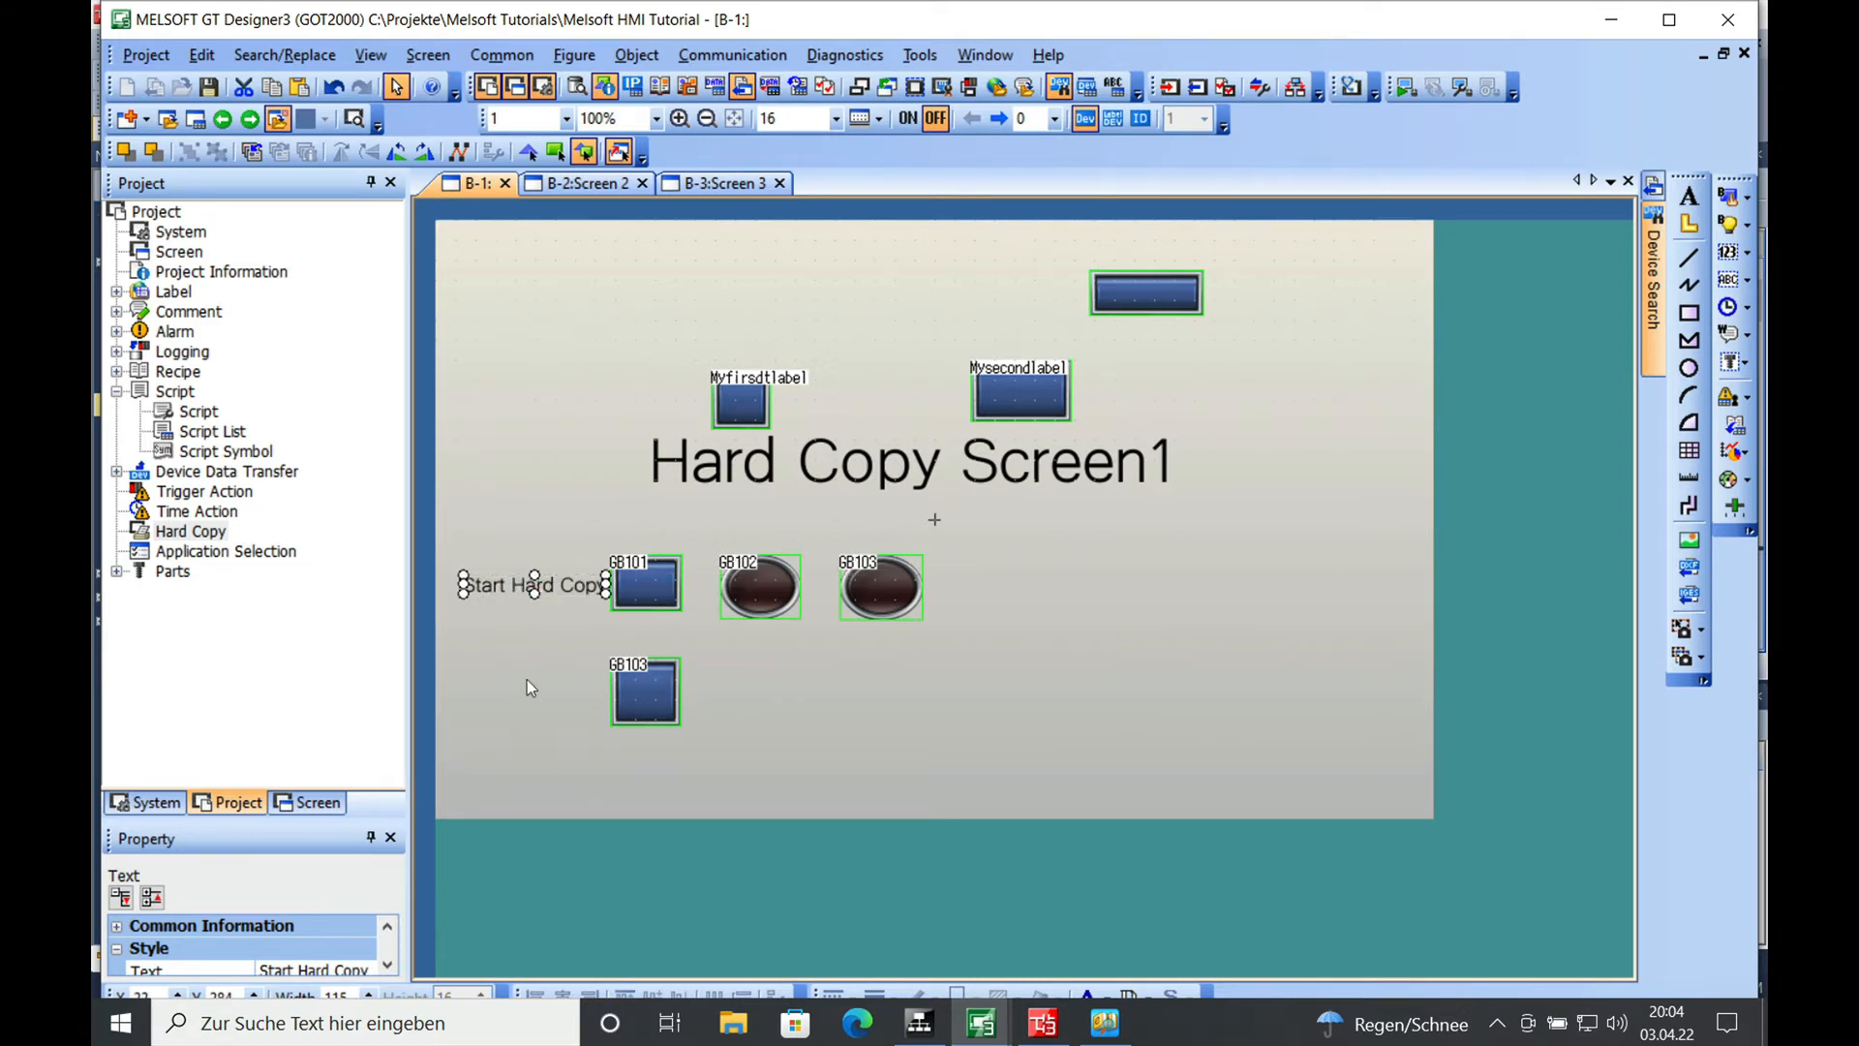
mouse_move(575, 549)
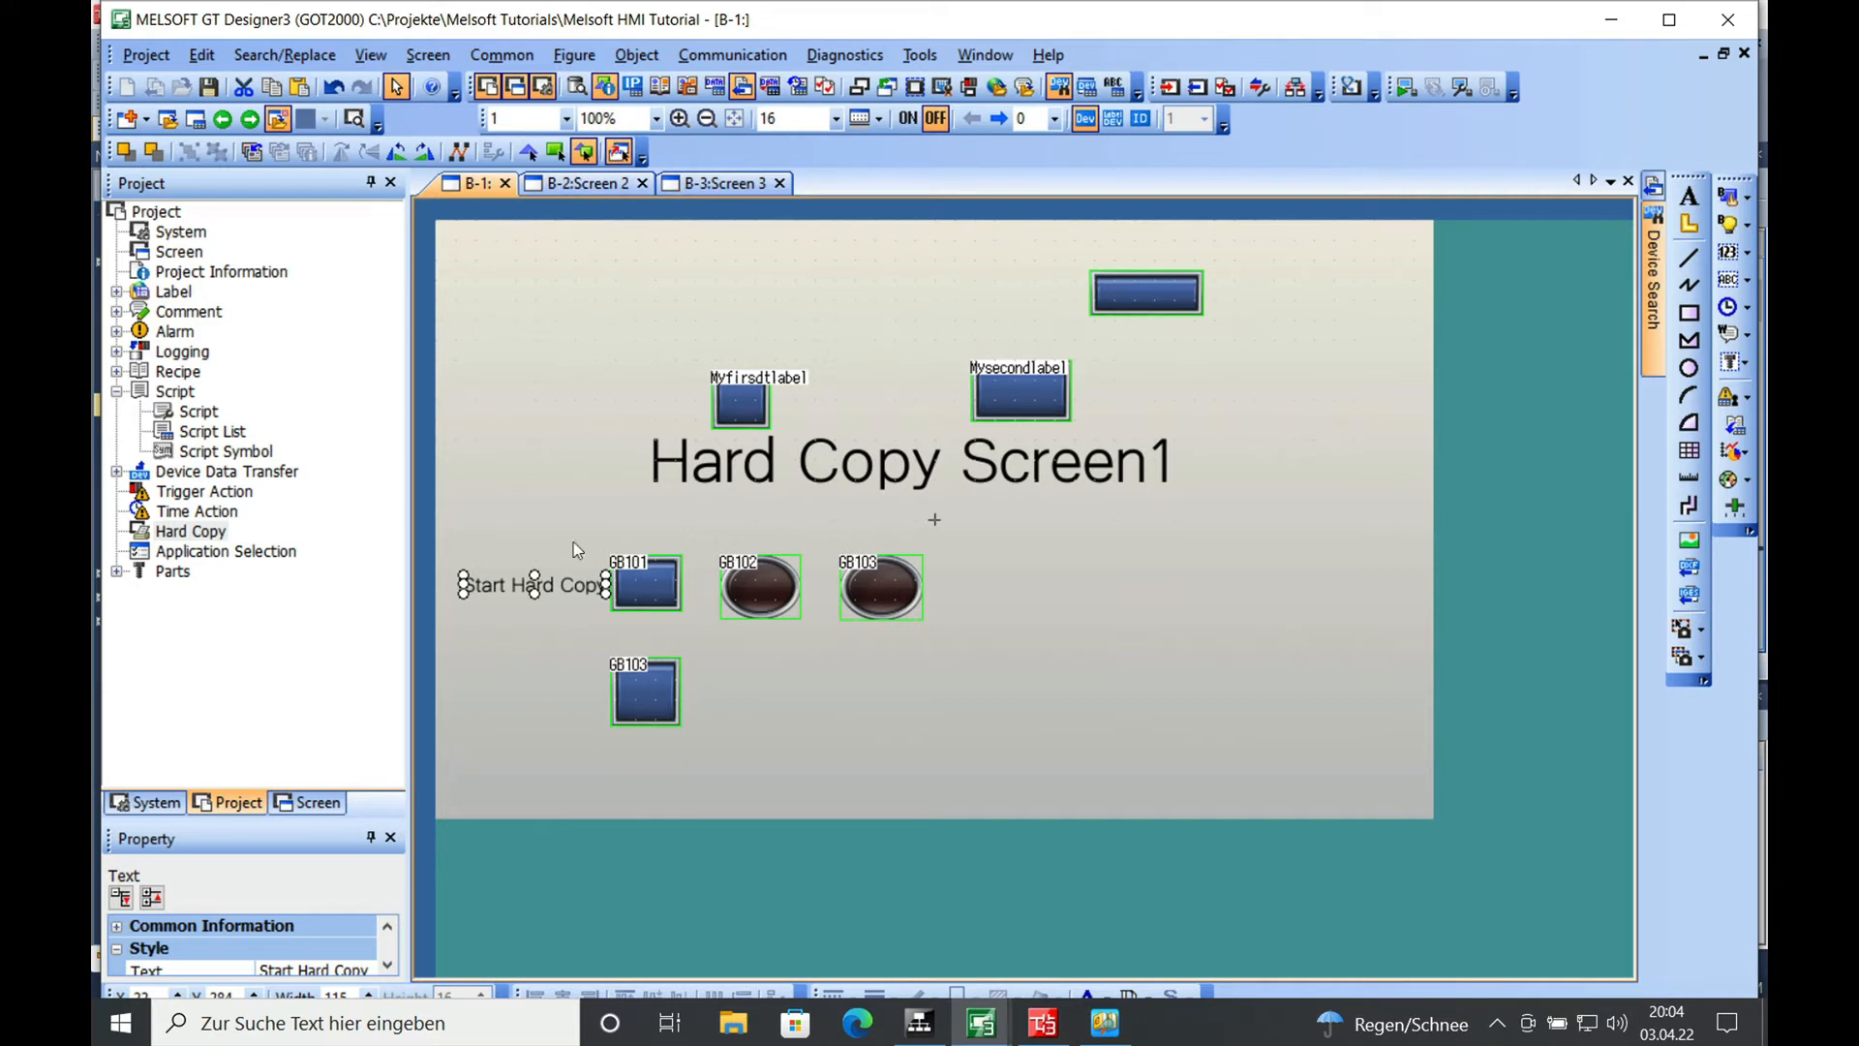
mouse_move(537, 675)
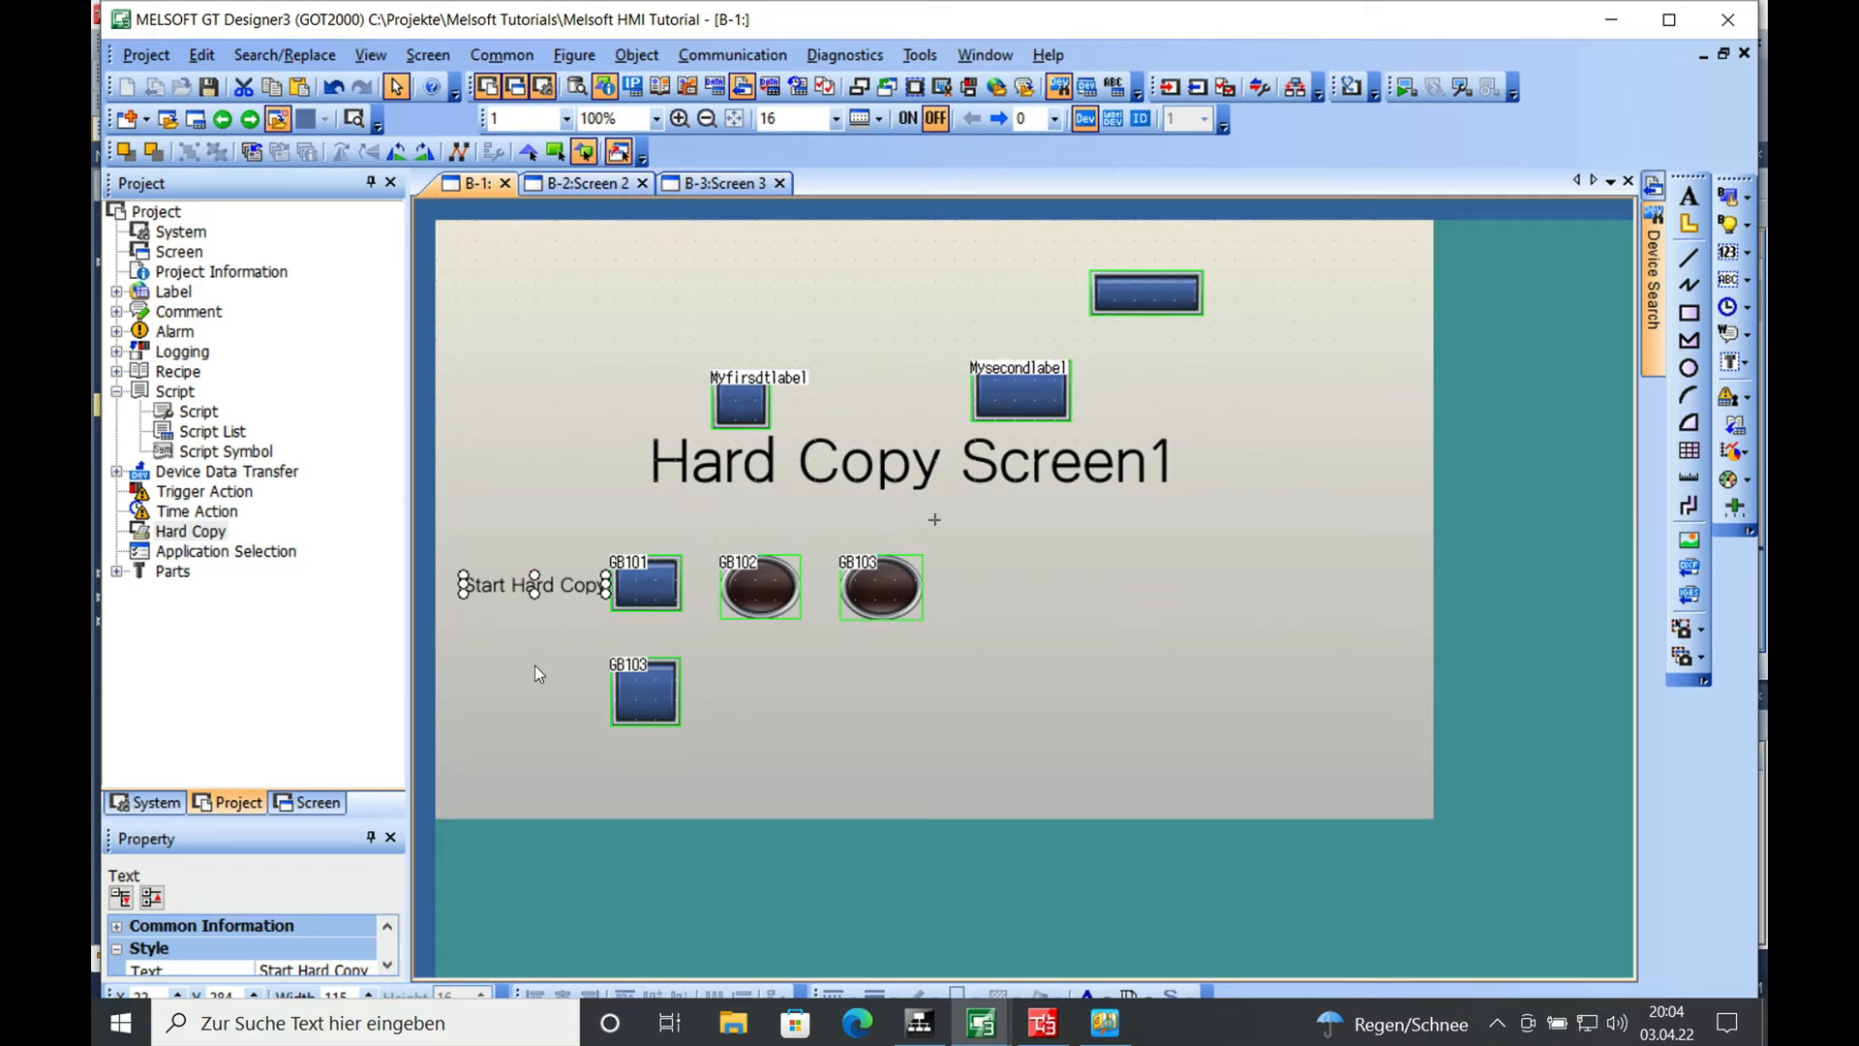
mouse_move(518, 586)
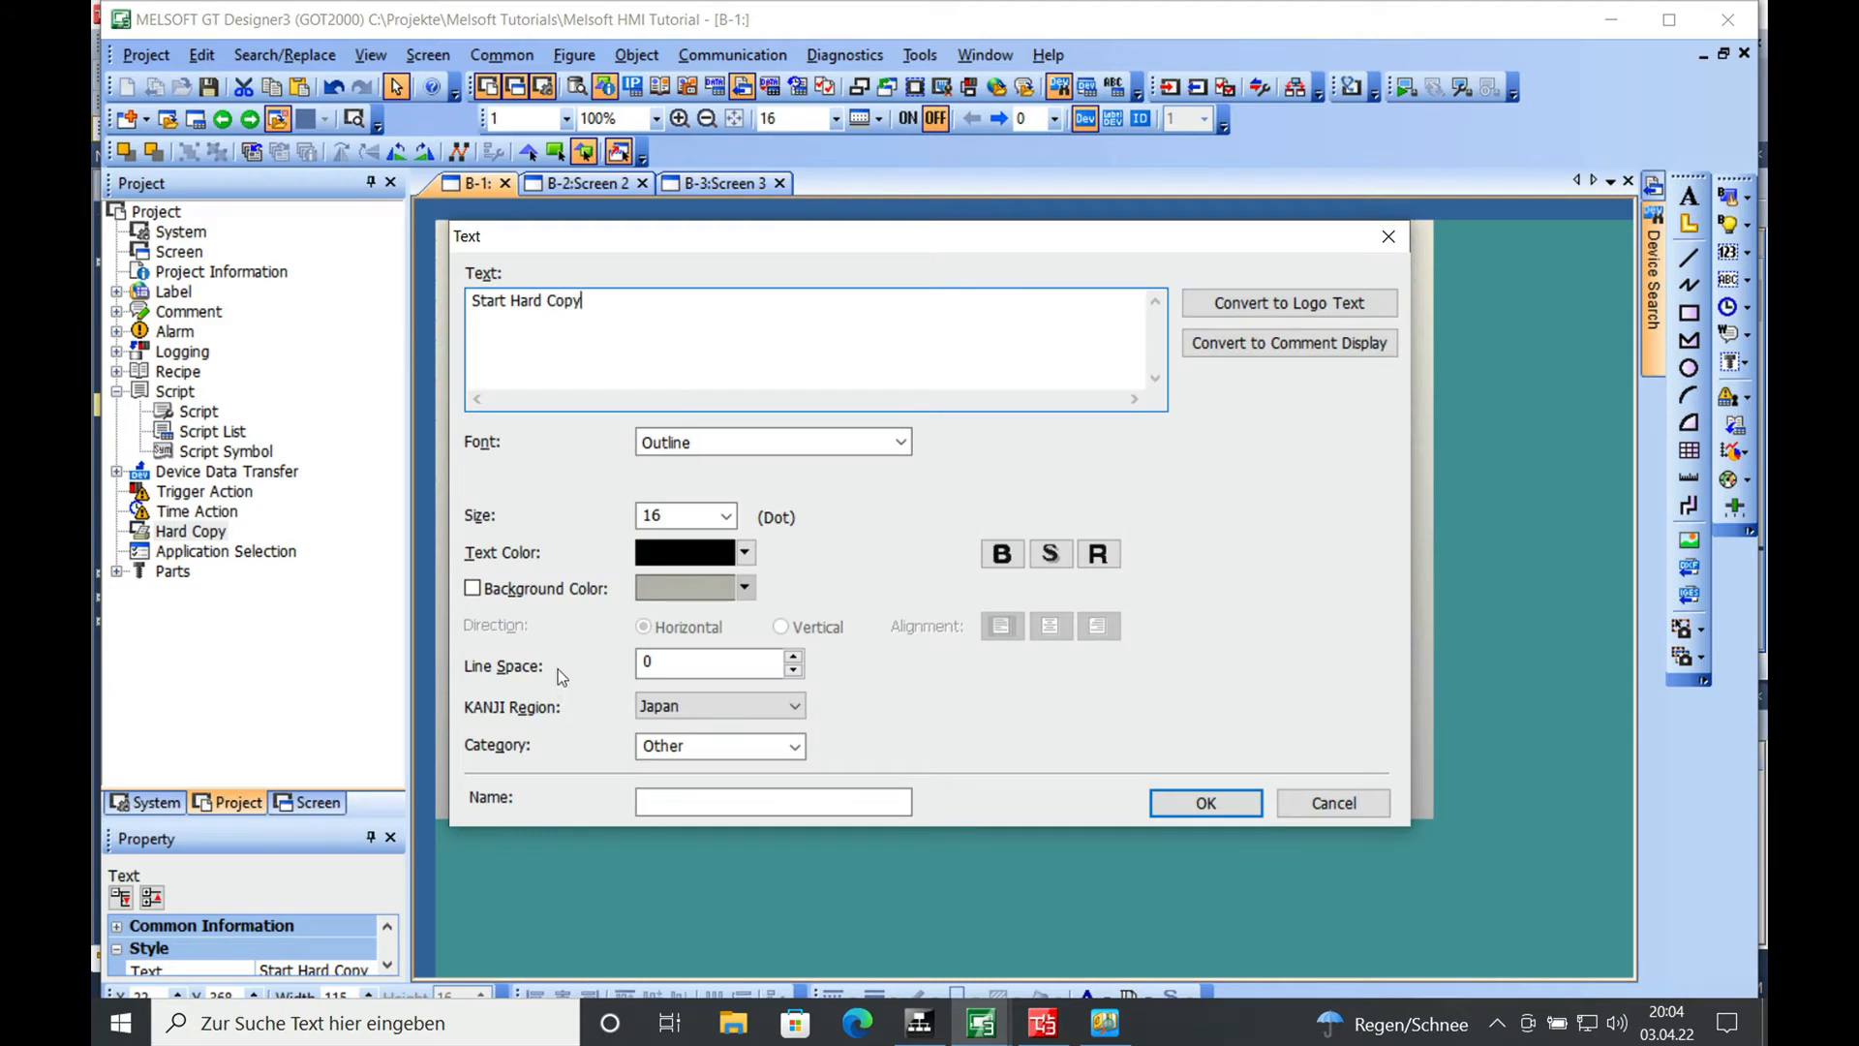
Change a copied label to 'Reset Error' and open another copy's text settings.
triple_click(524, 300)
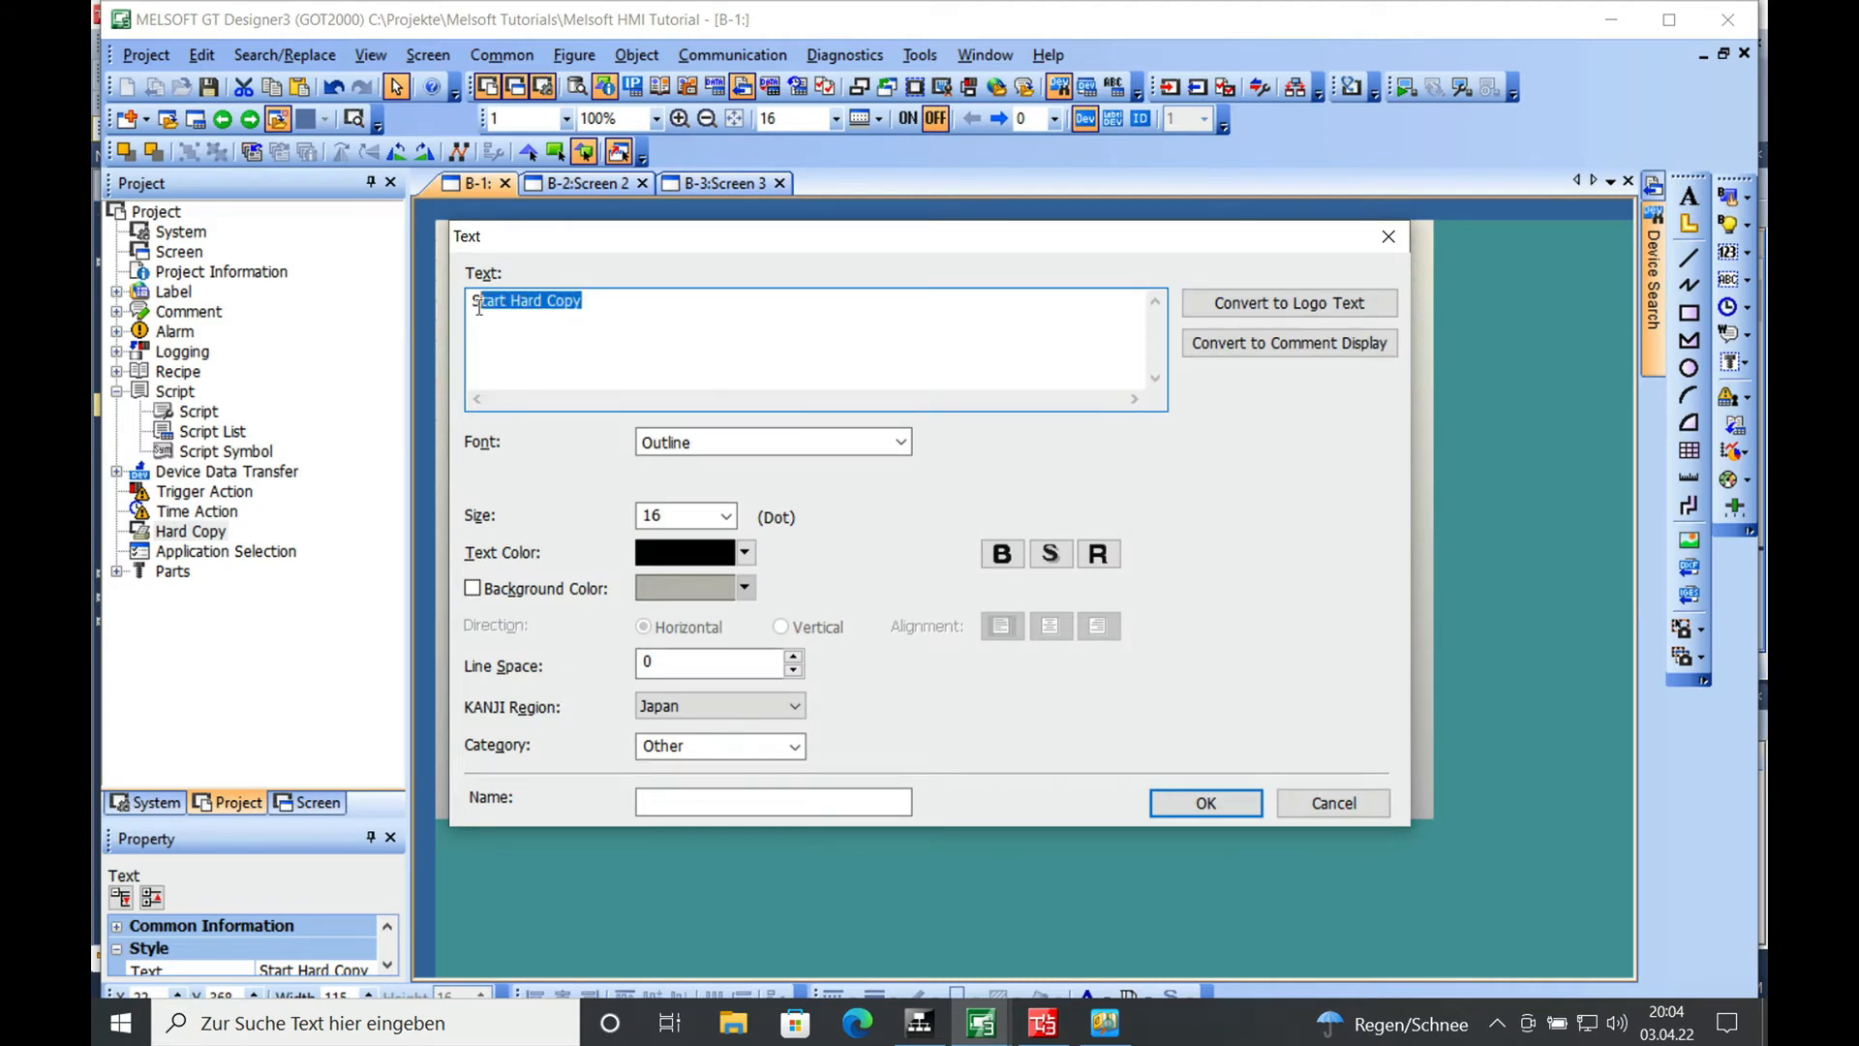
text(Reset Error)
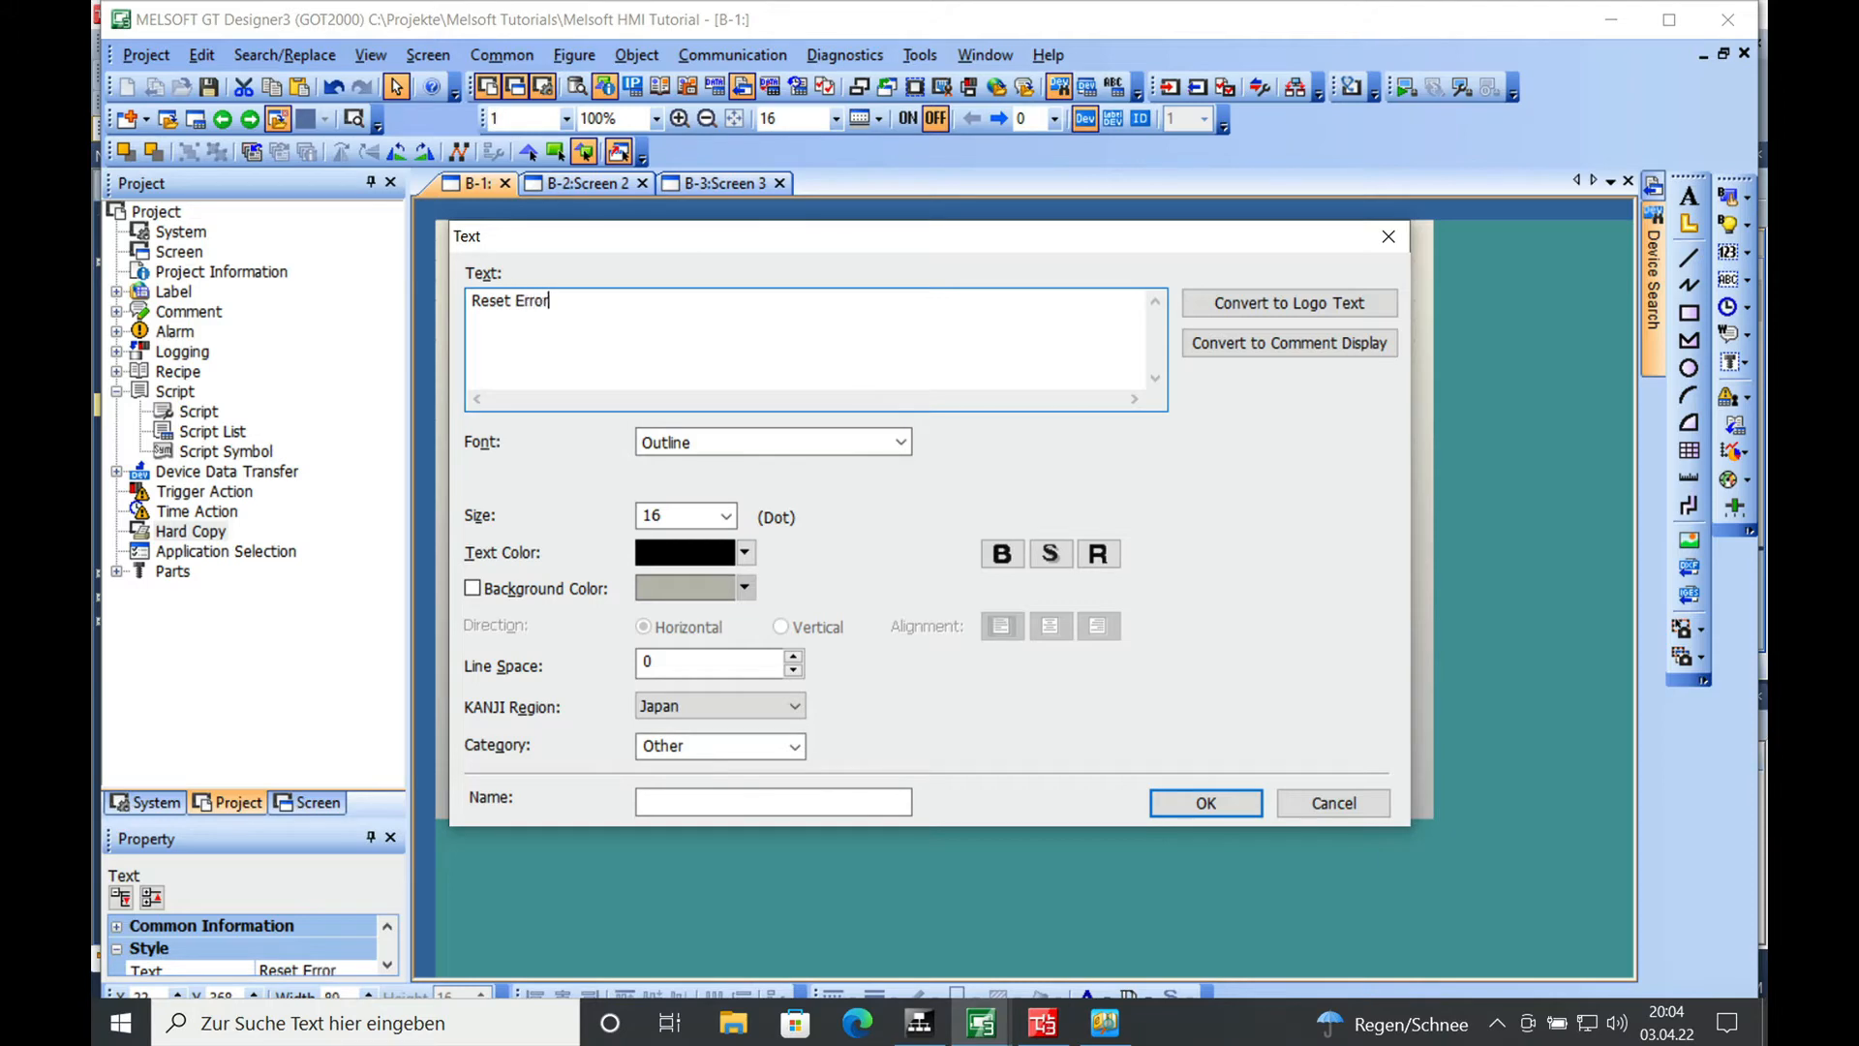
click(1205, 802)
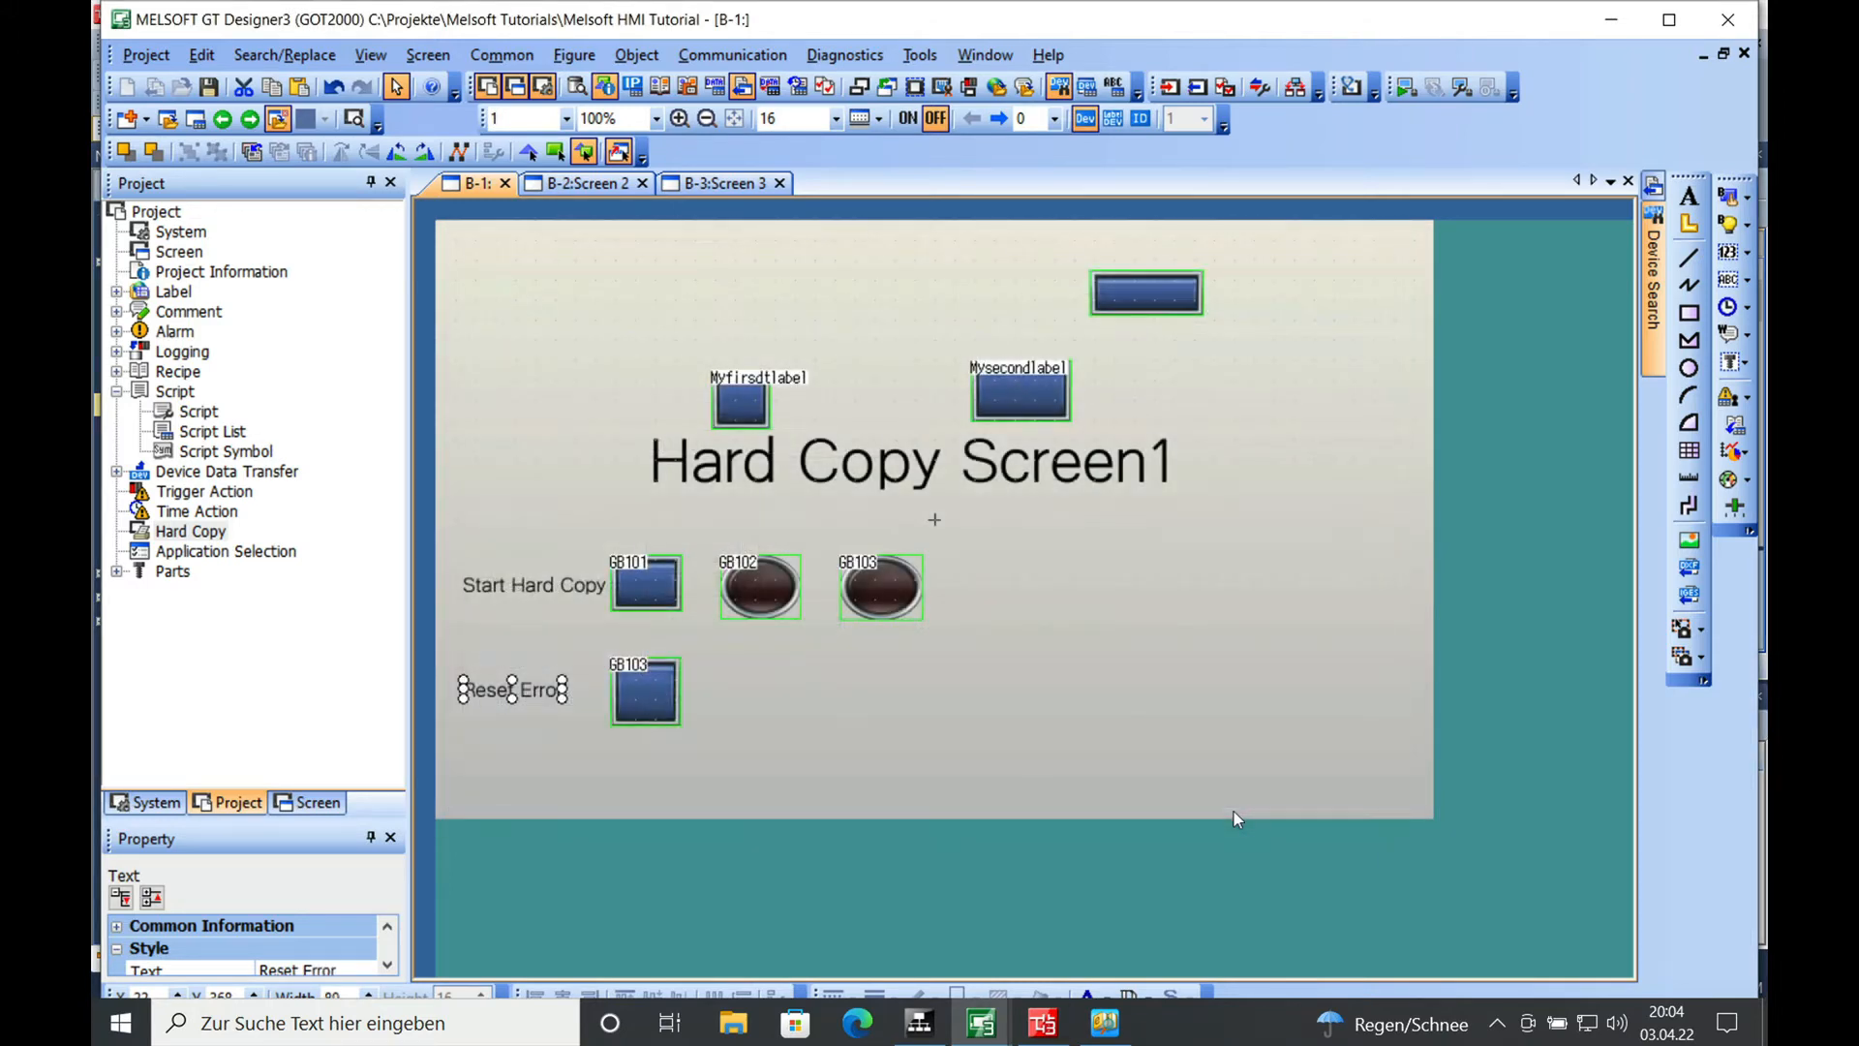
click(909, 460)
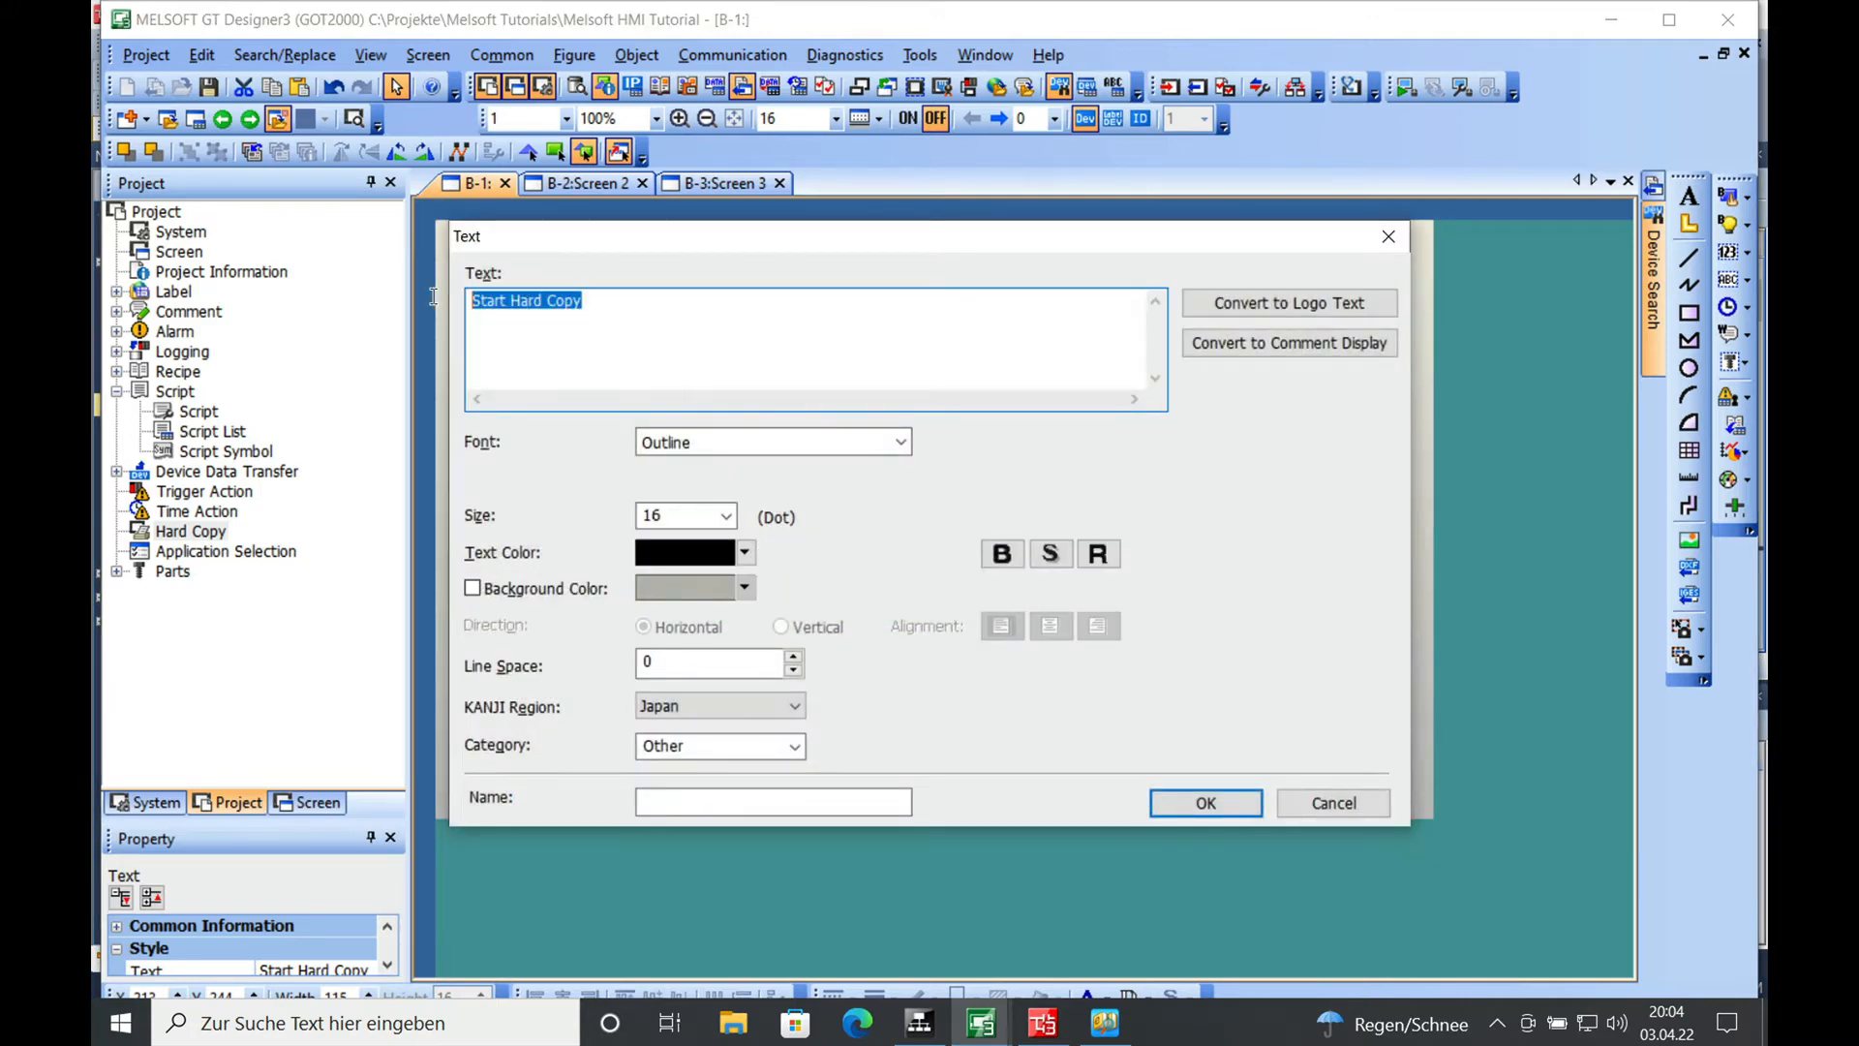
Relabel a copy 'In Progress' above GB102 and open the next copy's text settings.
text(I)
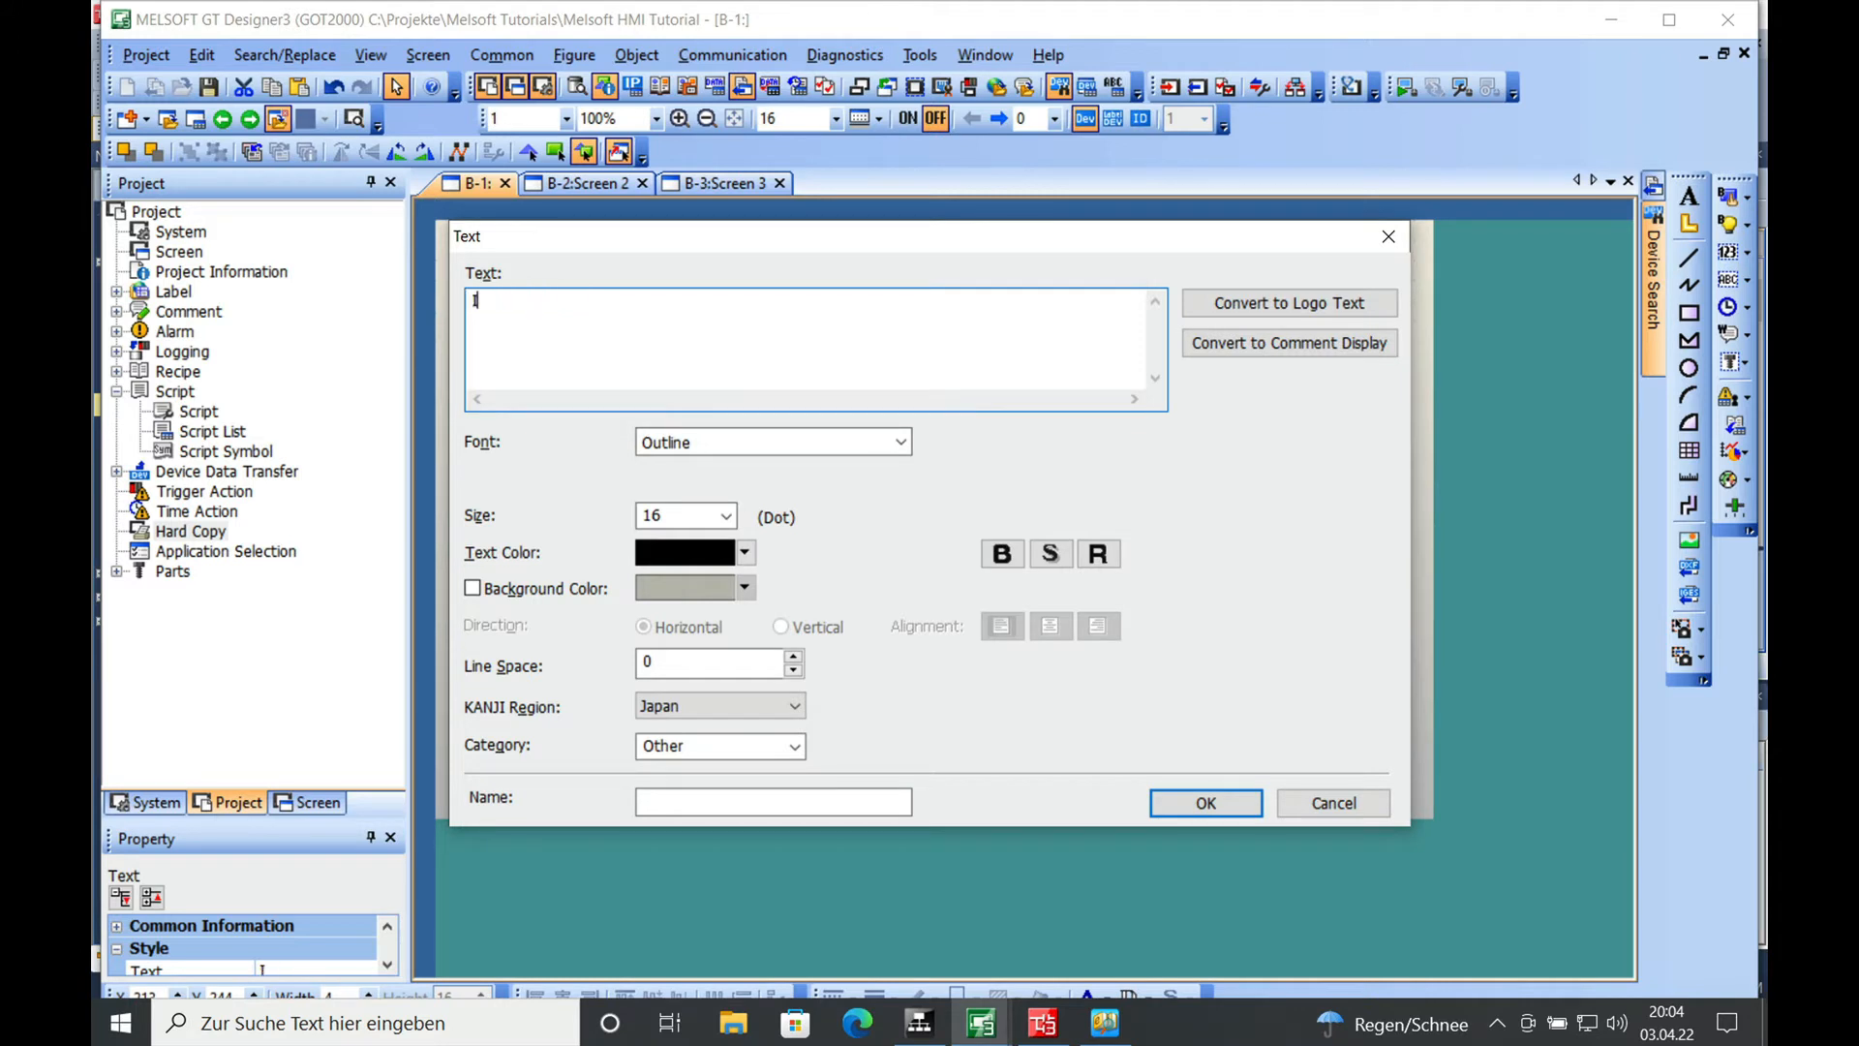
text(In Progre)
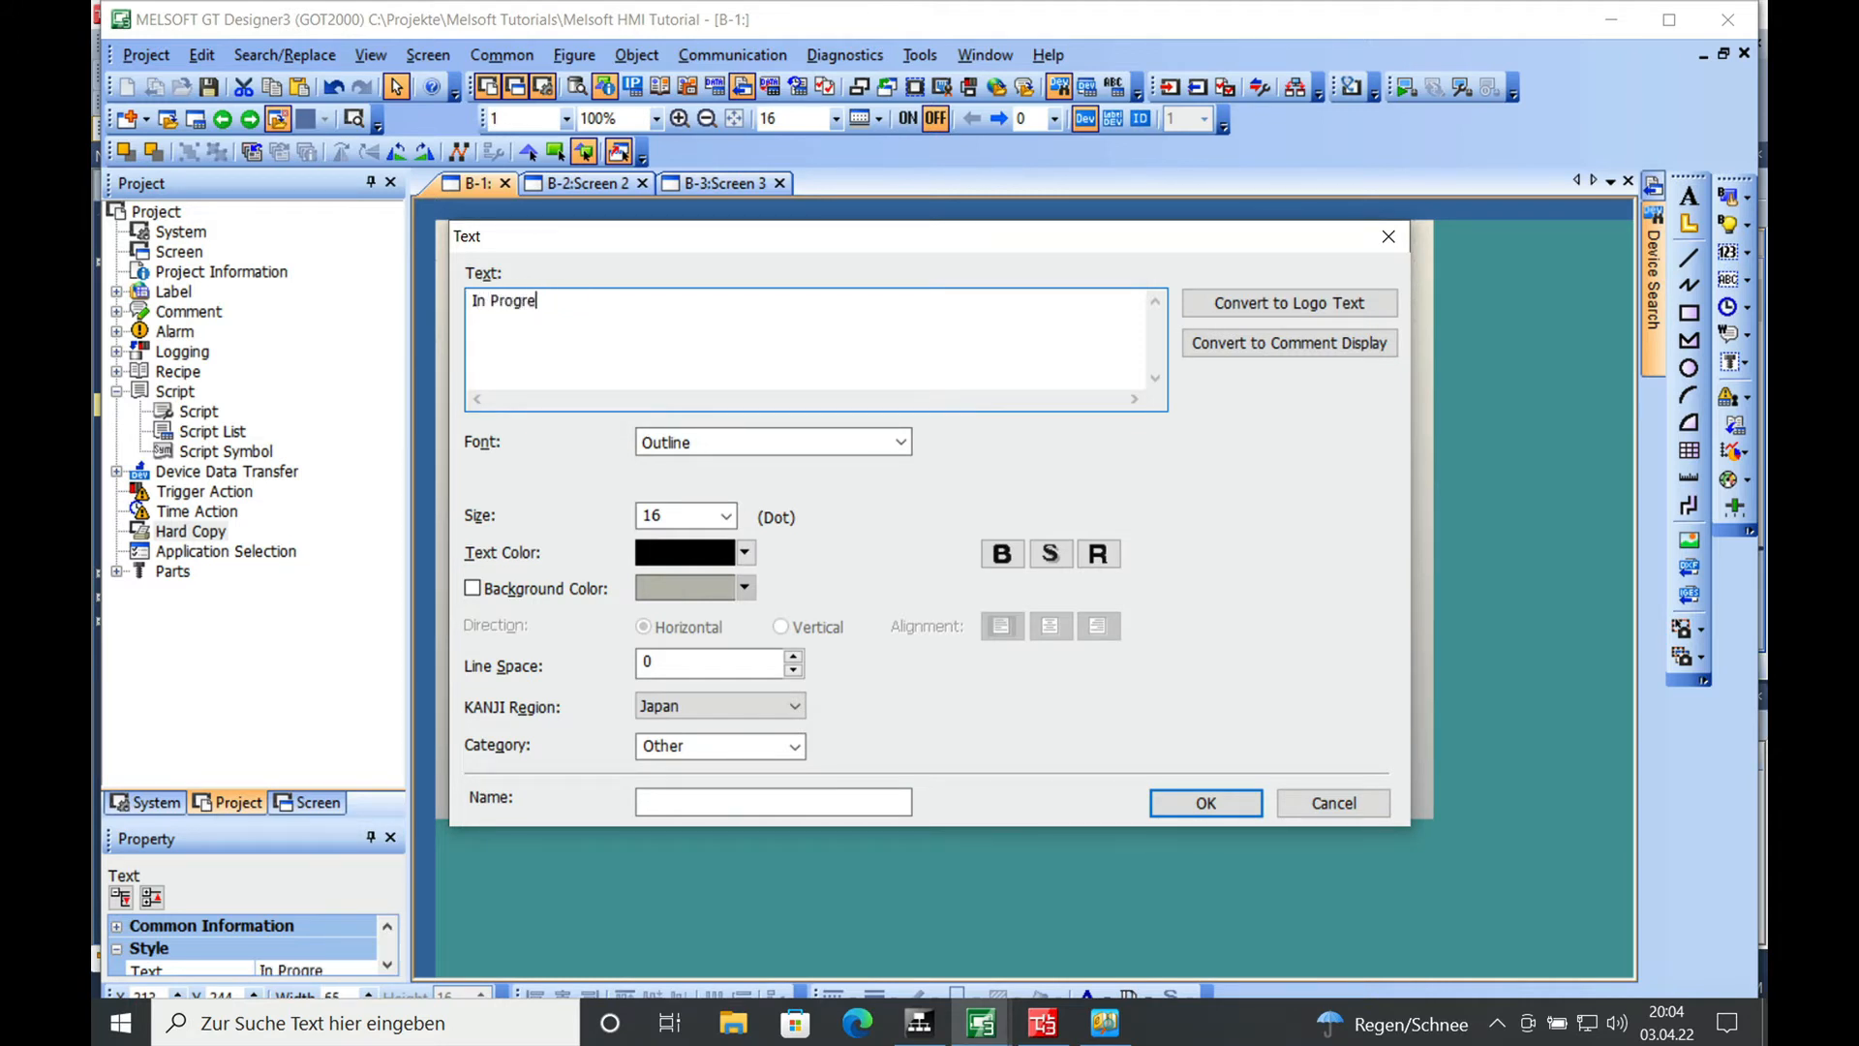
click(1206, 803)
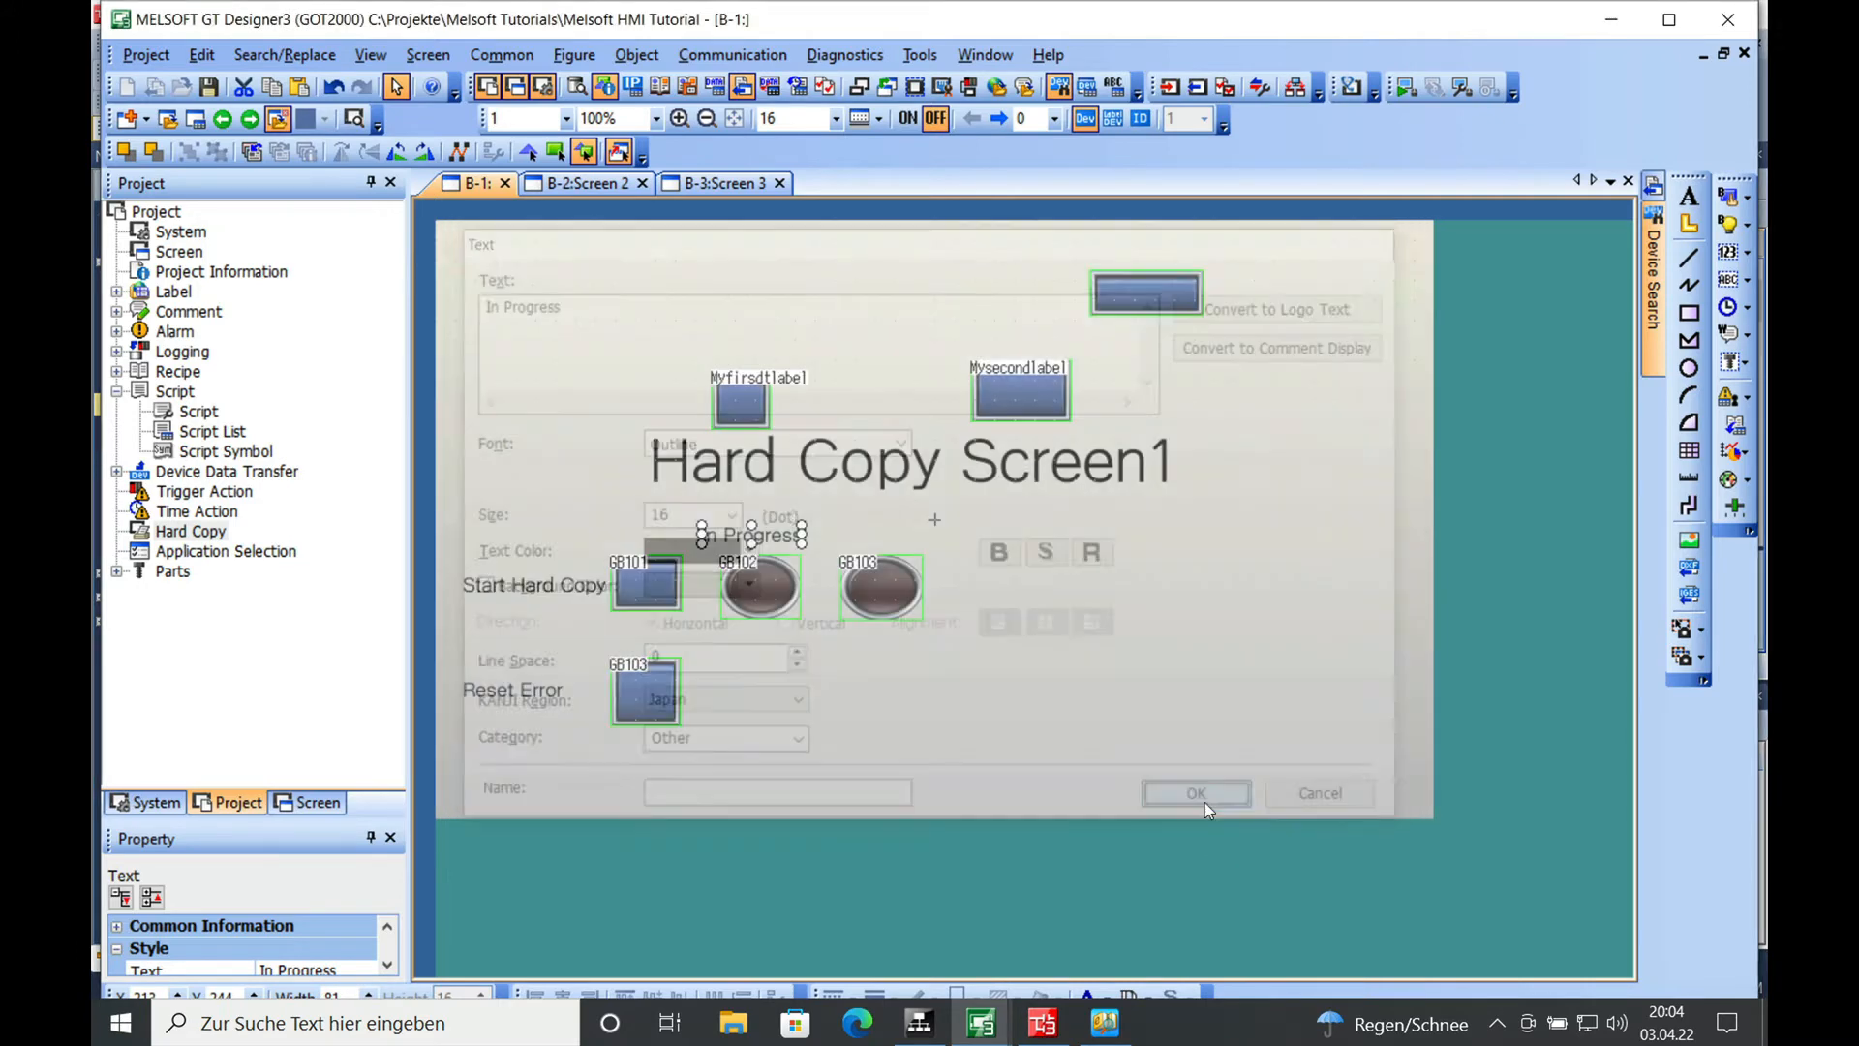
click(1196, 792)
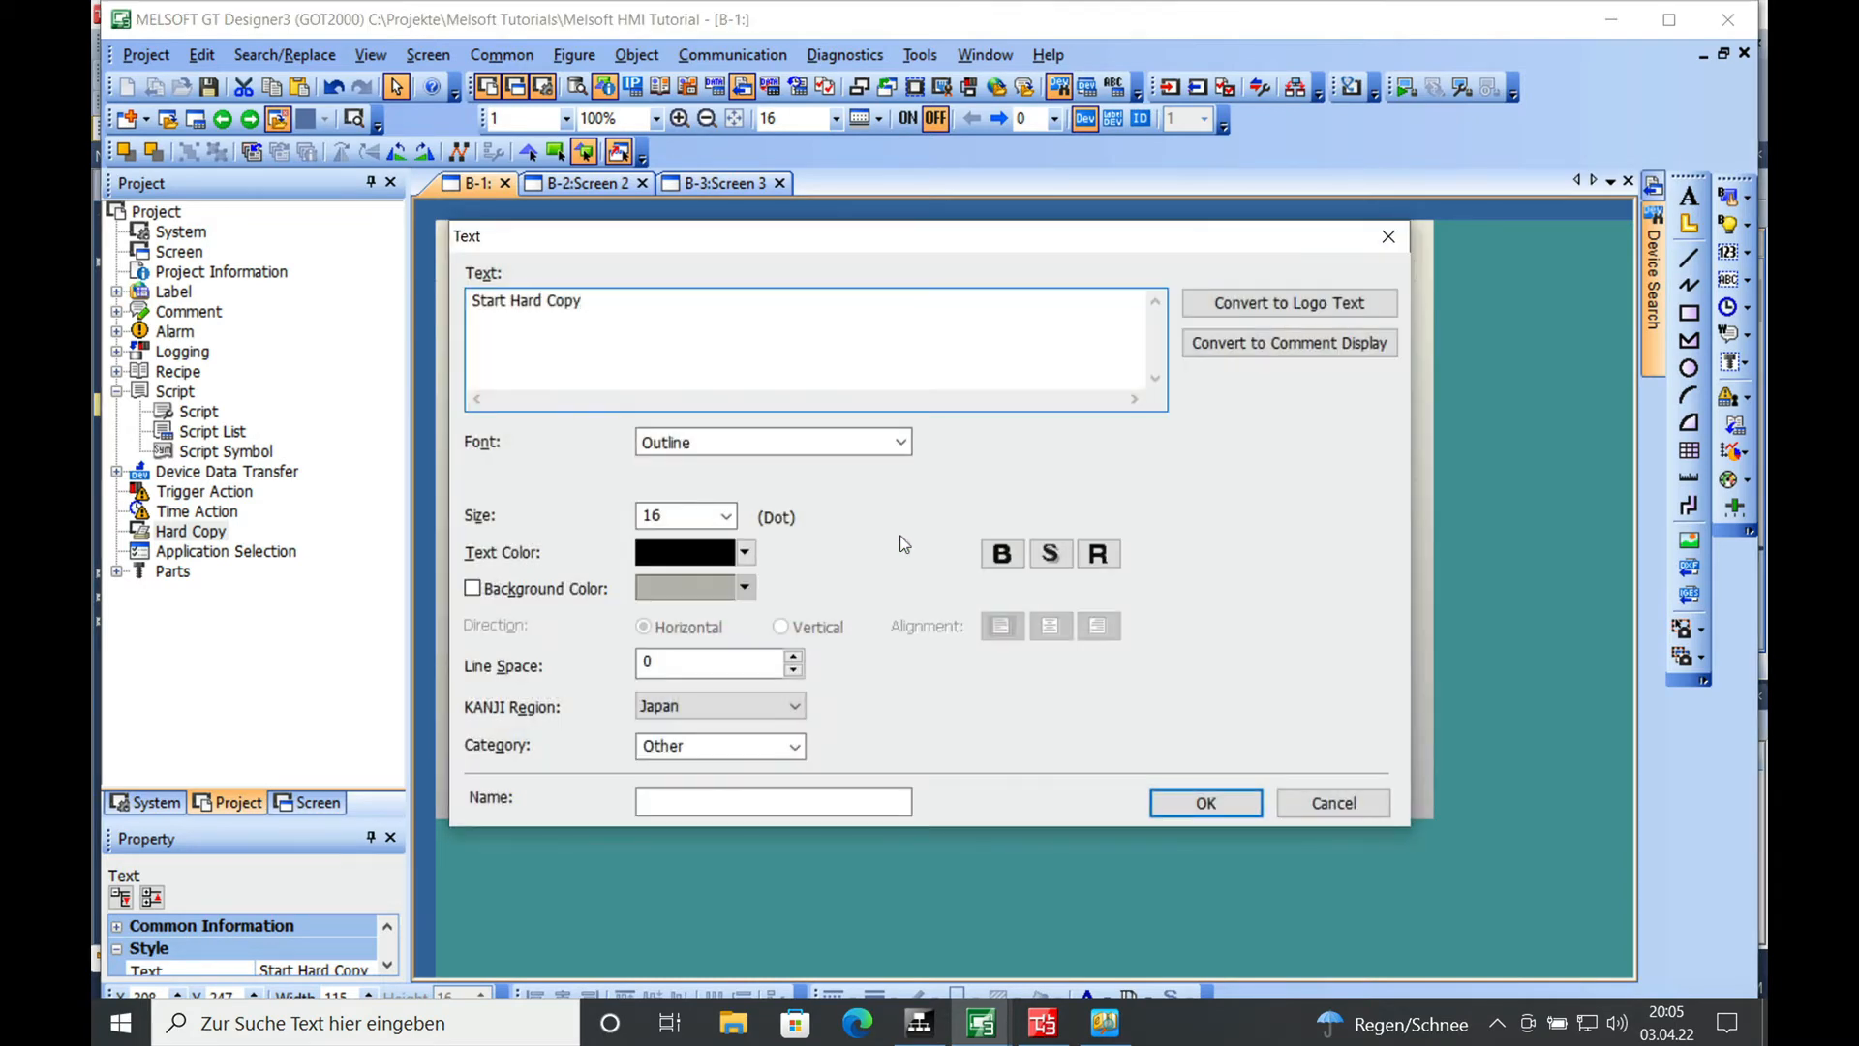
Change the copied label's text to 'Write Error' above the GB103 lamp.
text(St)
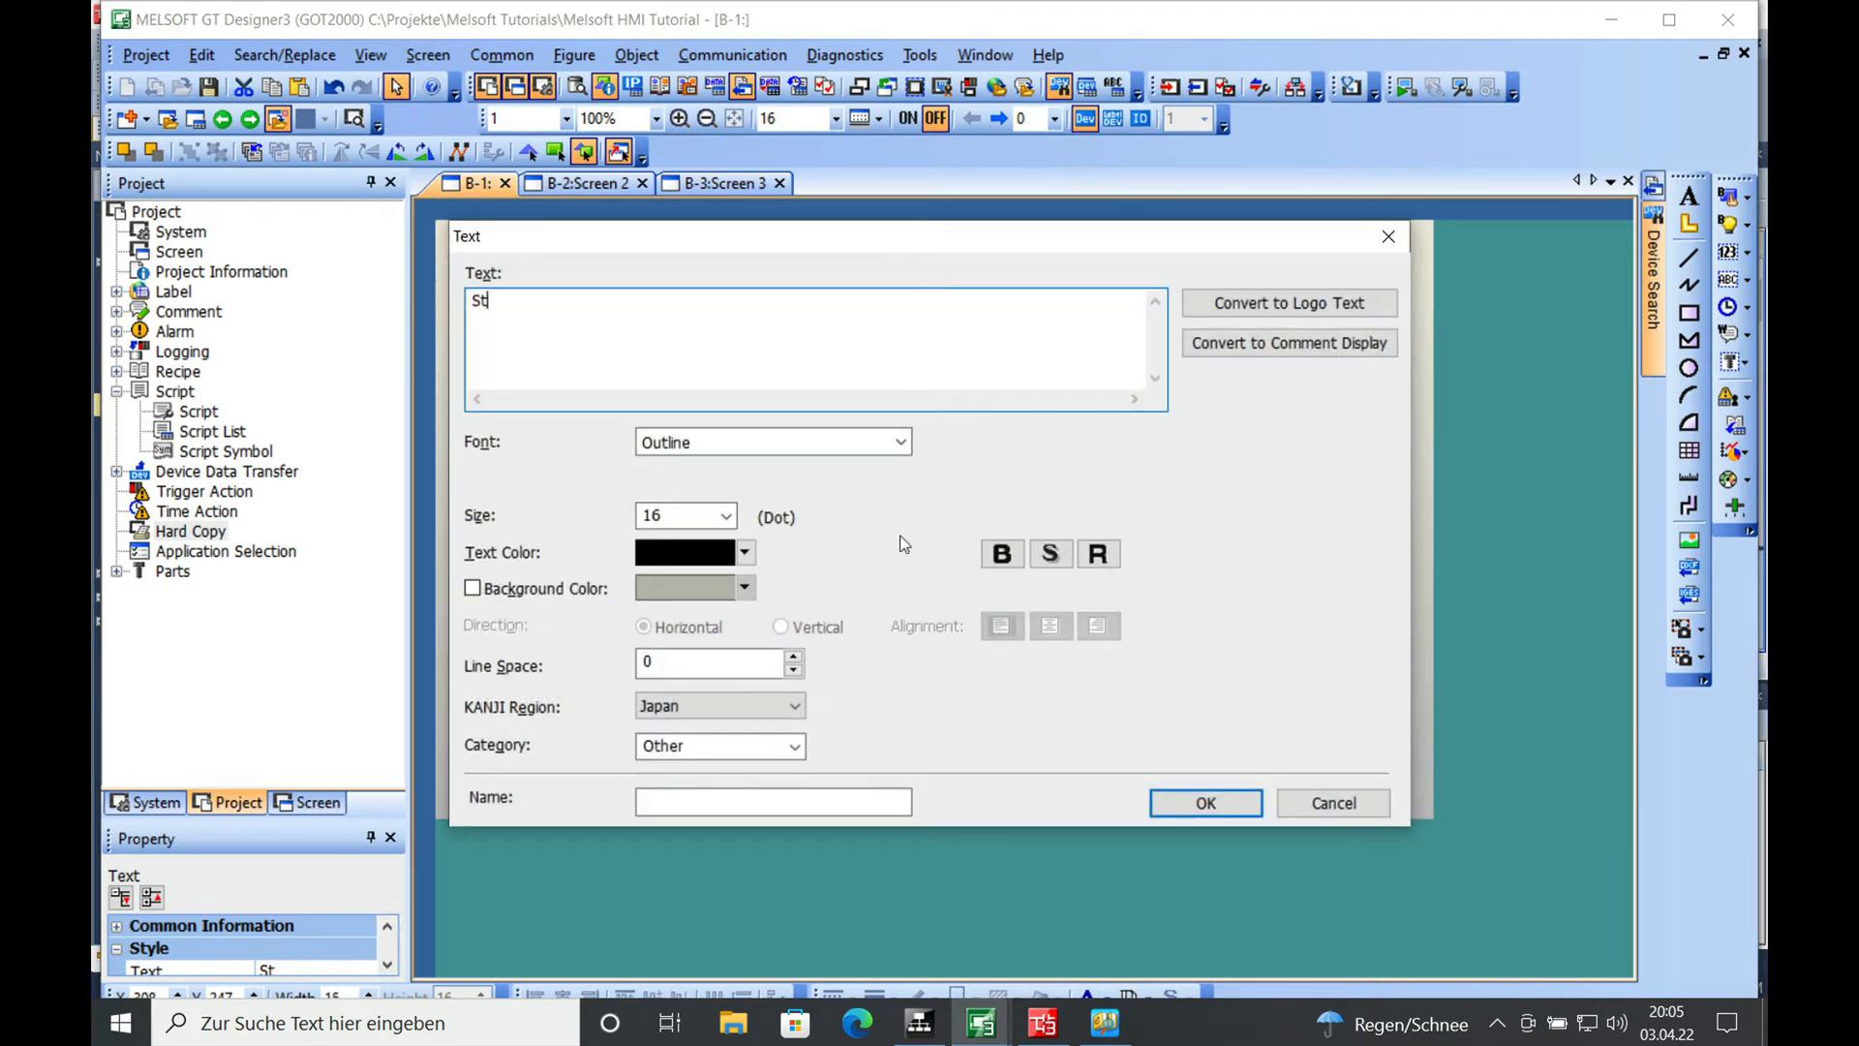
text(Write Error)
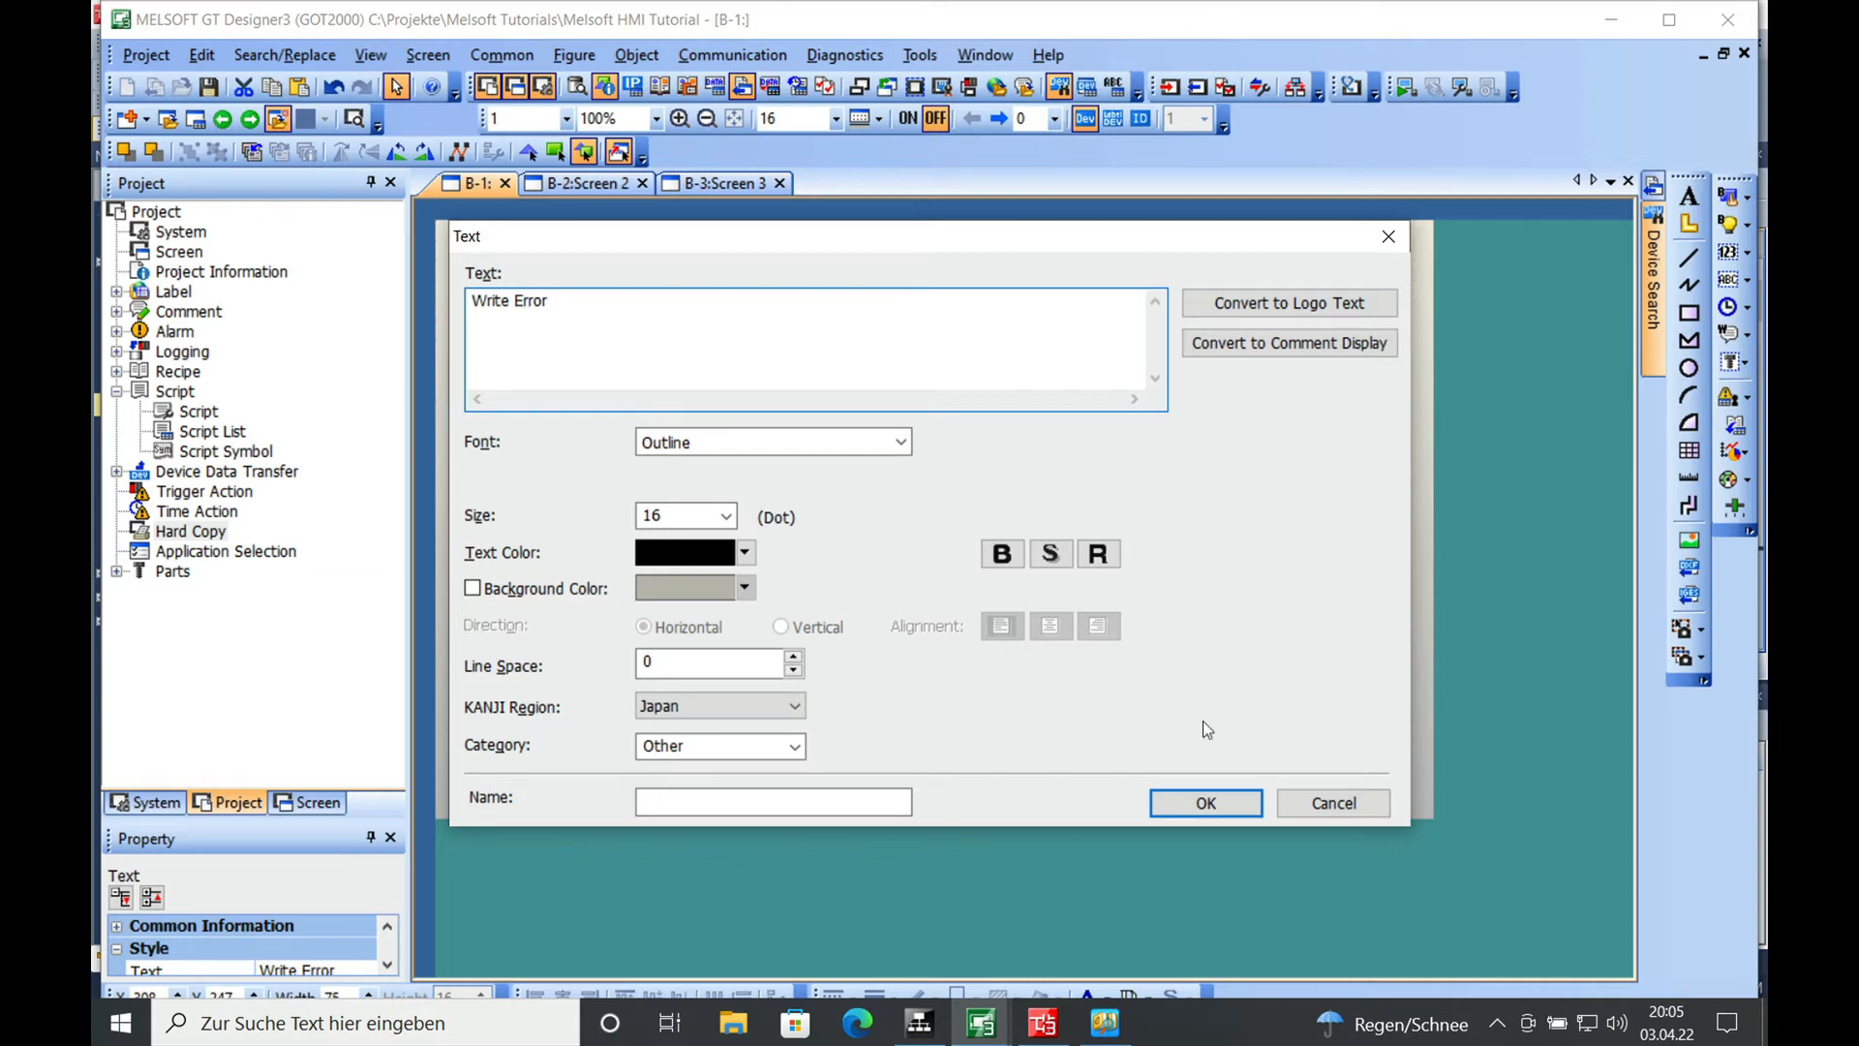
click(1206, 802)
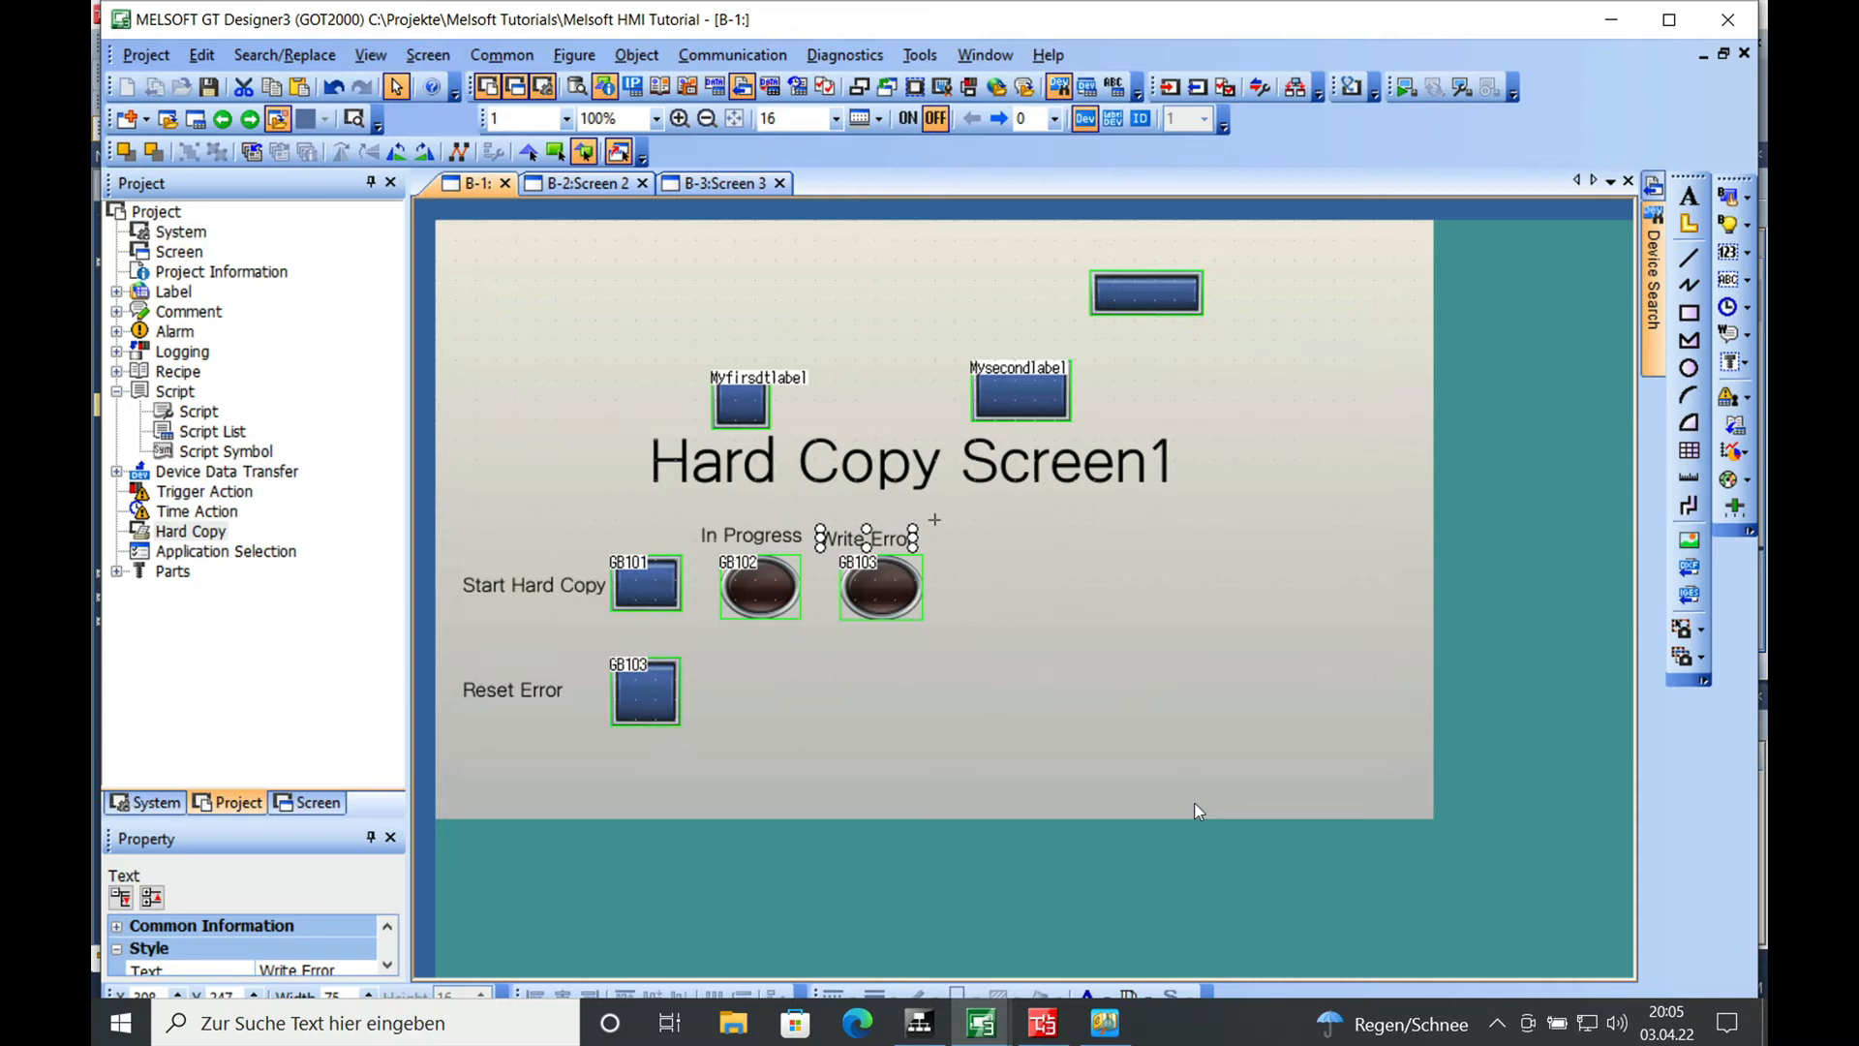
mouse_move(722, 58)
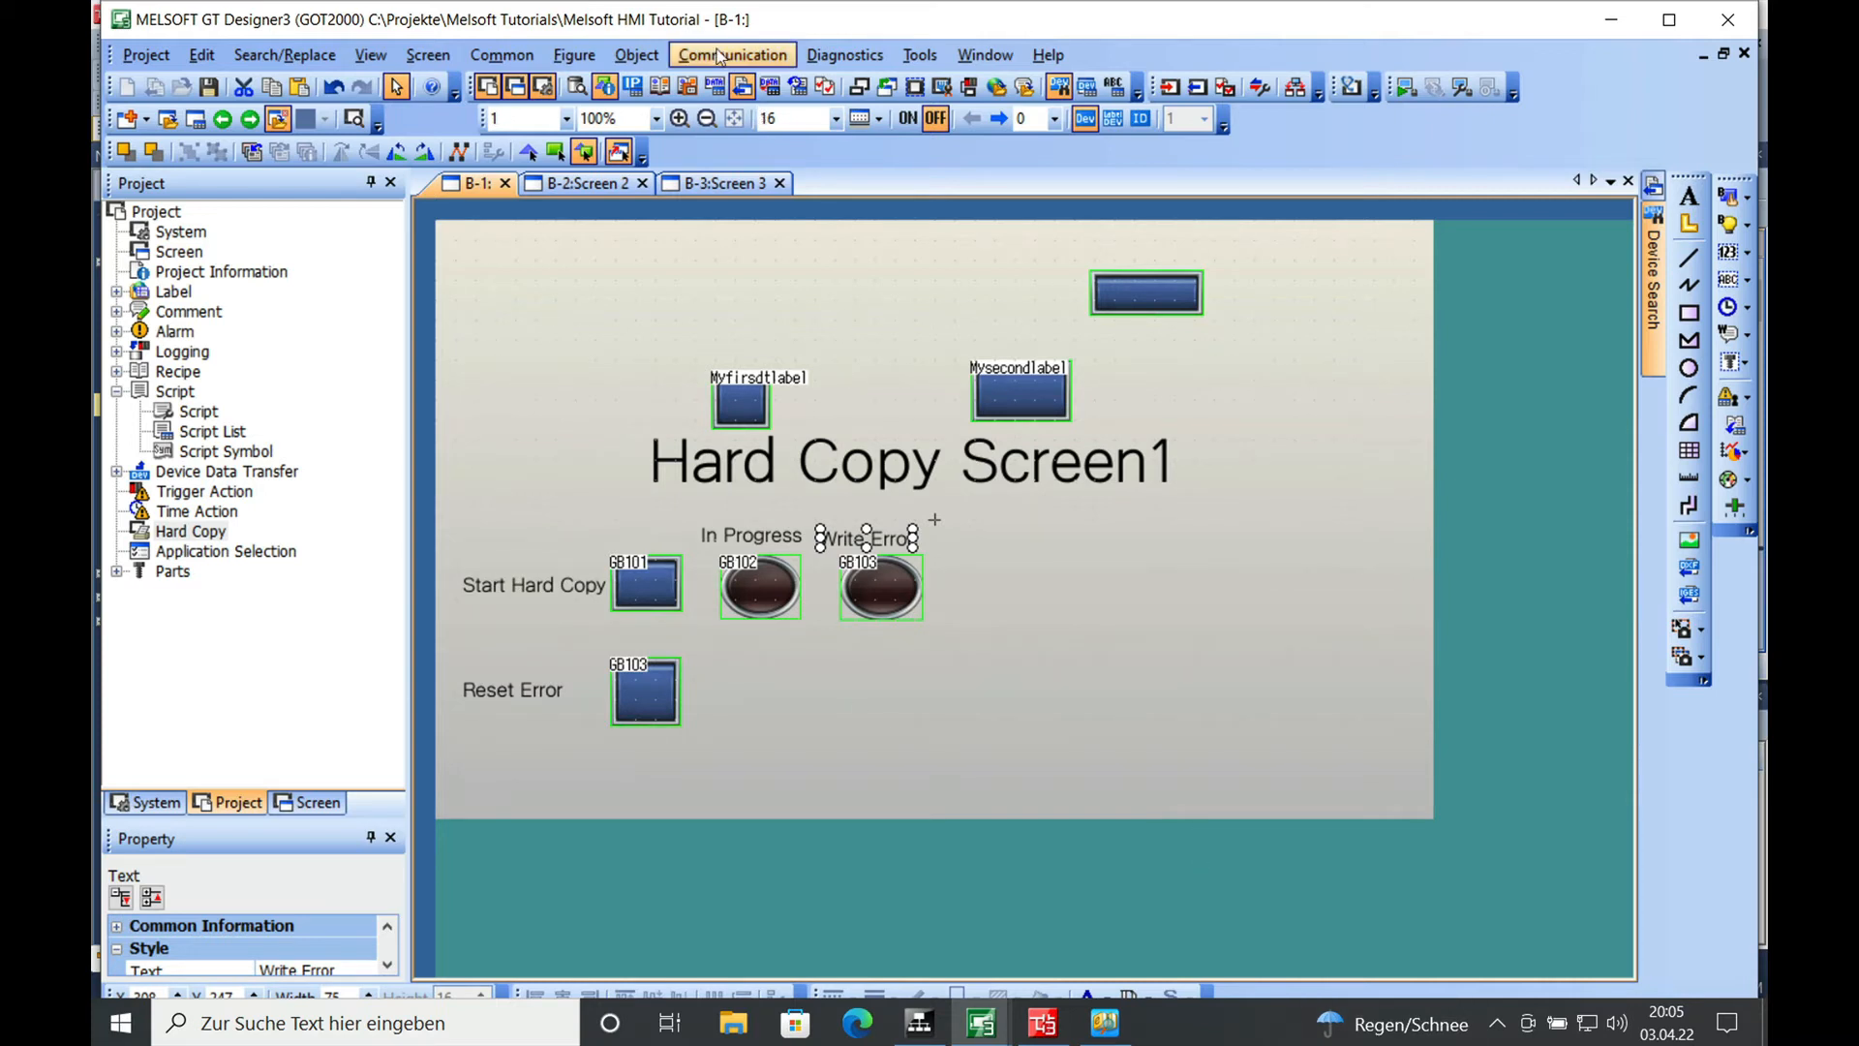
Start Write to GOT, allow project data creation and keep the direct USB connection.
click(732, 54)
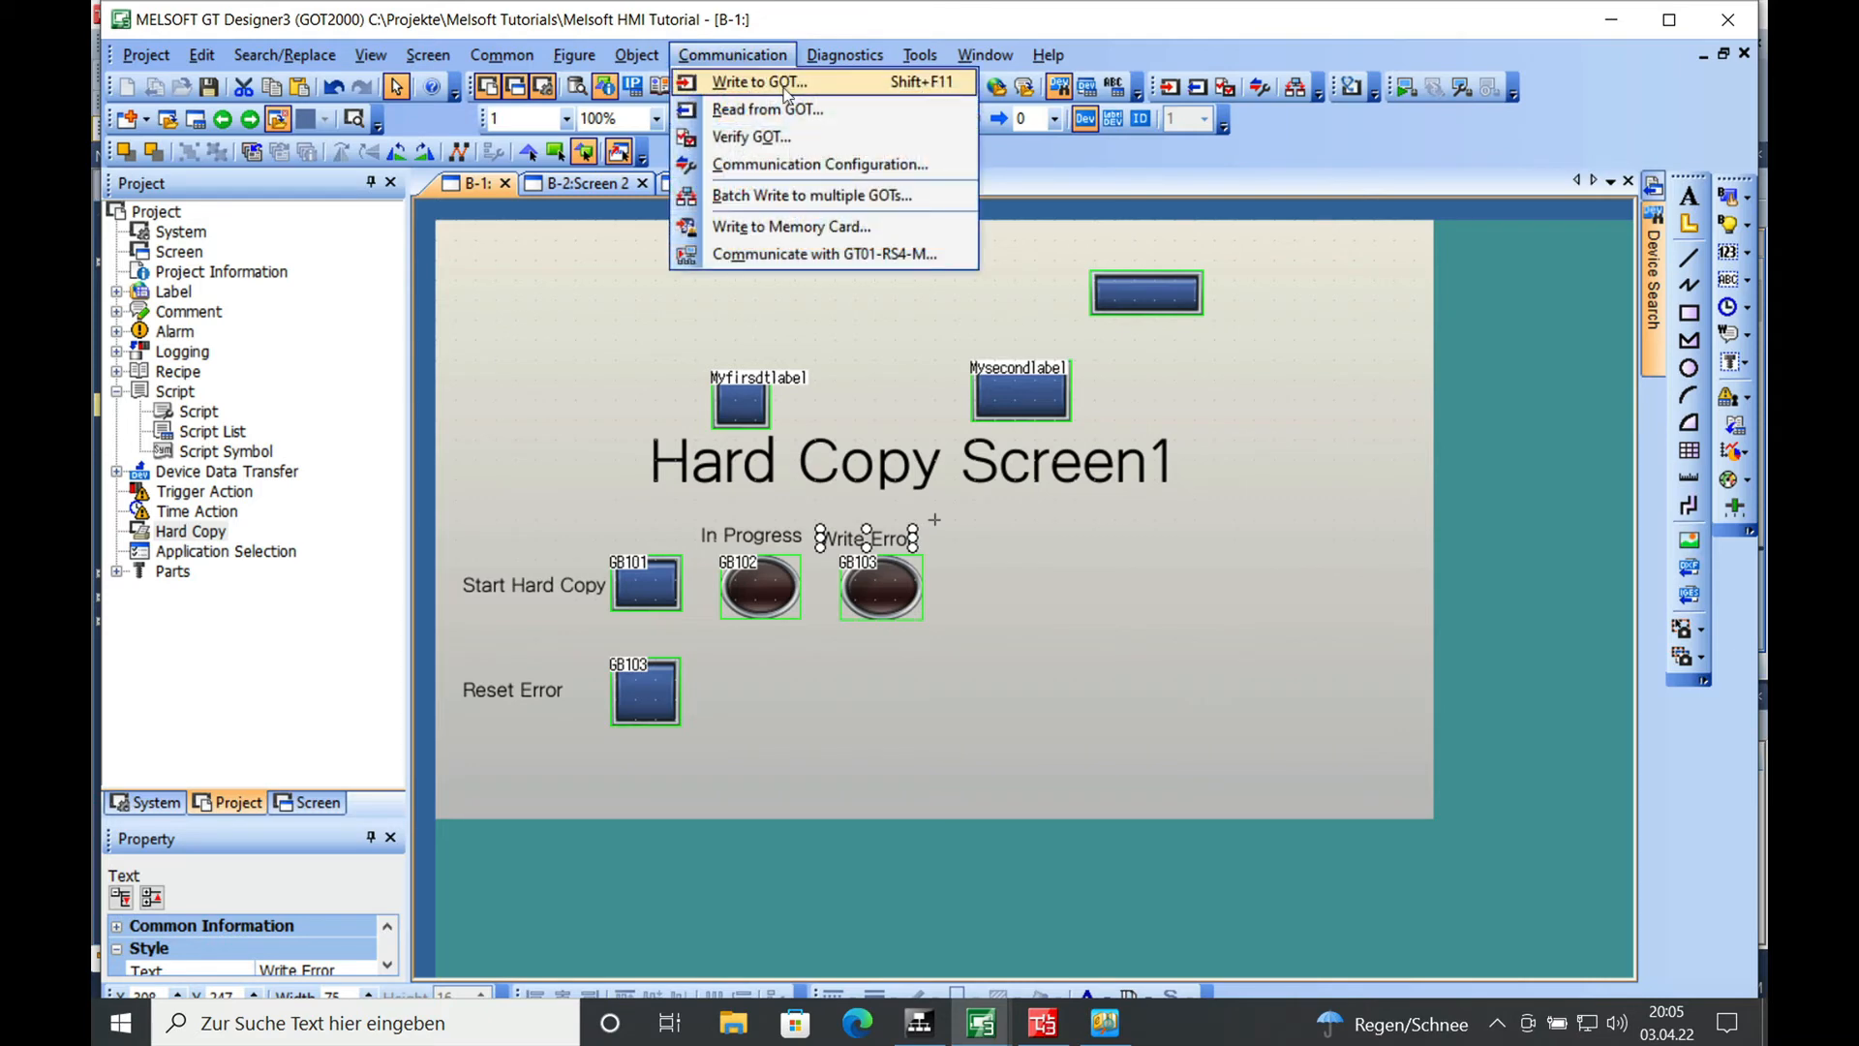
click(758, 82)
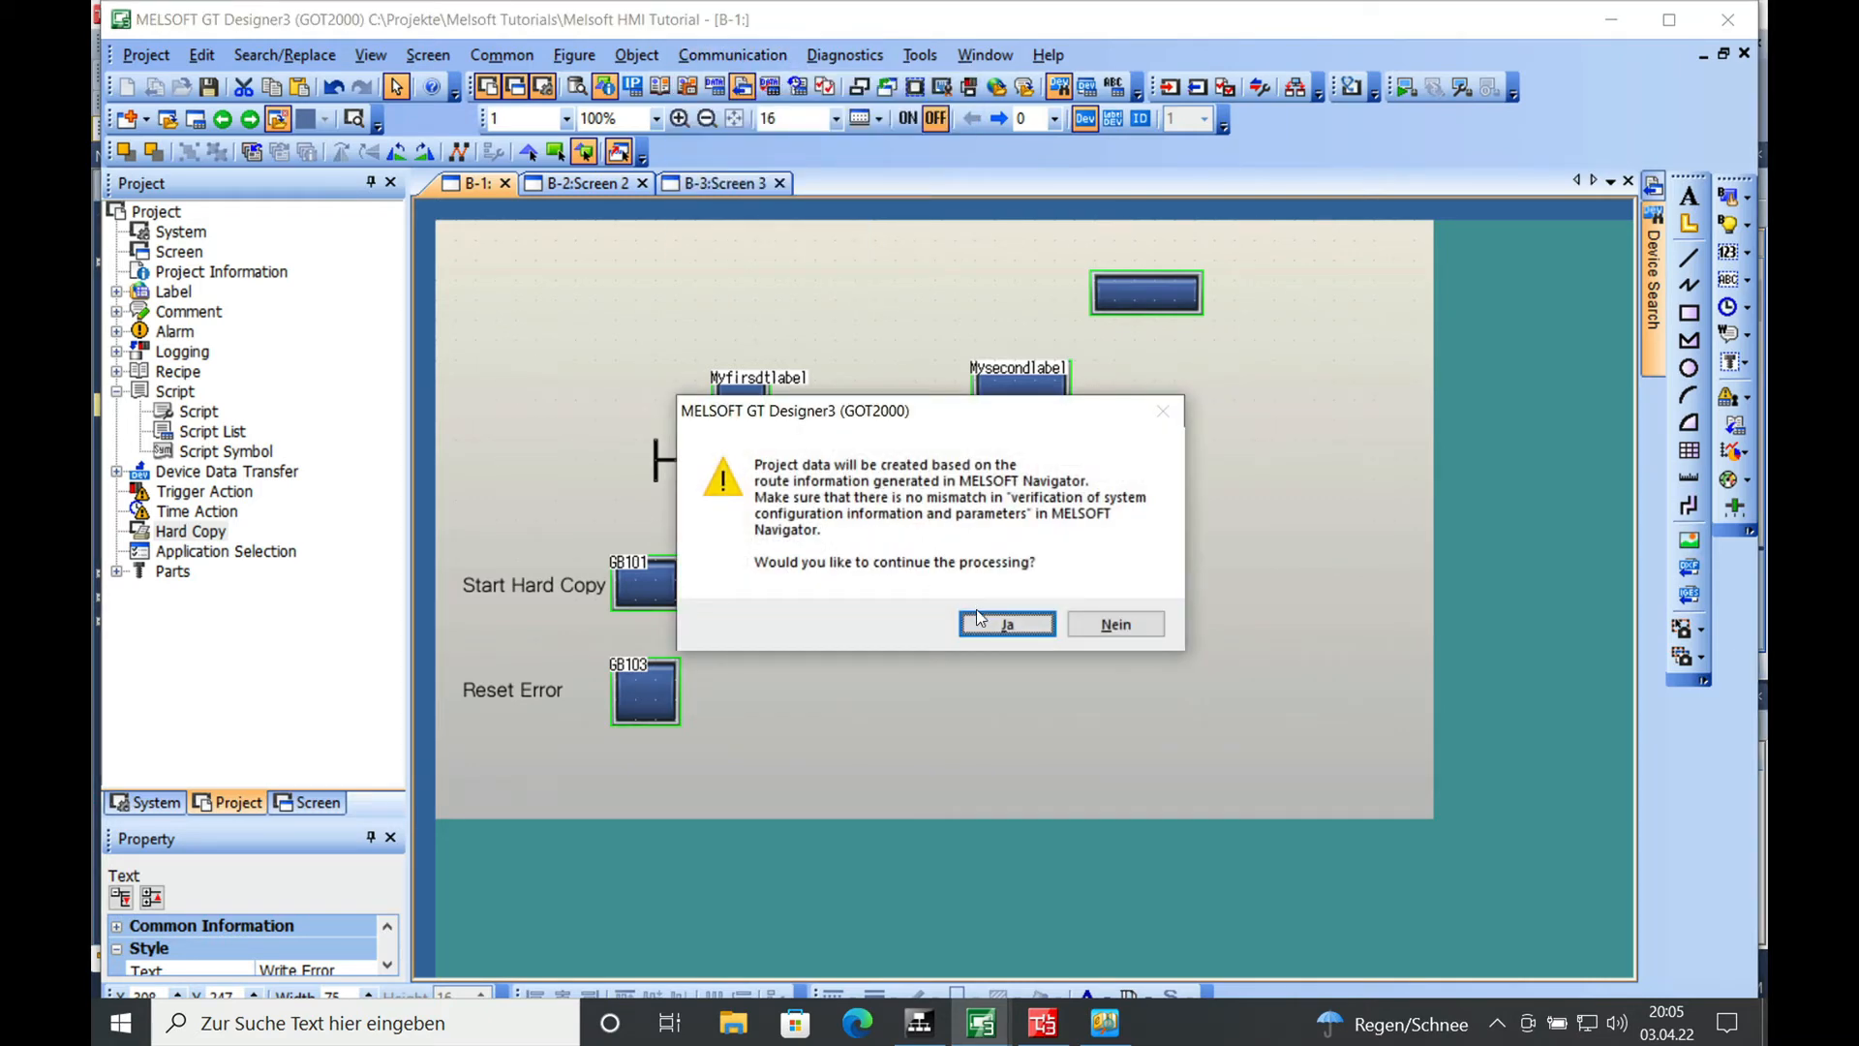
click(1007, 624)
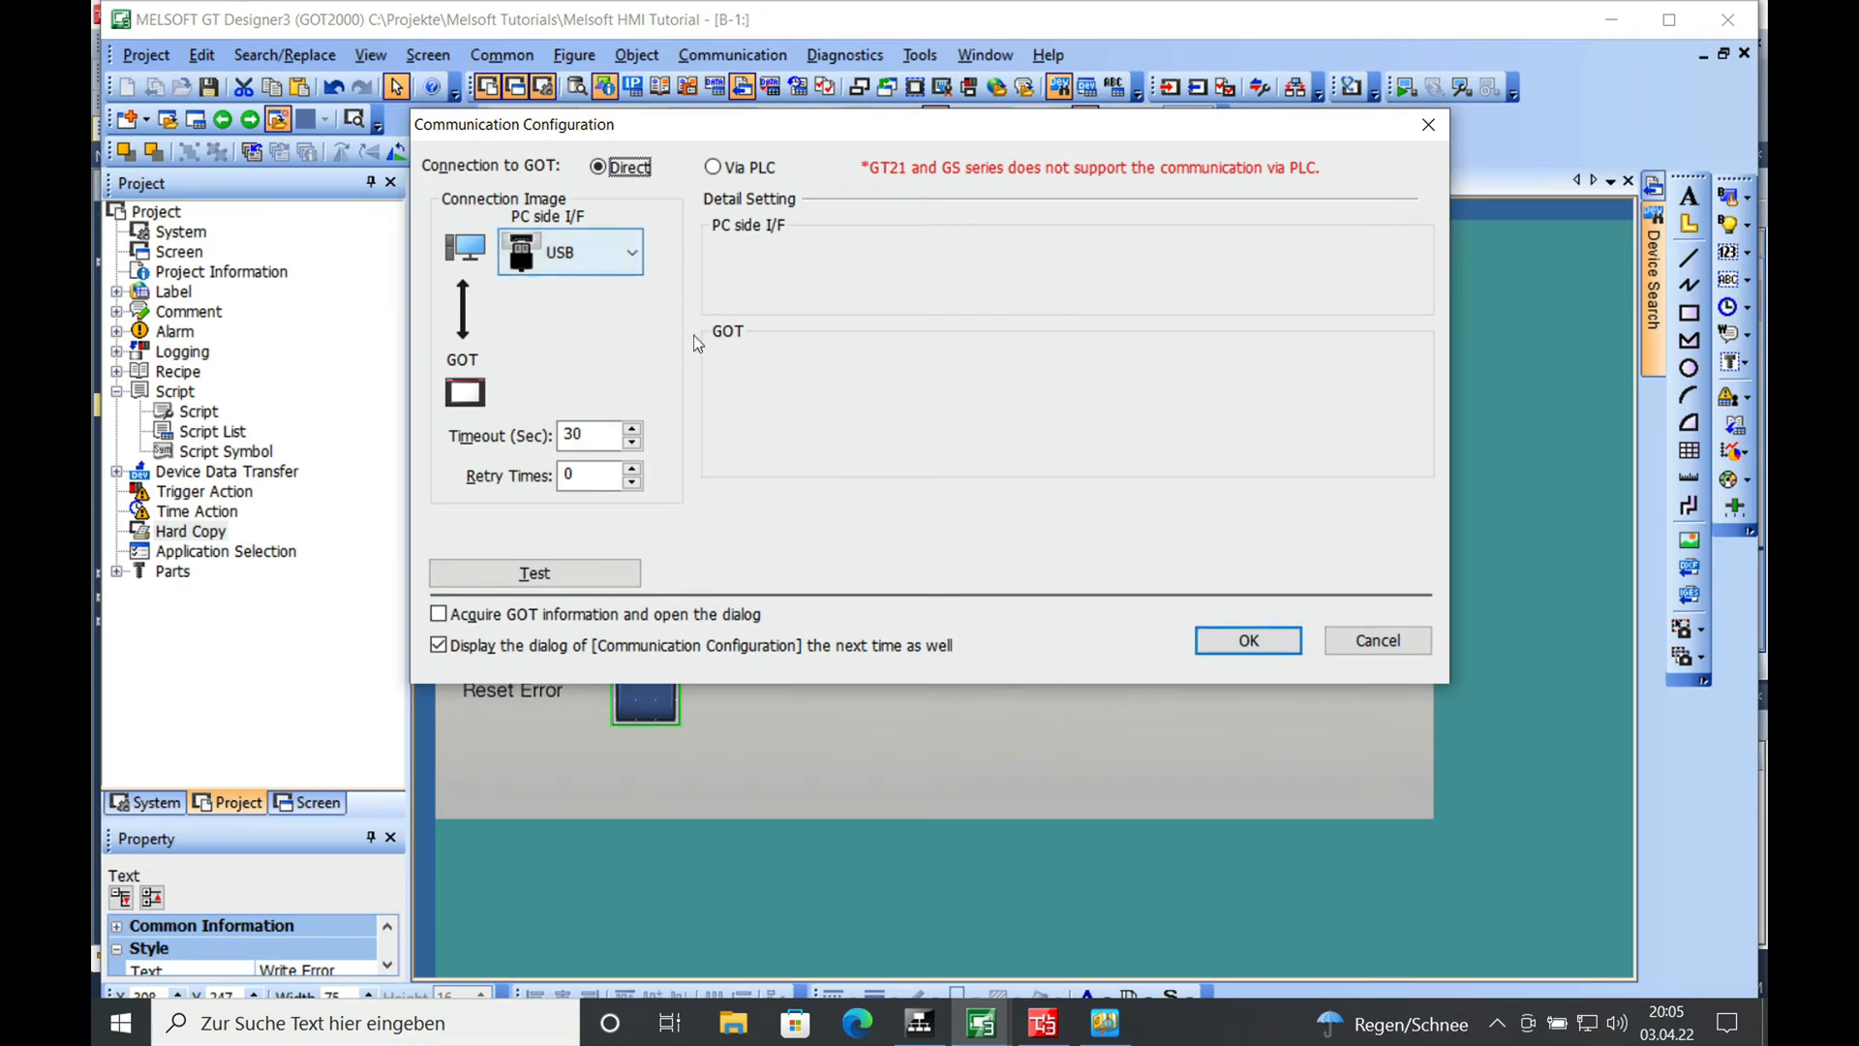
click(1248, 640)
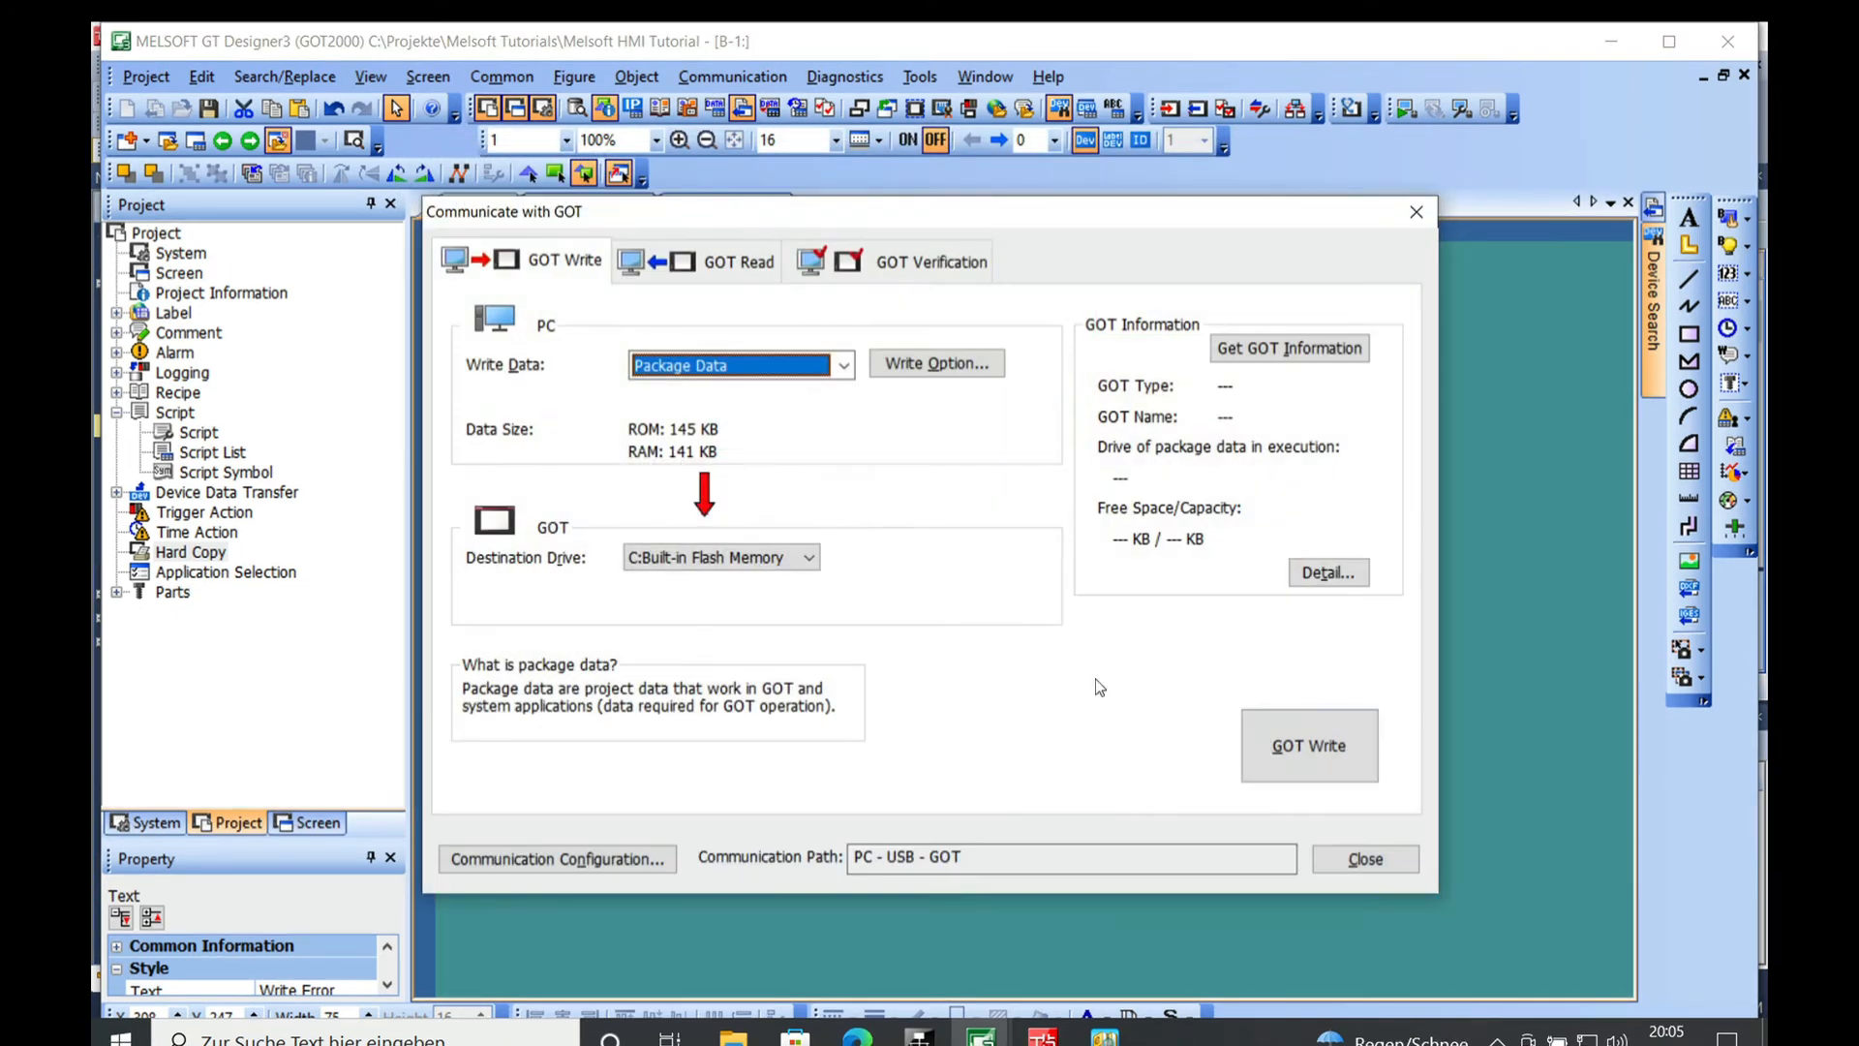
Begin the GOT write, confirming the monitor stop so package data transfers.
click(1309, 745)
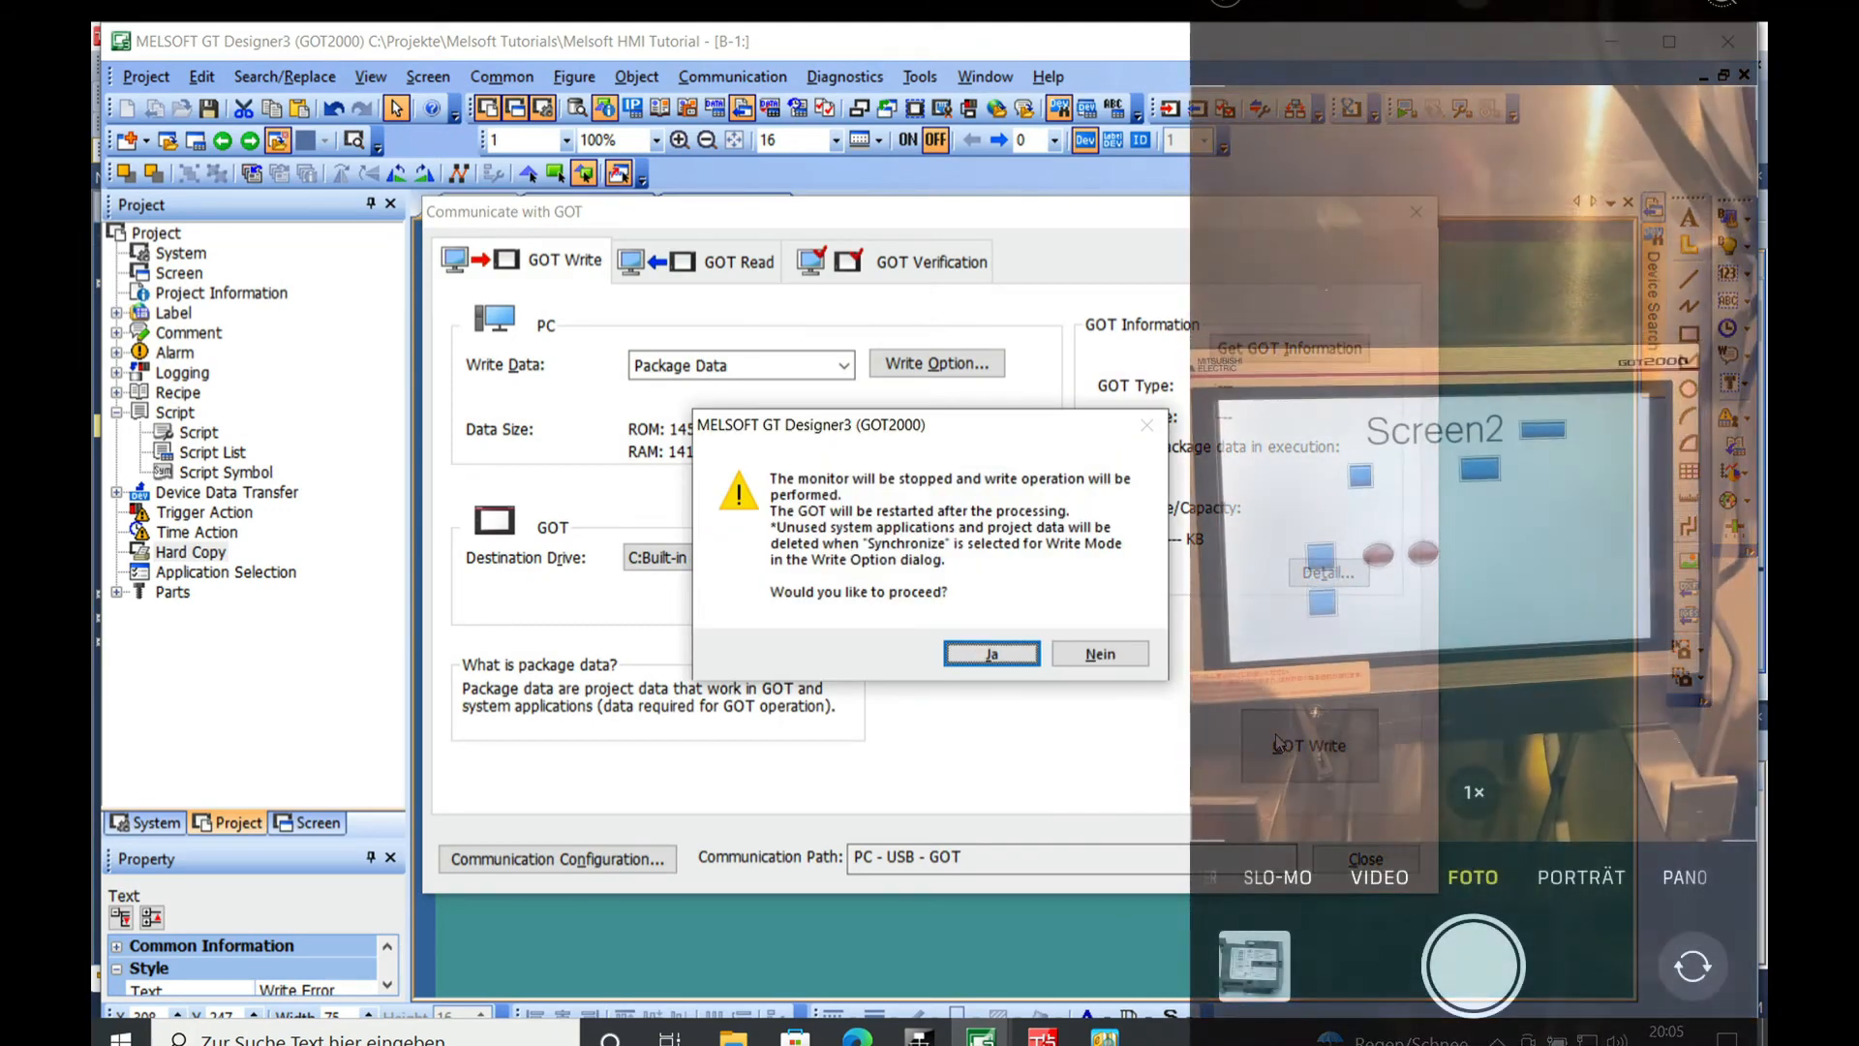
click(990, 654)
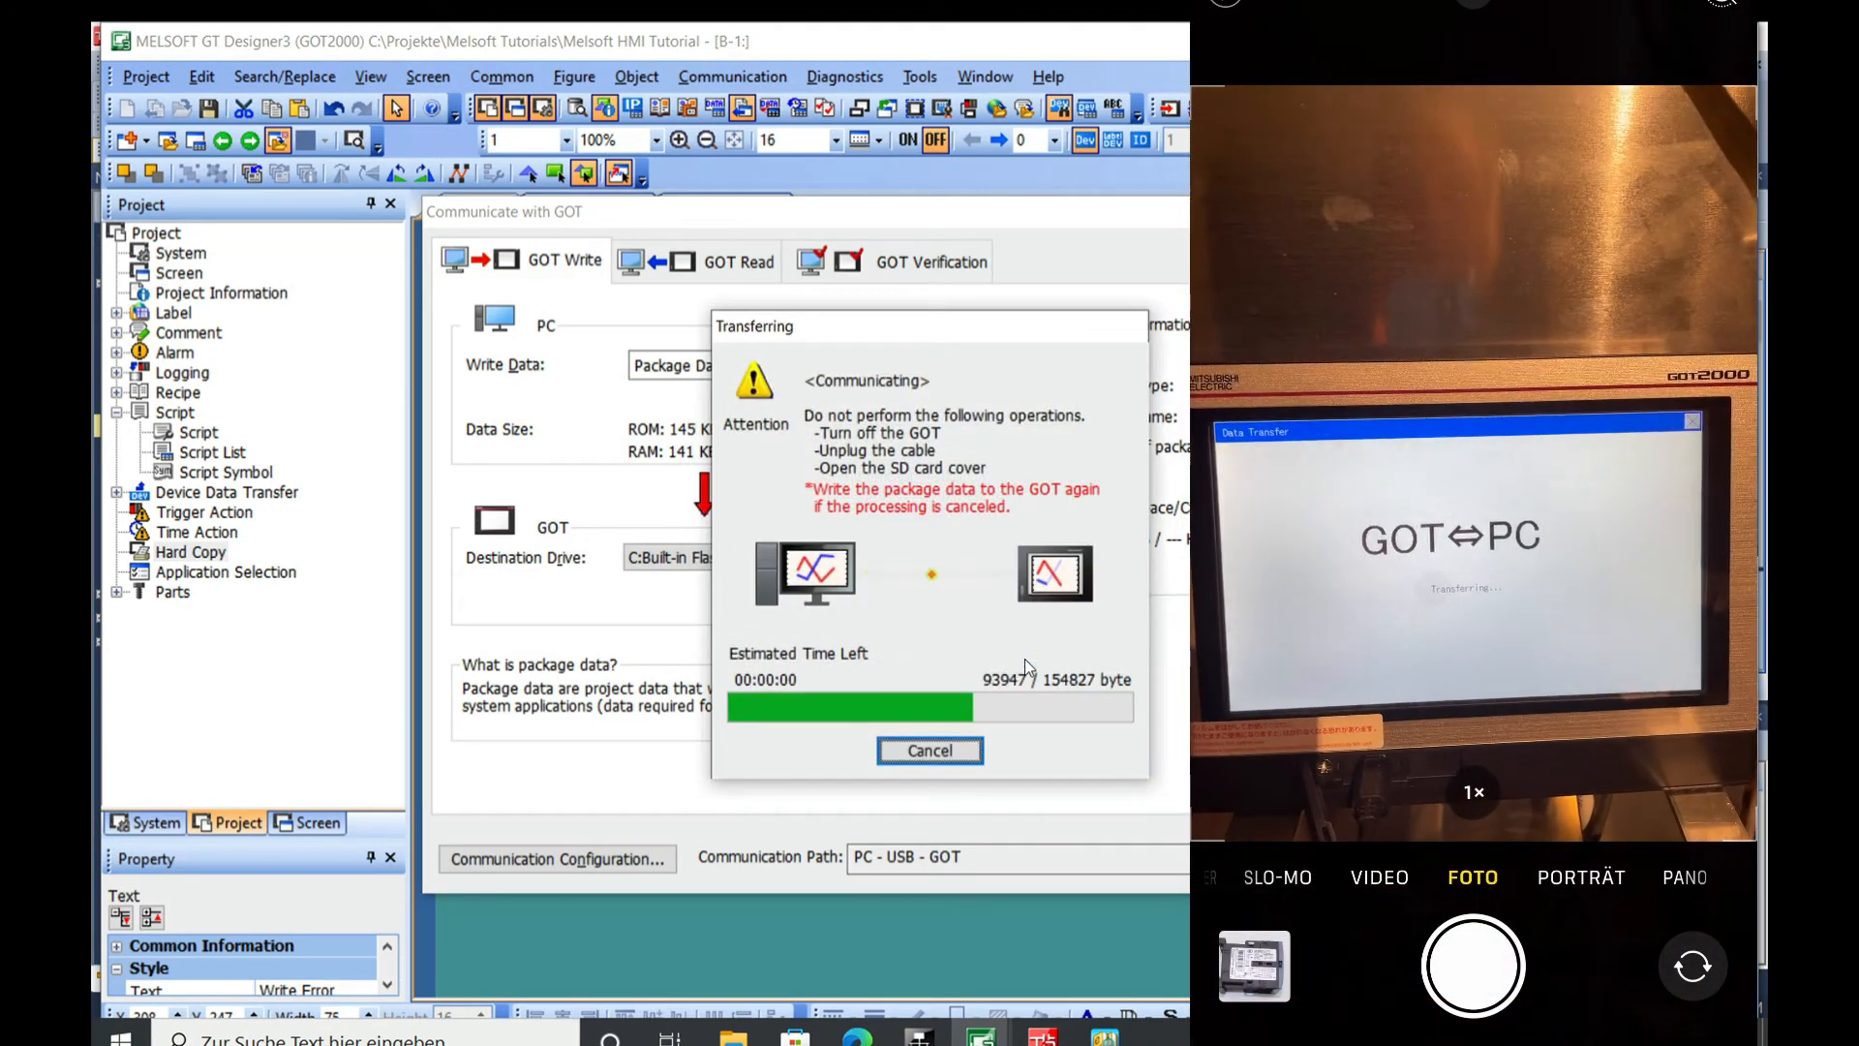